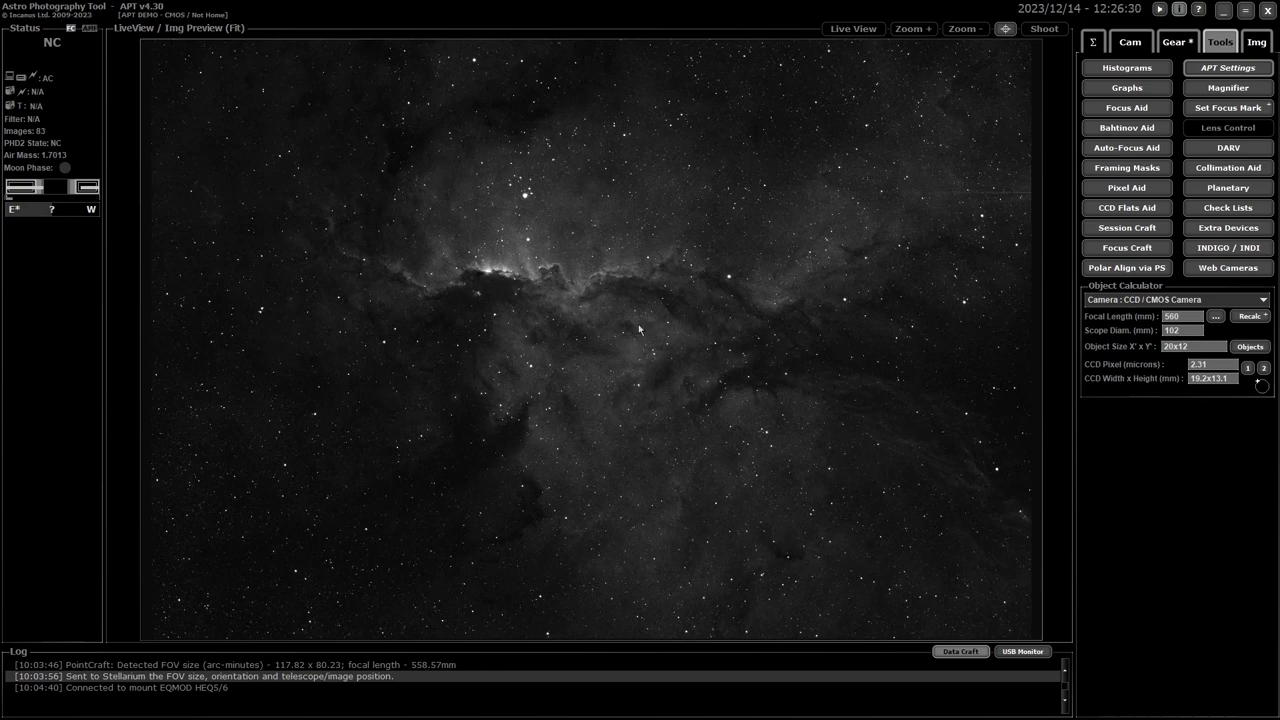
{"action": "mouse_move", "coordinate": [666, 264]}
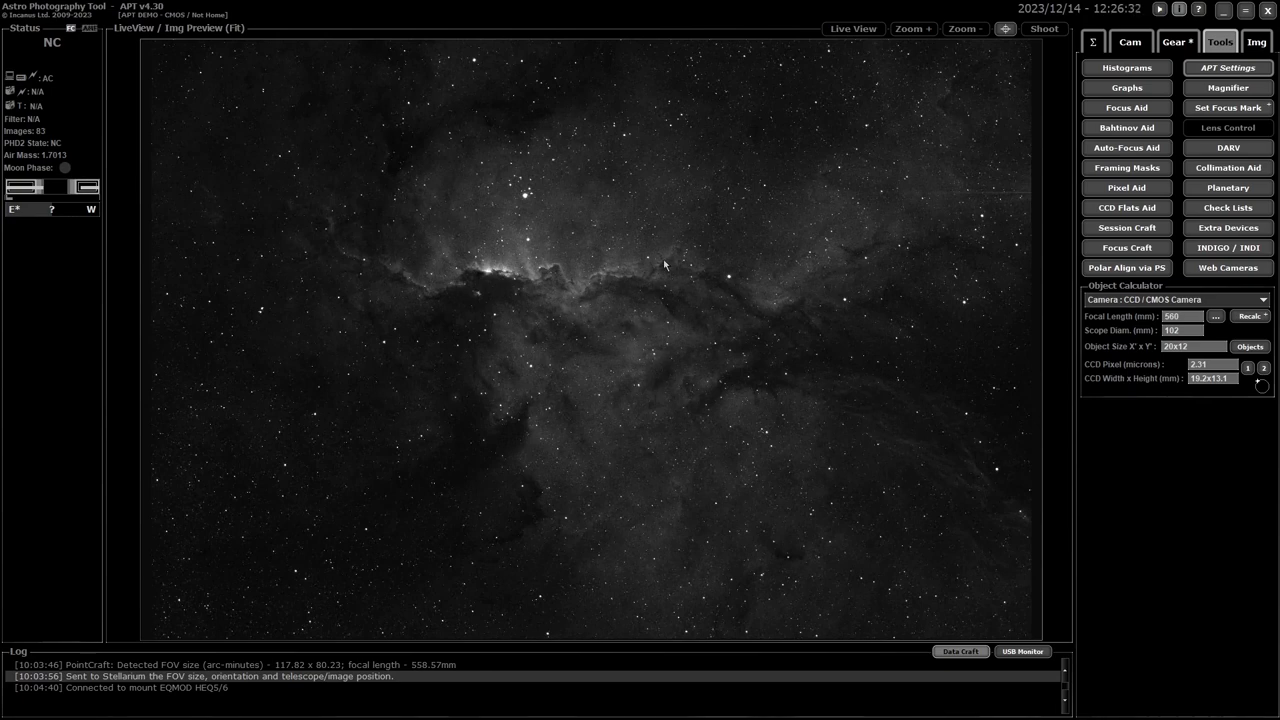
{"action": "mouse_move", "coordinate": [614, 328]}
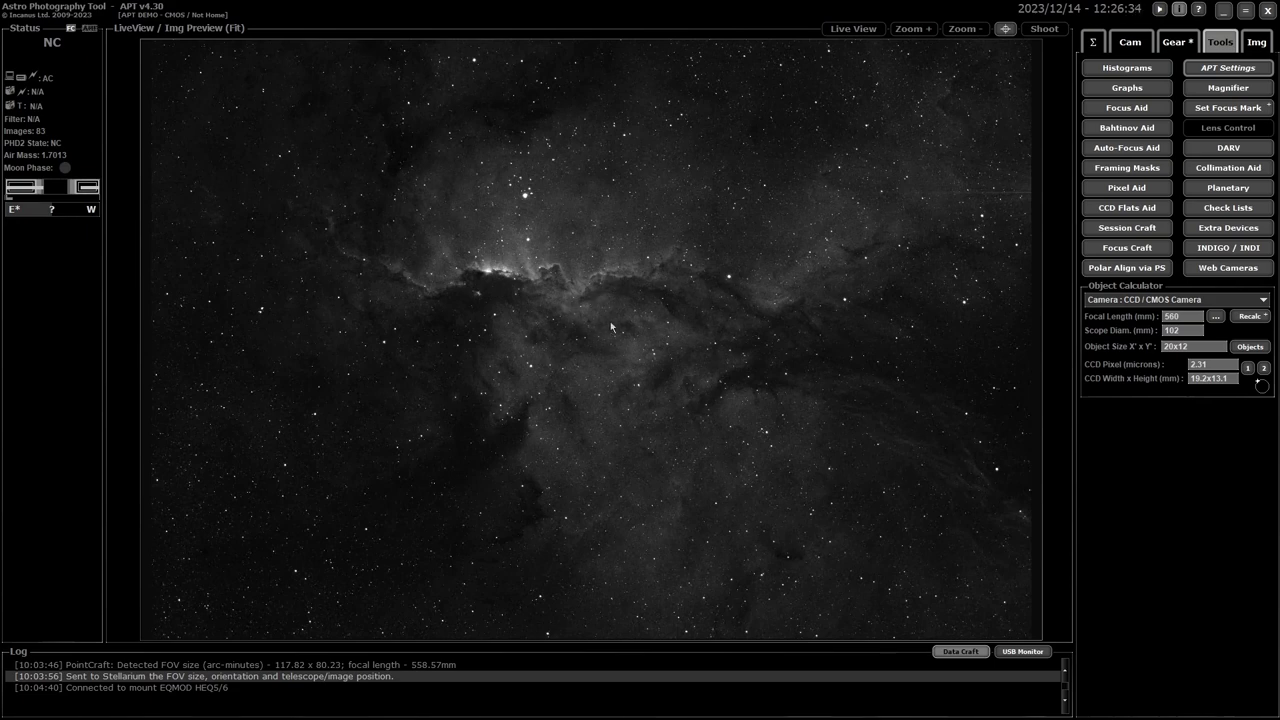
{"action": "mouse_move", "coordinate": [616, 324]}
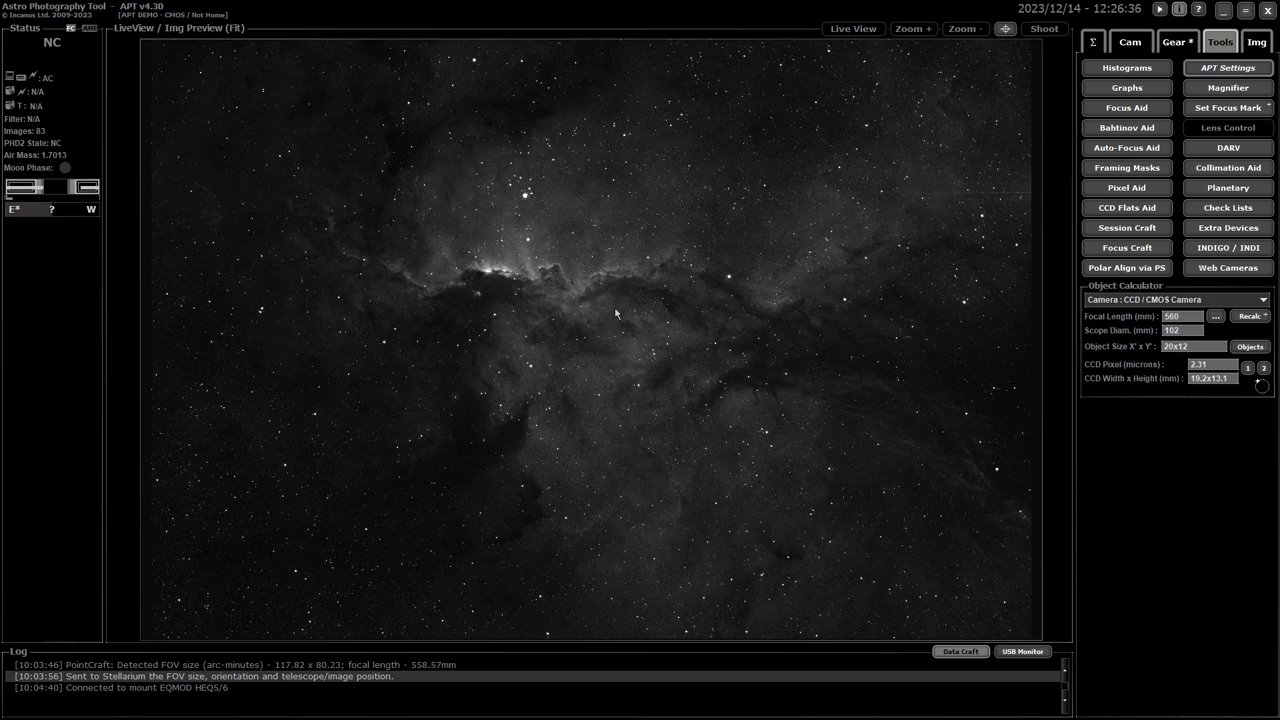
{"action": "mouse_move", "coordinate": [644, 312]}
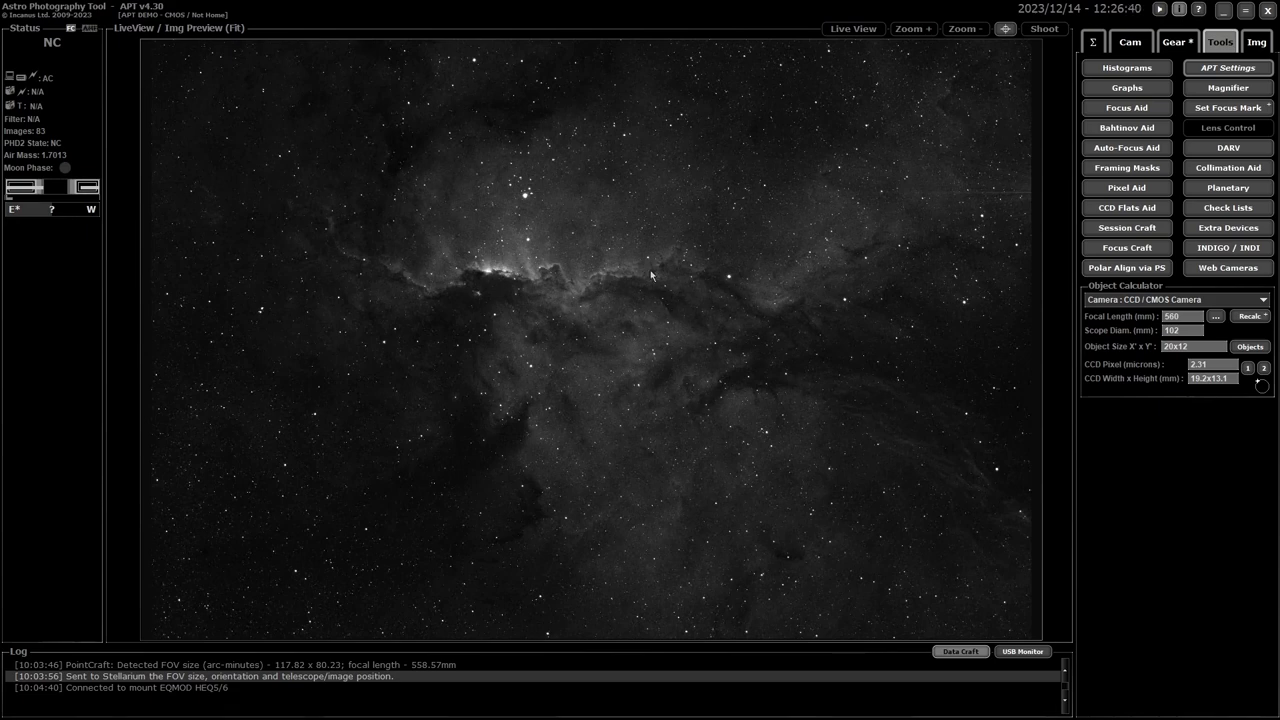
{"action": "mouse_move", "coordinate": [640, 264]}
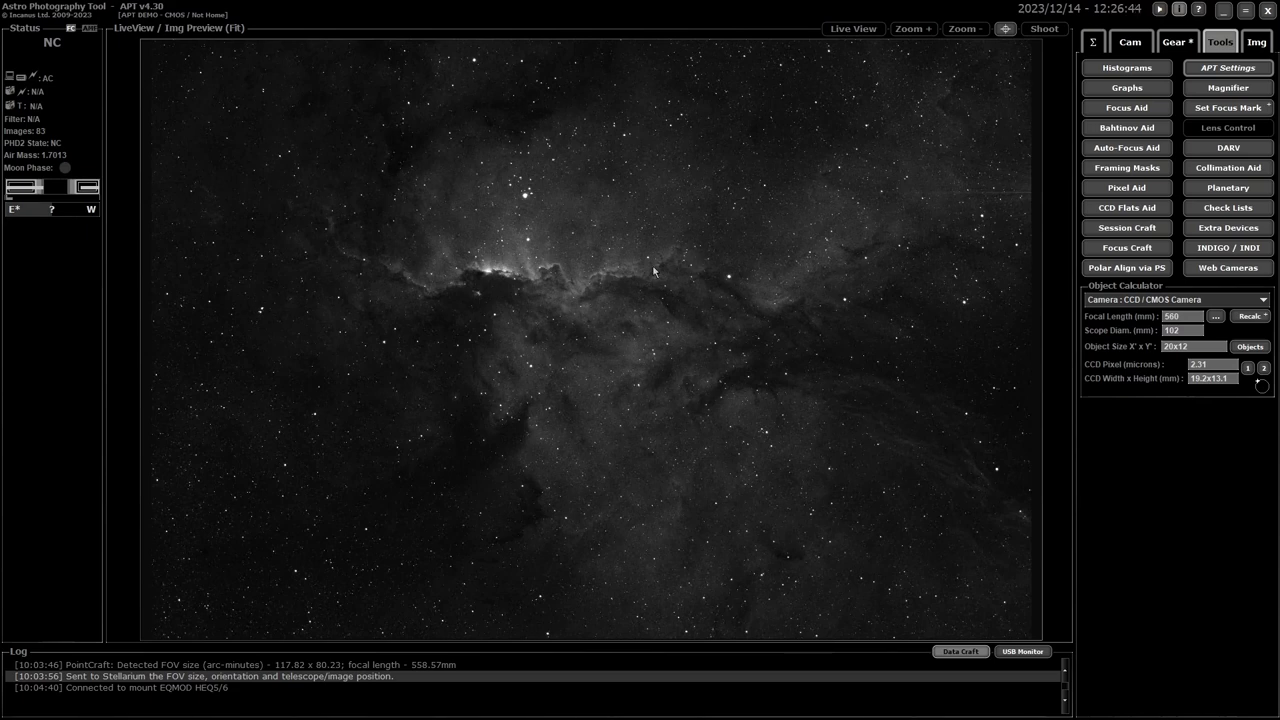
{"action": "mouse_move", "coordinate": [752, 238]}
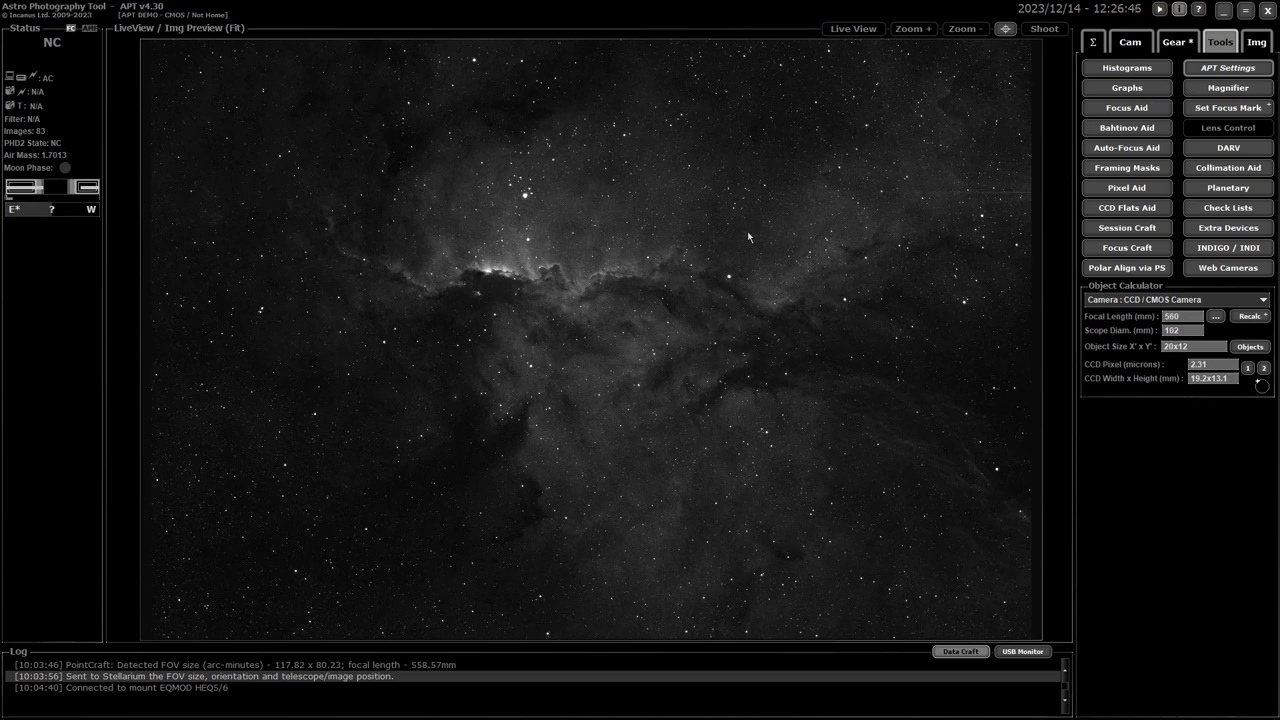
{"action": "mouse_move", "coordinate": [960, 122]}
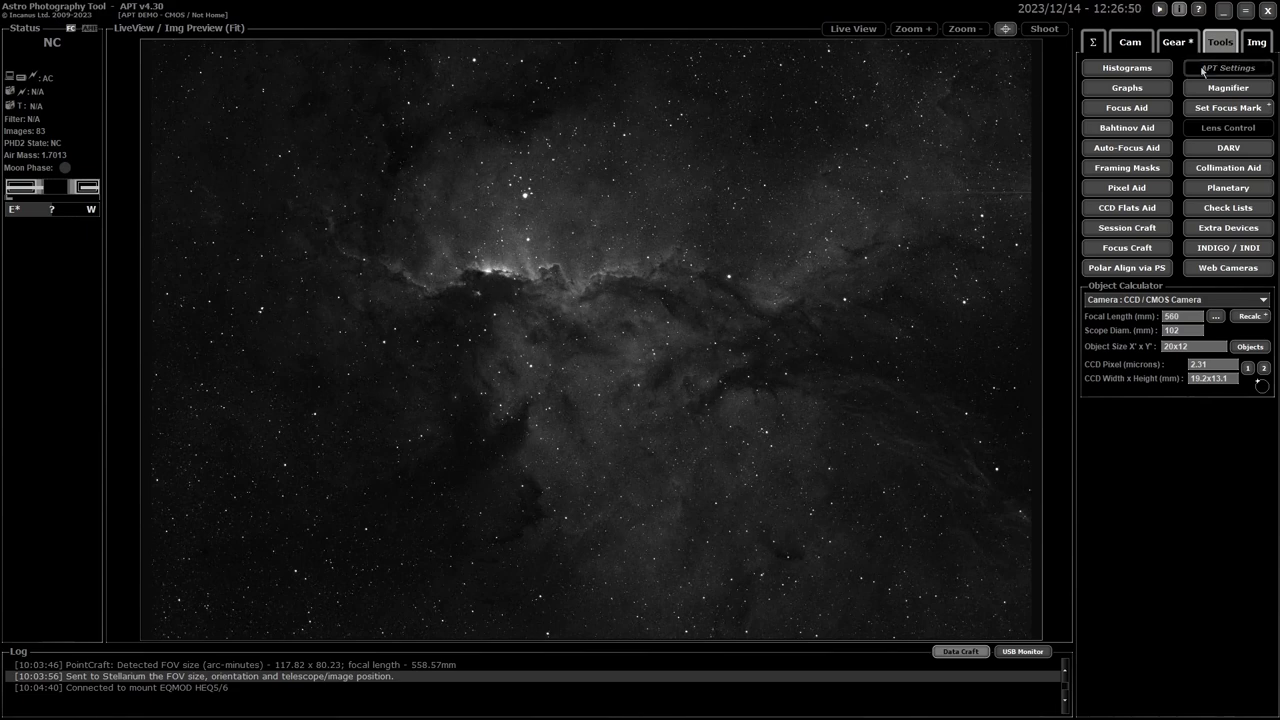
- Show the Planetarium settings with Stellarium at 127.0.0.1, port 8090
{"action": "left_click", "coordinate": [1224, 68]}
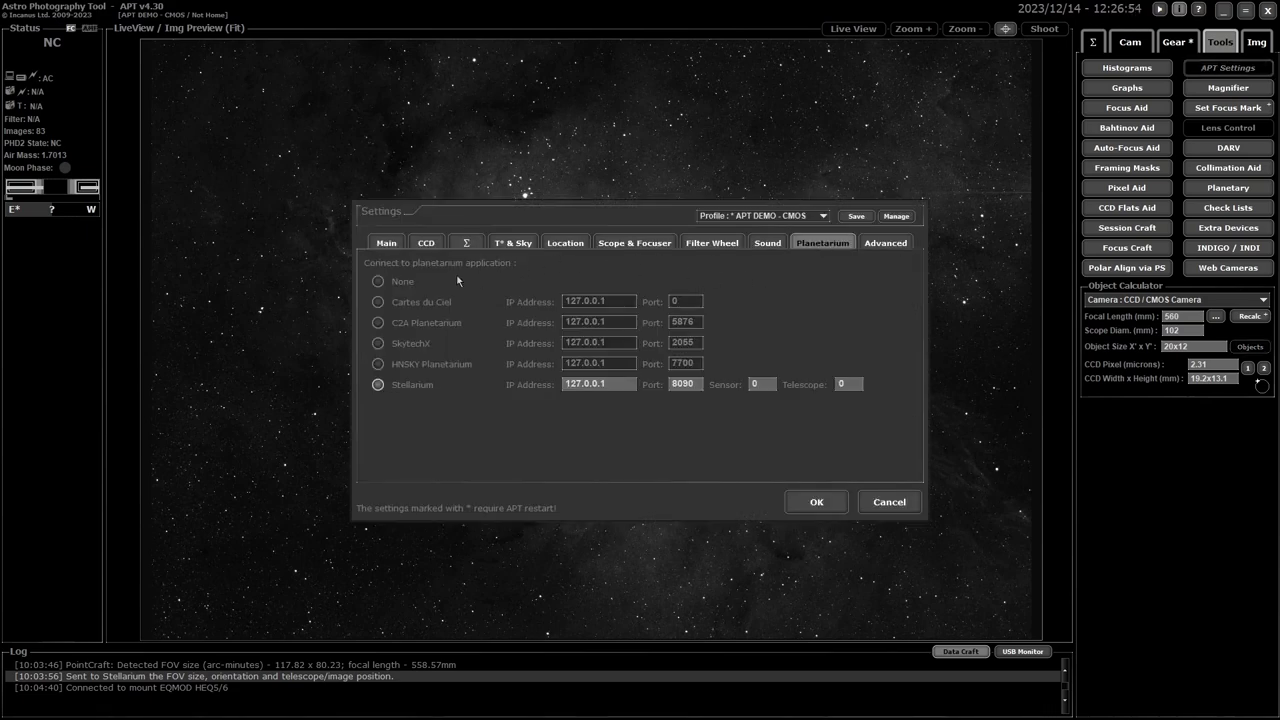
{"action": "mouse_move", "coordinate": [426, 324]}
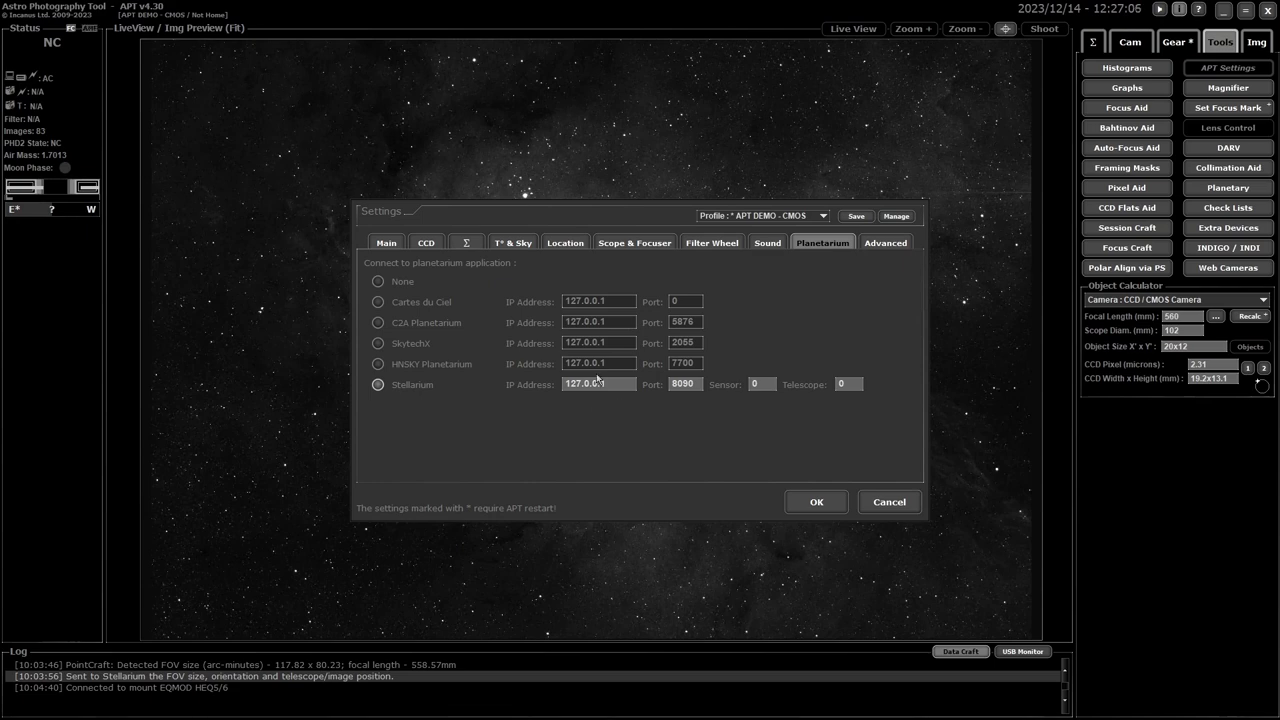
{"action": "mouse_move", "coordinate": [740, 336]}
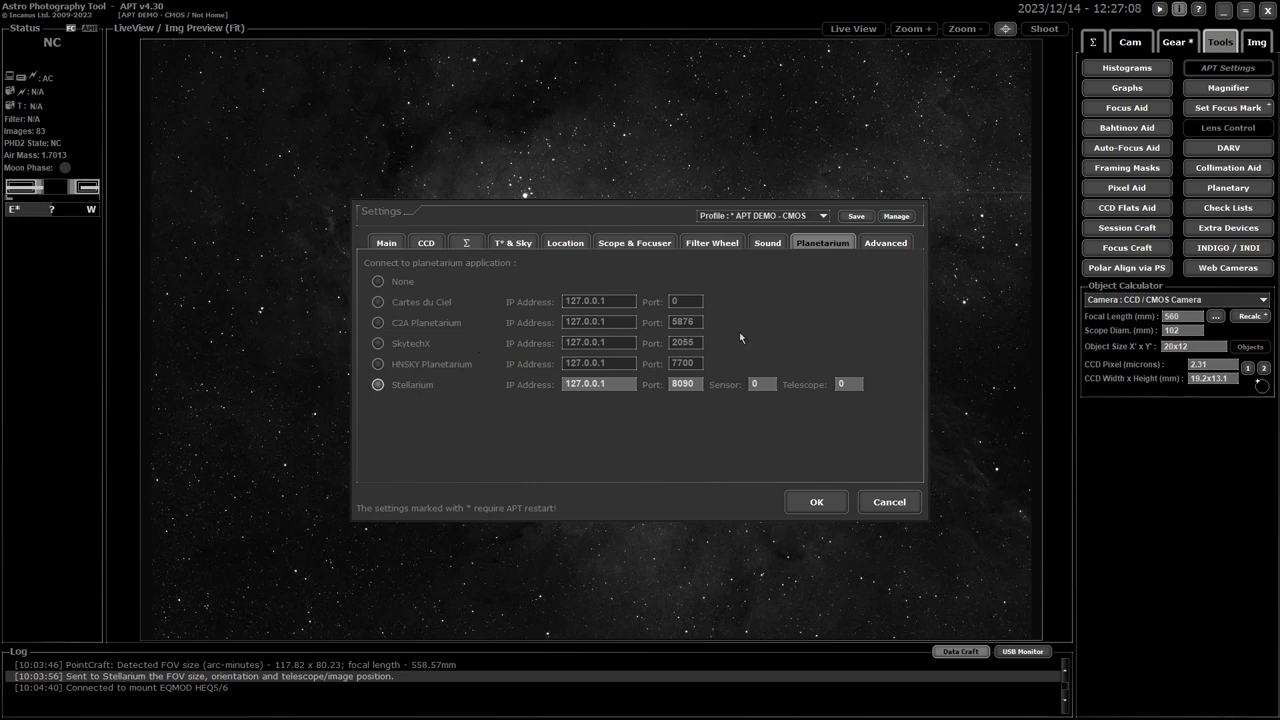
{"action": "mouse_move", "coordinate": [744, 332]}
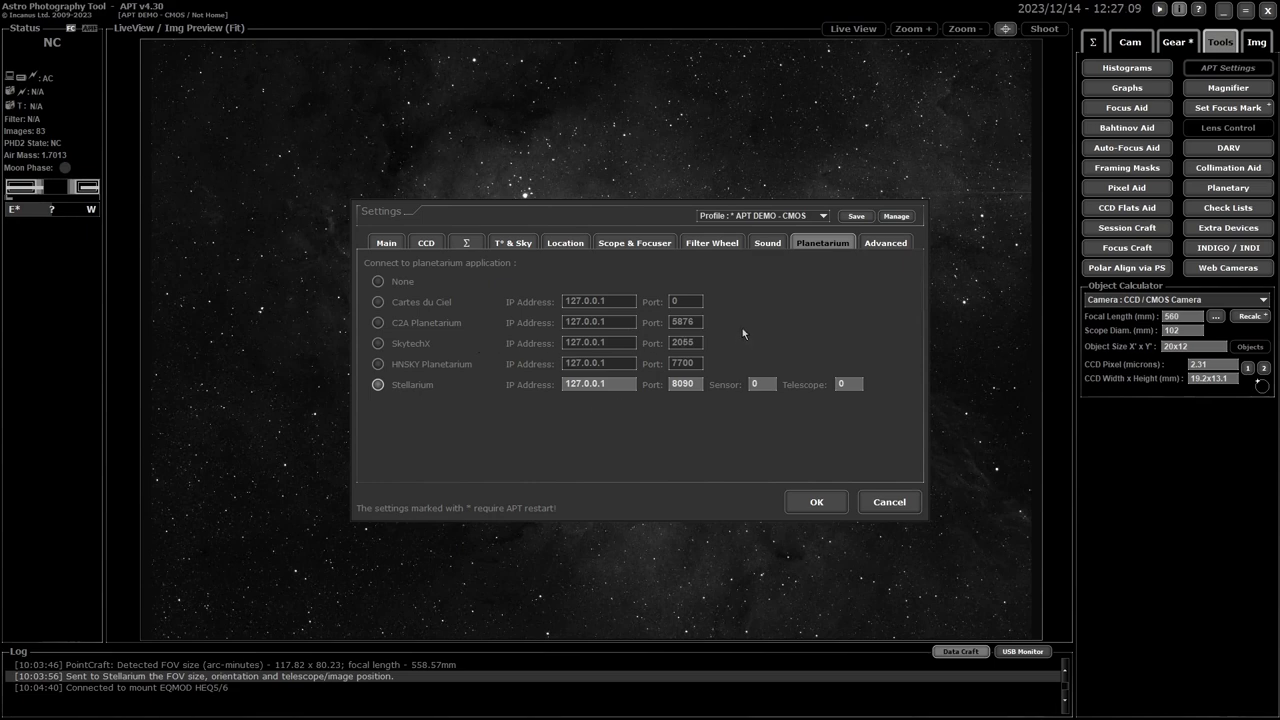
{"action": "mouse_move", "coordinate": [662, 288]}
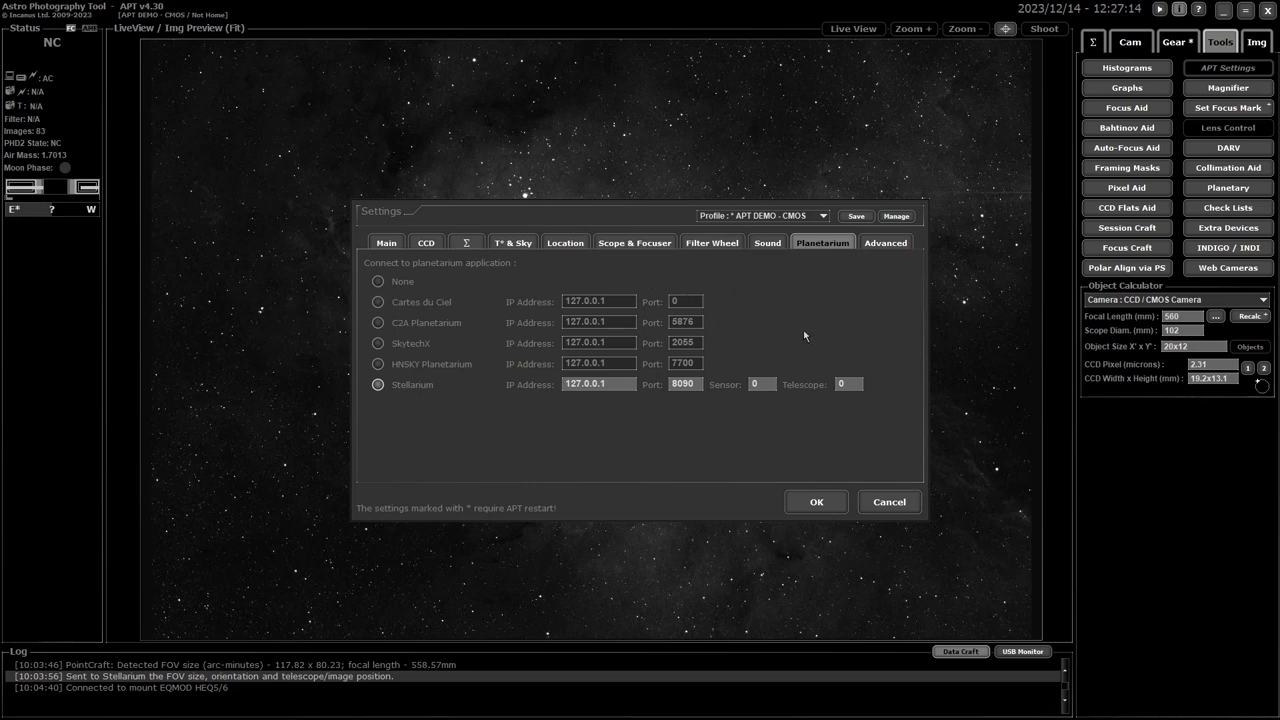
{"action": "mouse_move", "coordinate": [520, 414]}
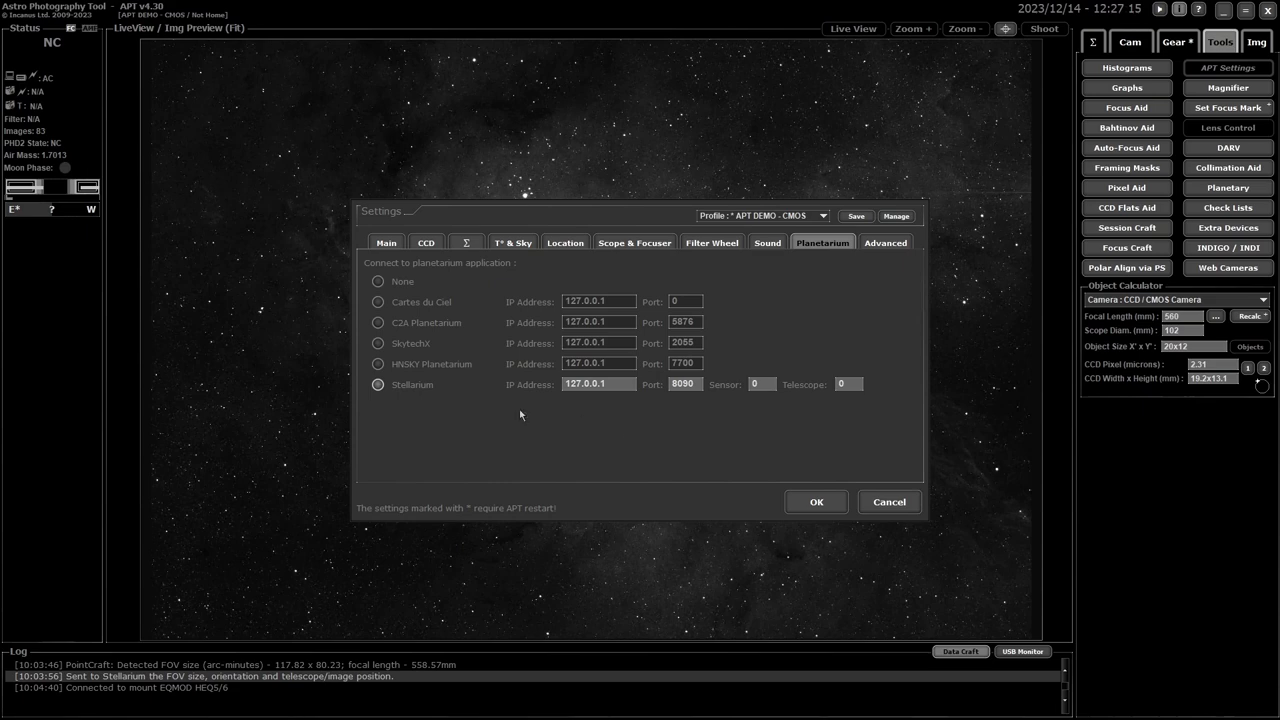
{"action": "mouse_move", "coordinate": [872, 400]}
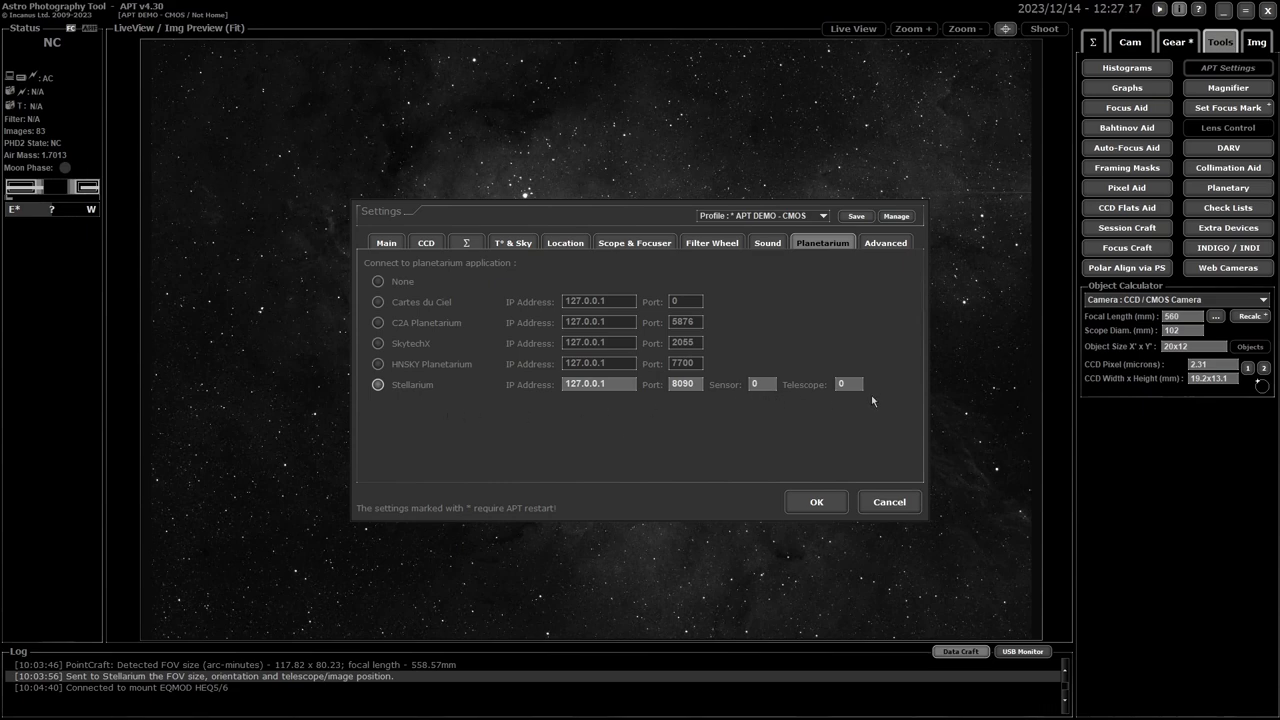
{"action": "mouse_move", "coordinate": [836, 400]}
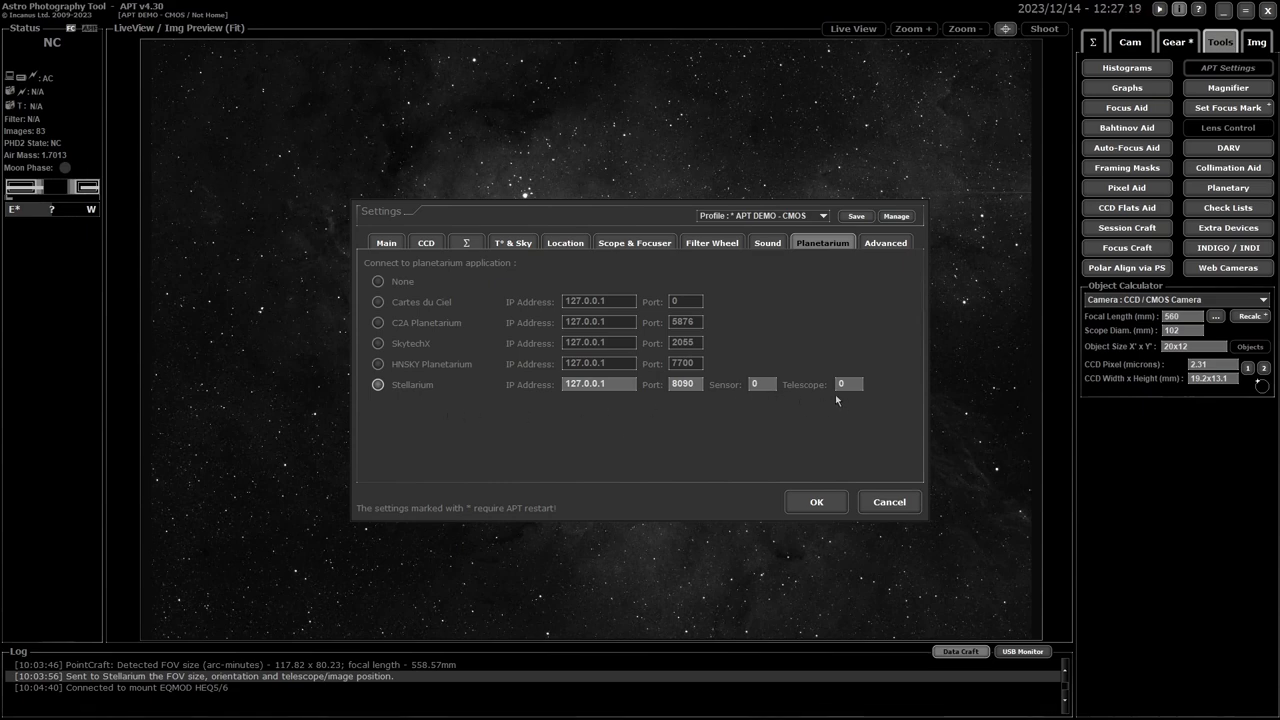
{"action": "mouse_move", "coordinate": [804, 414]}
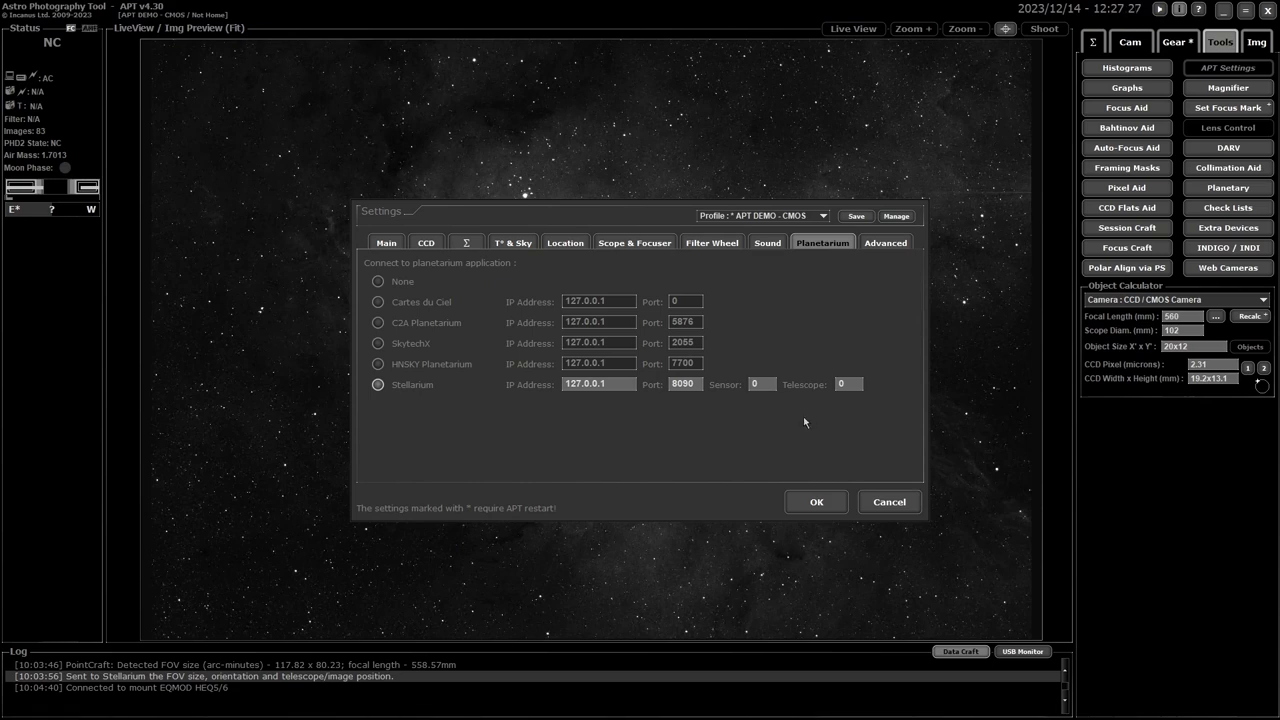
{"action": "mouse_move", "coordinate": [752, 408]}
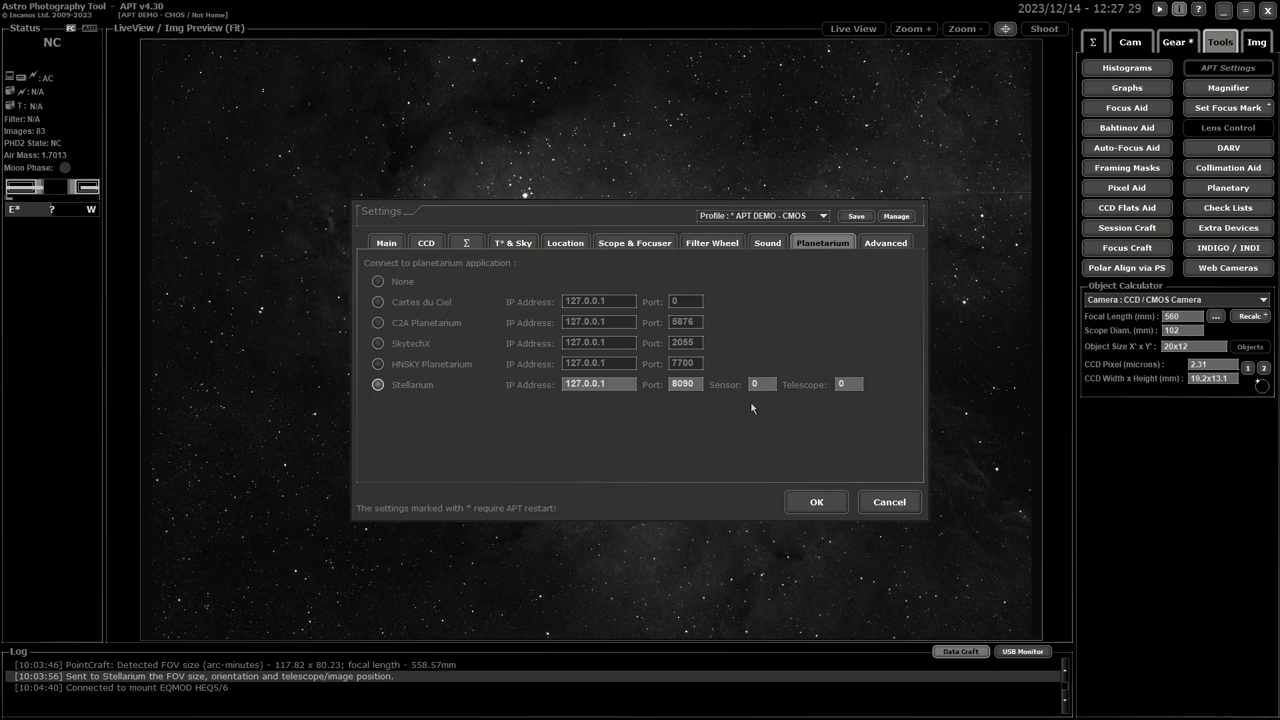
{"action": "mouse_move", "coordinate": [810, 420]}
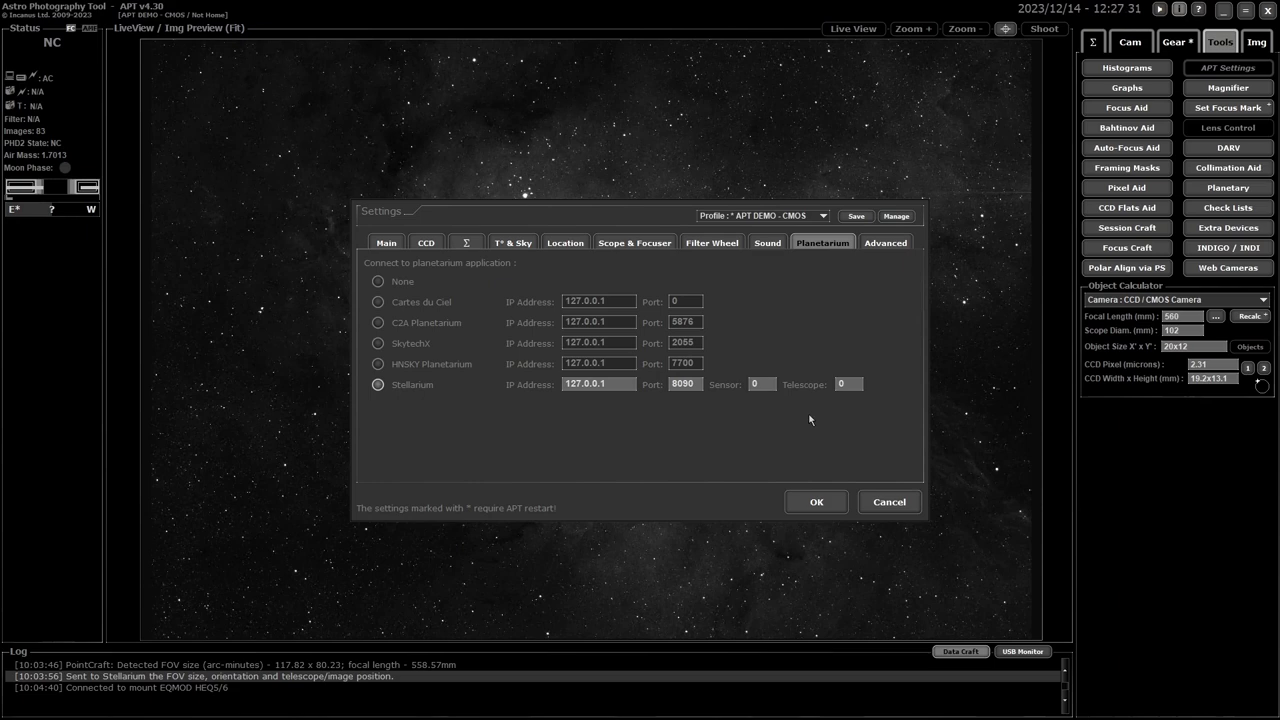
{"action": "mouse_move", "coordinate": [788, 424]}
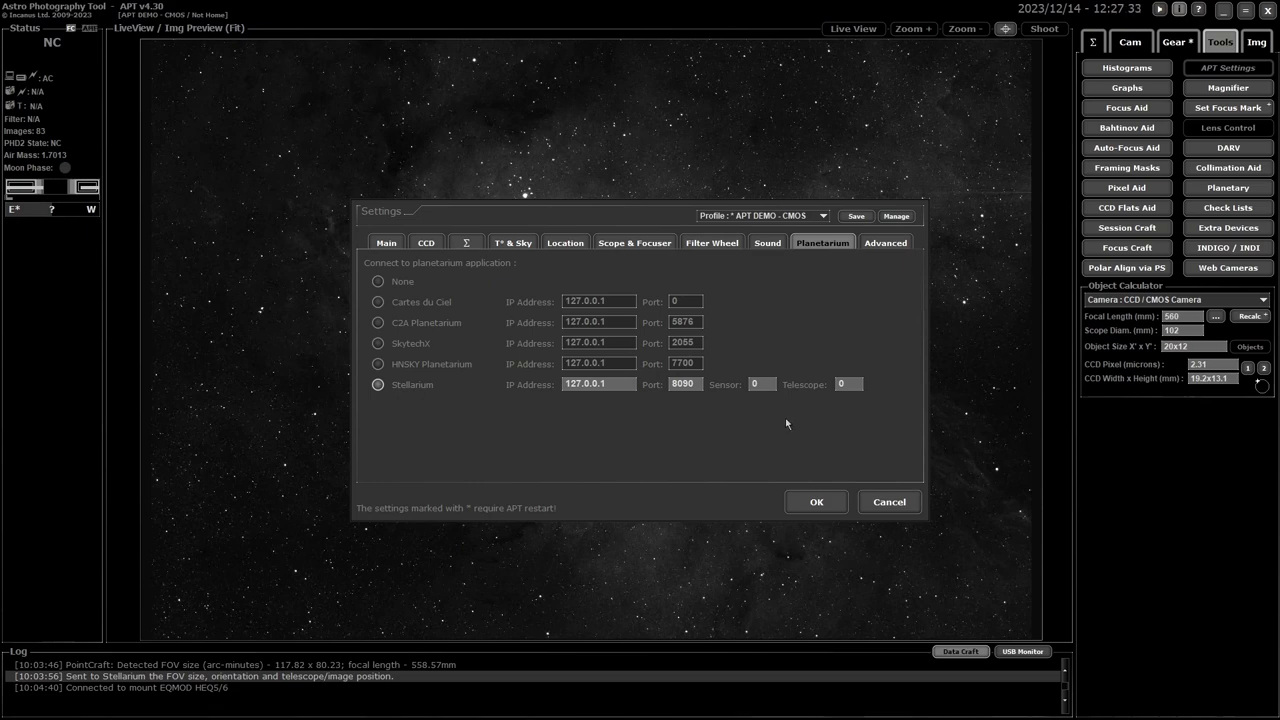
{"action": "mouse_move", "coordinate": [812, 412]}
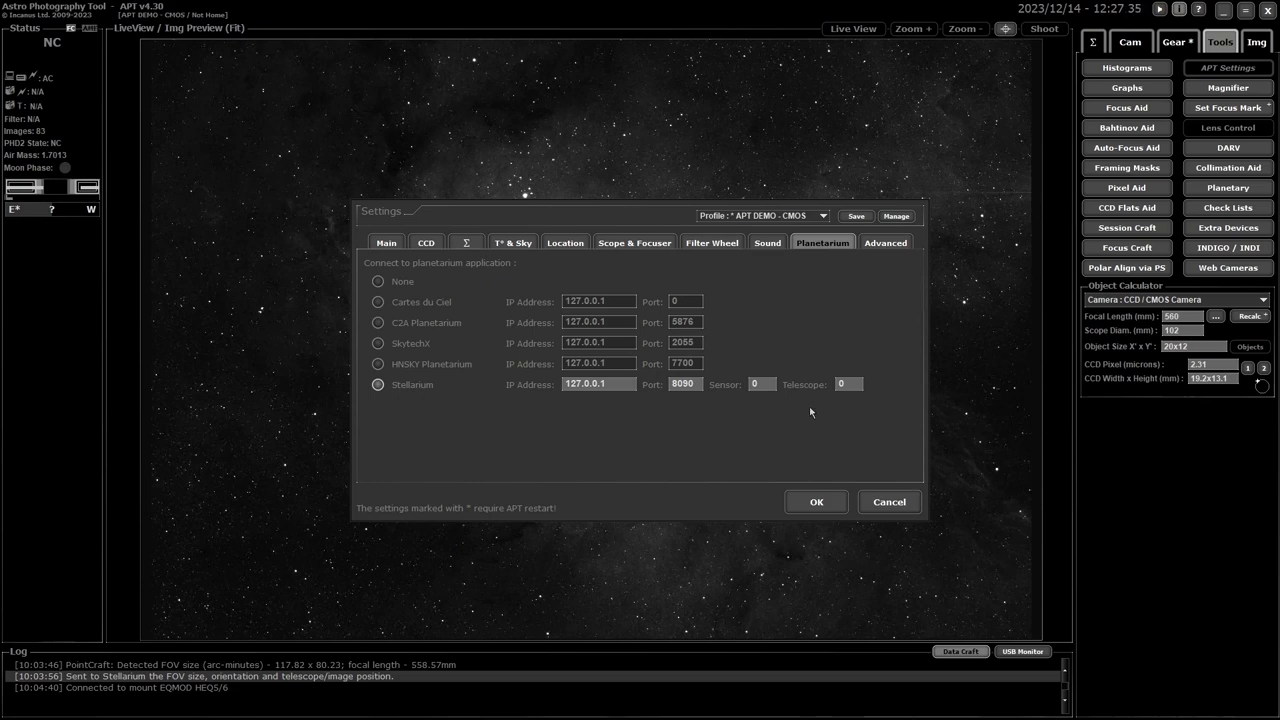
{"action": "mouse_move", "coordinate": [744, 364]}
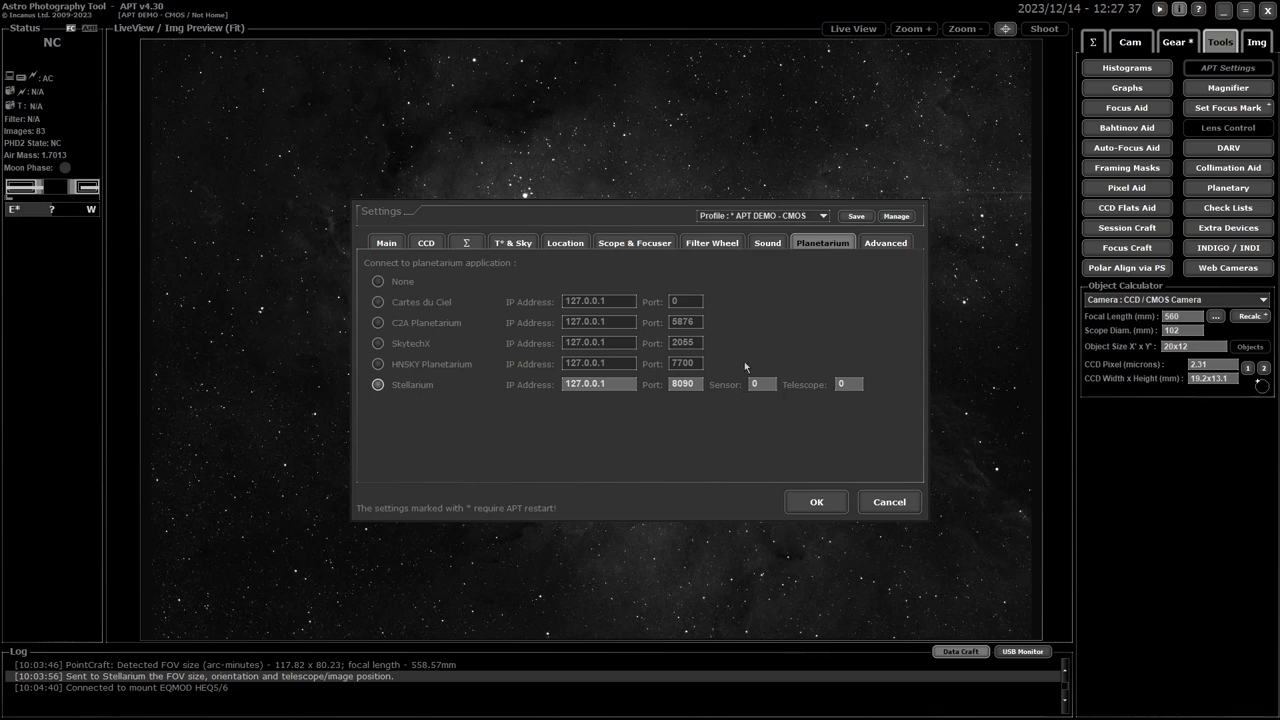
{"action": "mouse_move", "coordinate": [842, 412]}
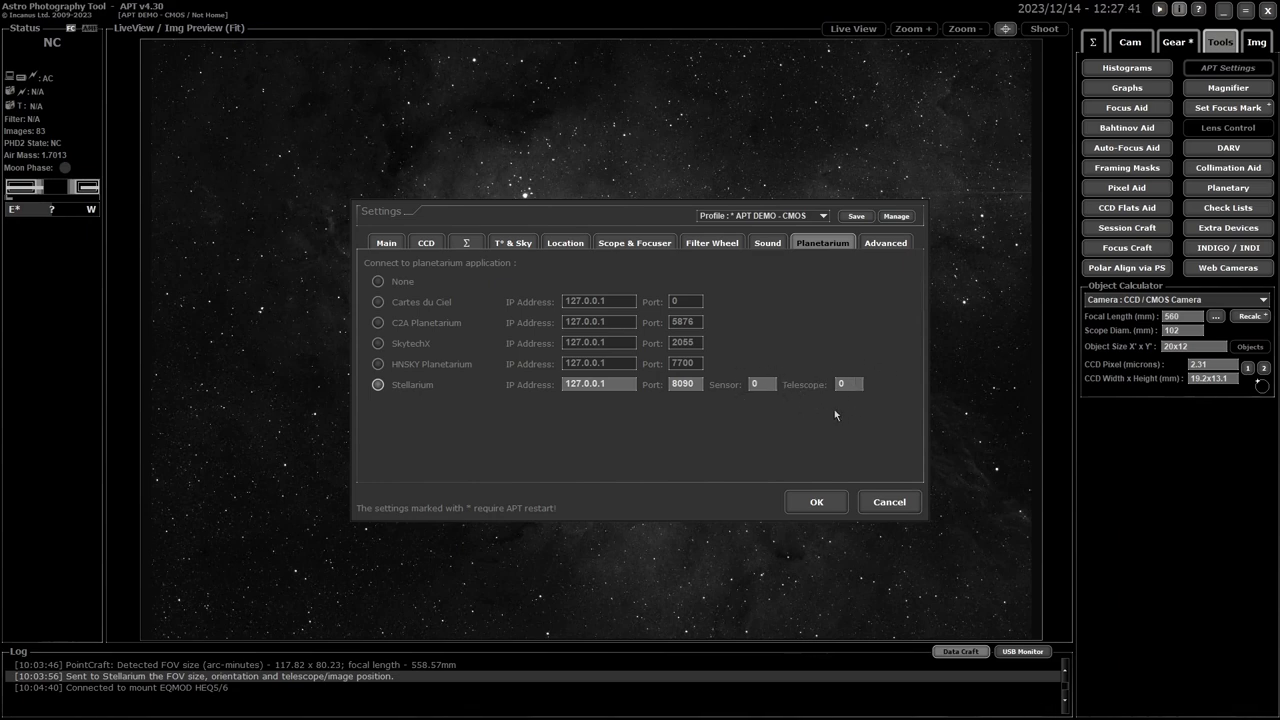
{"action": "mouse_move", "coordinate": [808, 426]}
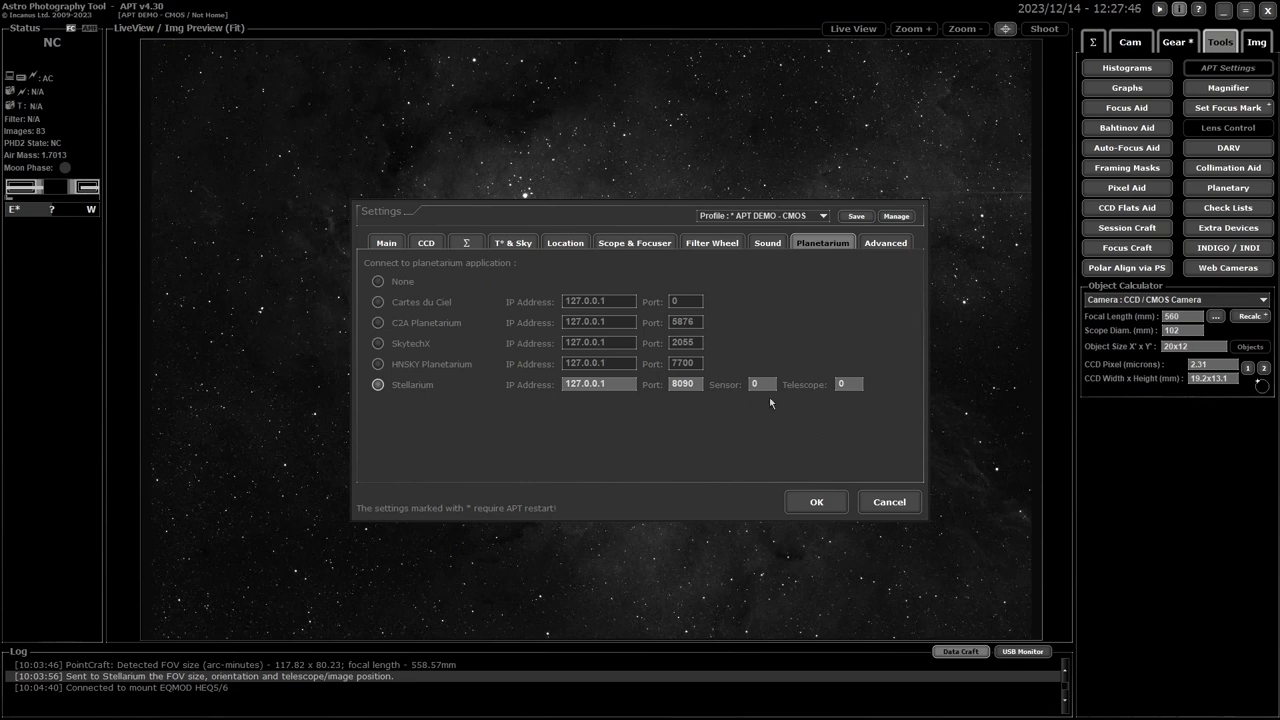
{"action": "mouse_move", "coordinate": [796, 428]}
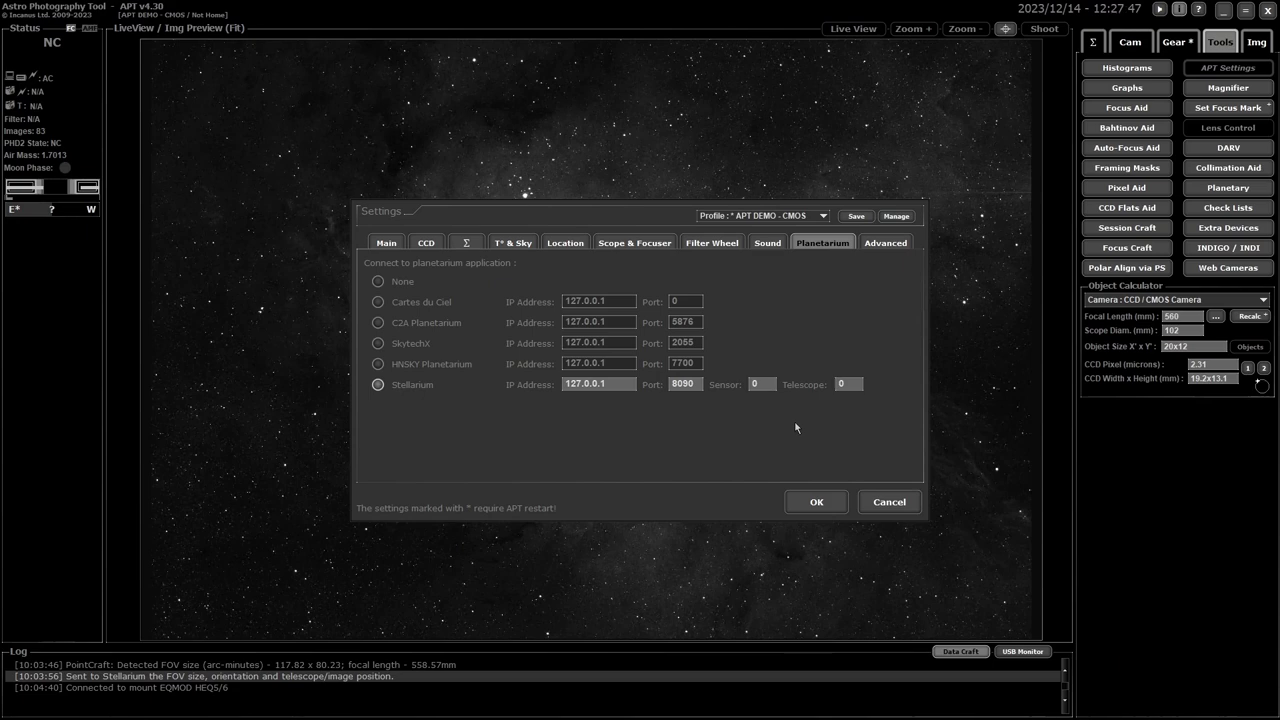
{"action": "mouse_move", "coordinate": [800, 432]}
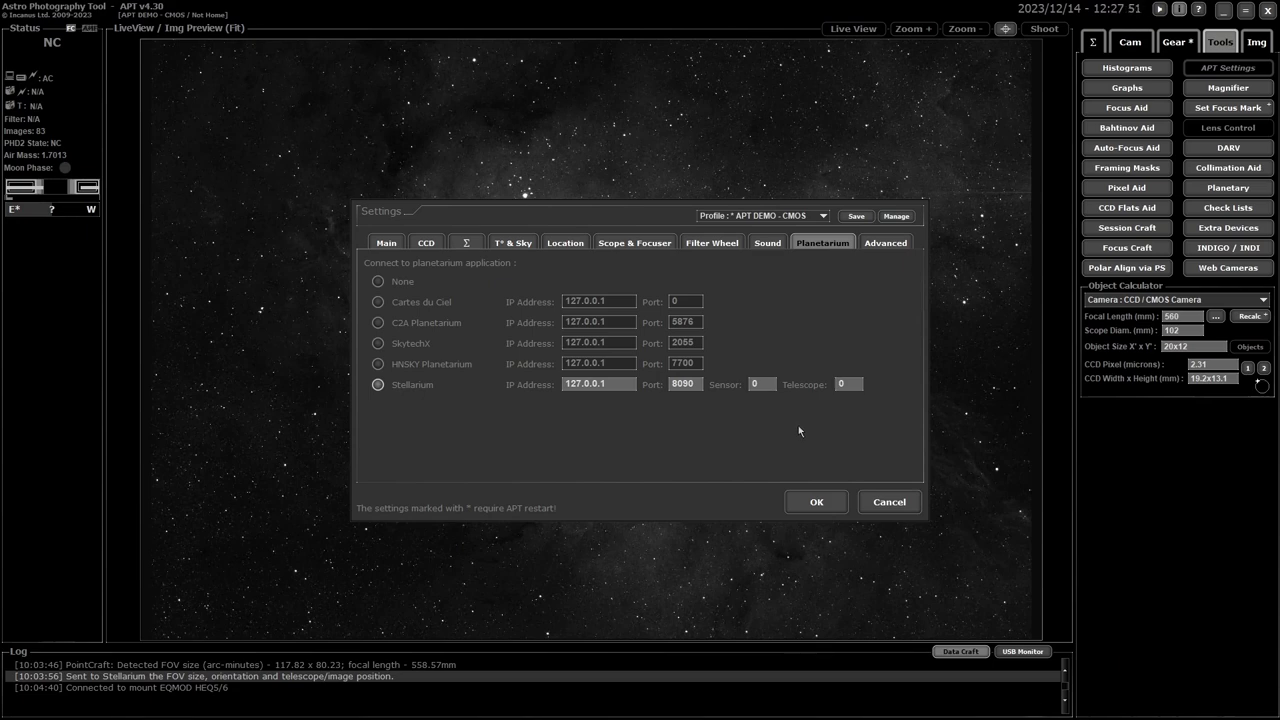
{"action": "mouse_move", "coordinate": [804, 412]}
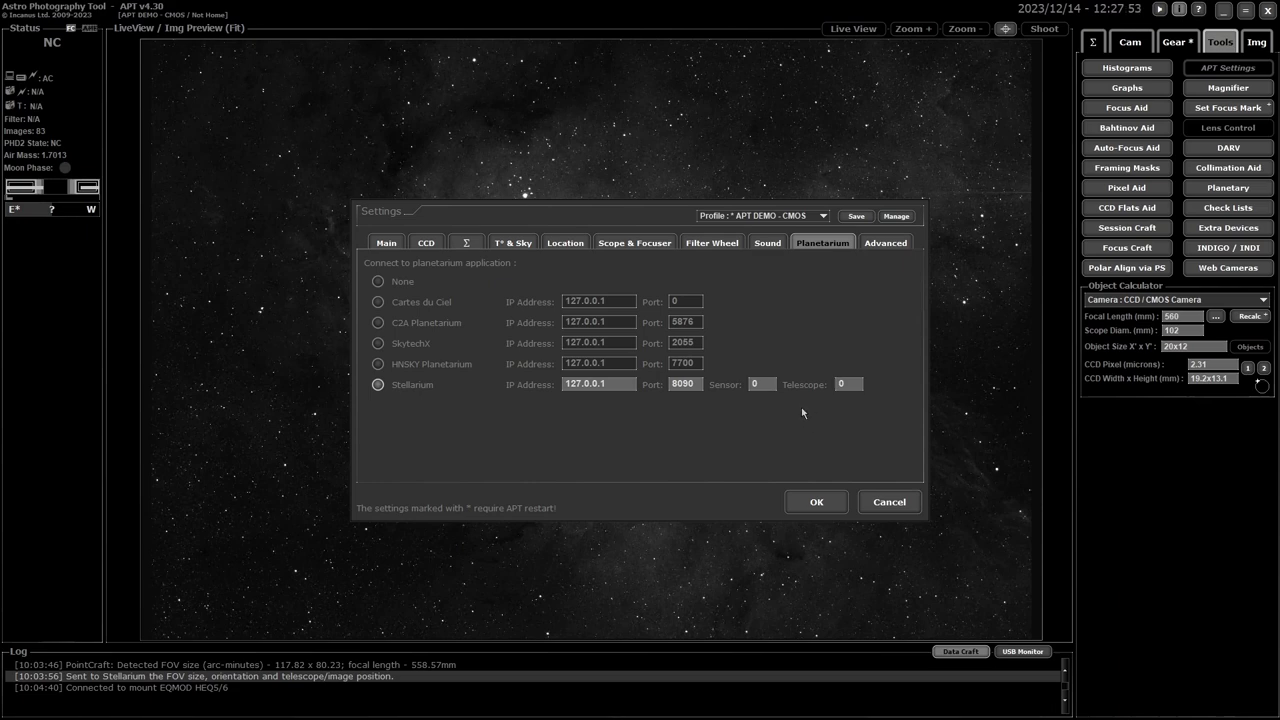
{"action": "mouse_move", "coordinate": [808, 420]}
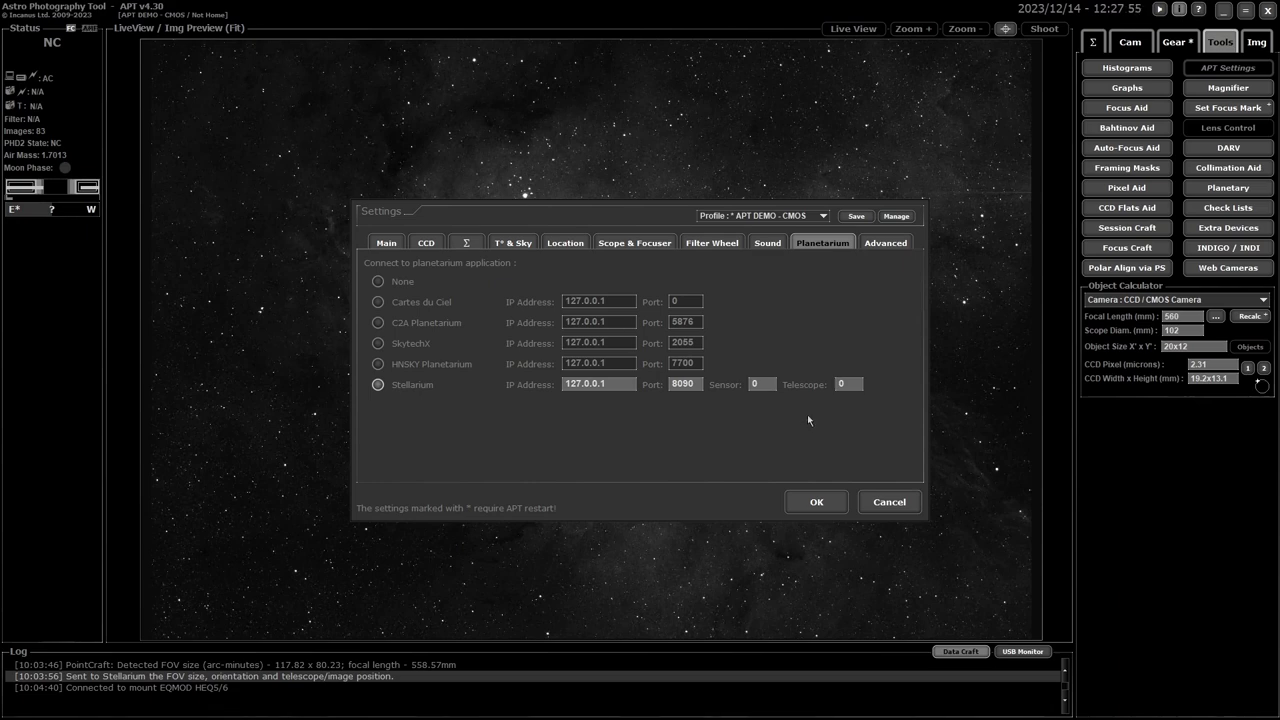
{"action": "mouse_move", "coordinate": [792, 420]}
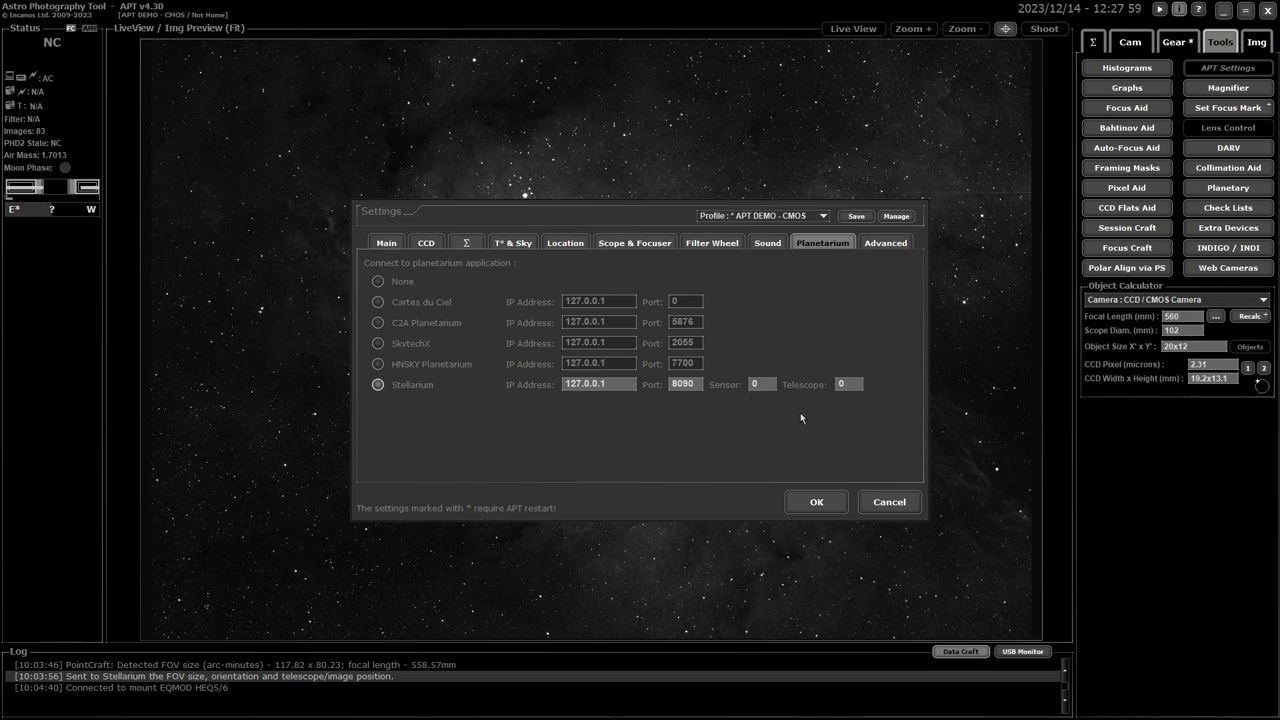
{"action": "mouse_move", "coordinate": [524, 412]}
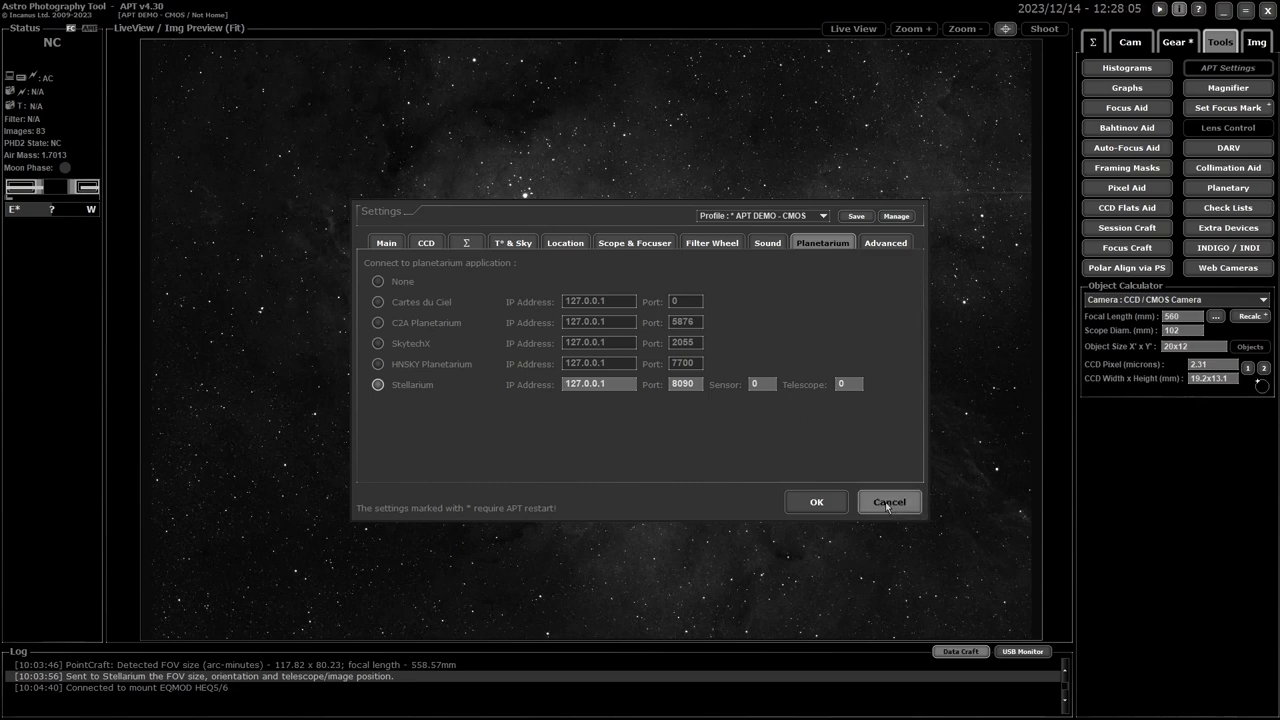
- Cancel the Settings dialog and return to the nebula image preview
{"action": "left_click", "coordinate": [888, 500]}
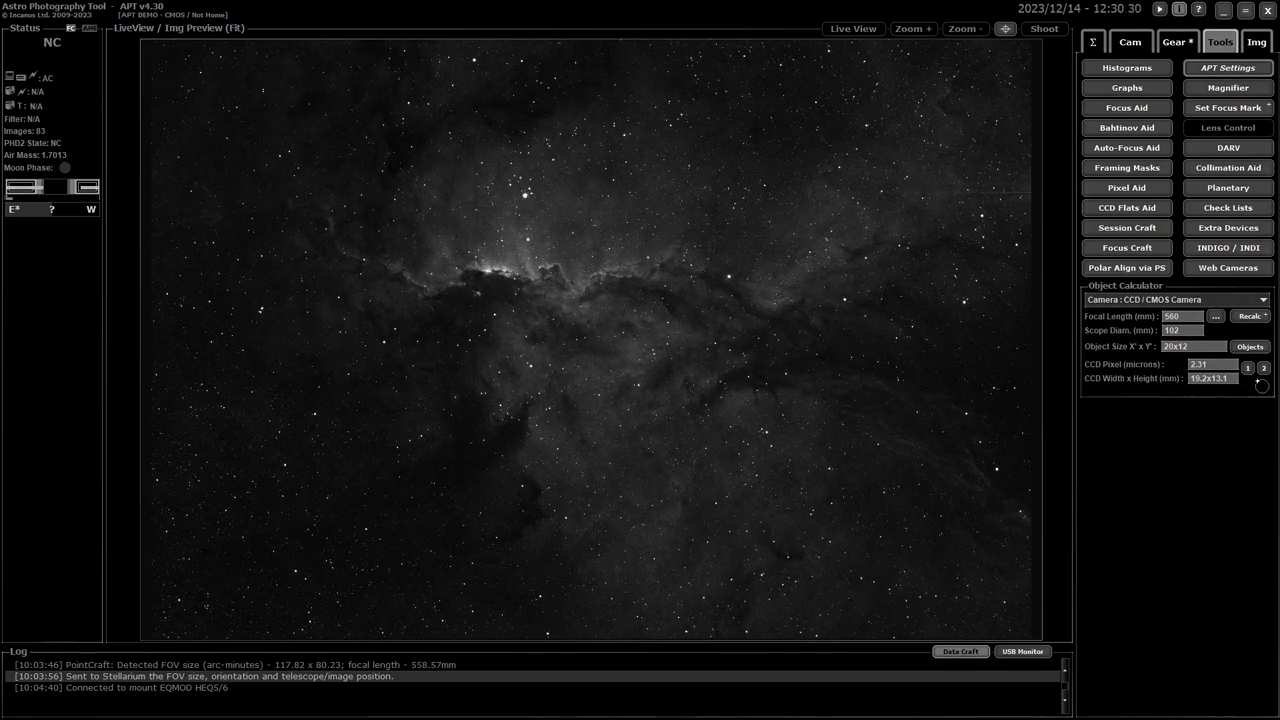
- Bring up the Point Craft plate-solving panel from the Gear controls
{"action": "left_click", "coordinate": [1172, 42]}
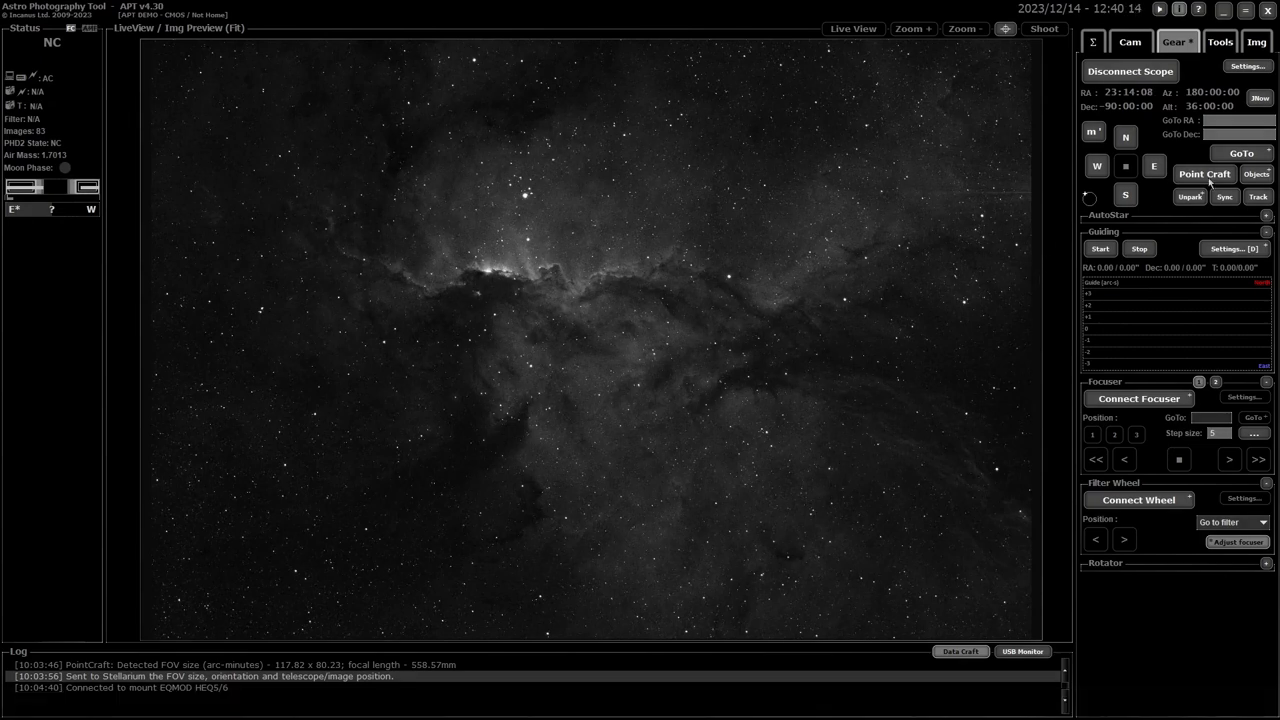
{"action": "left_click", "coordinate": [1202, 174]}
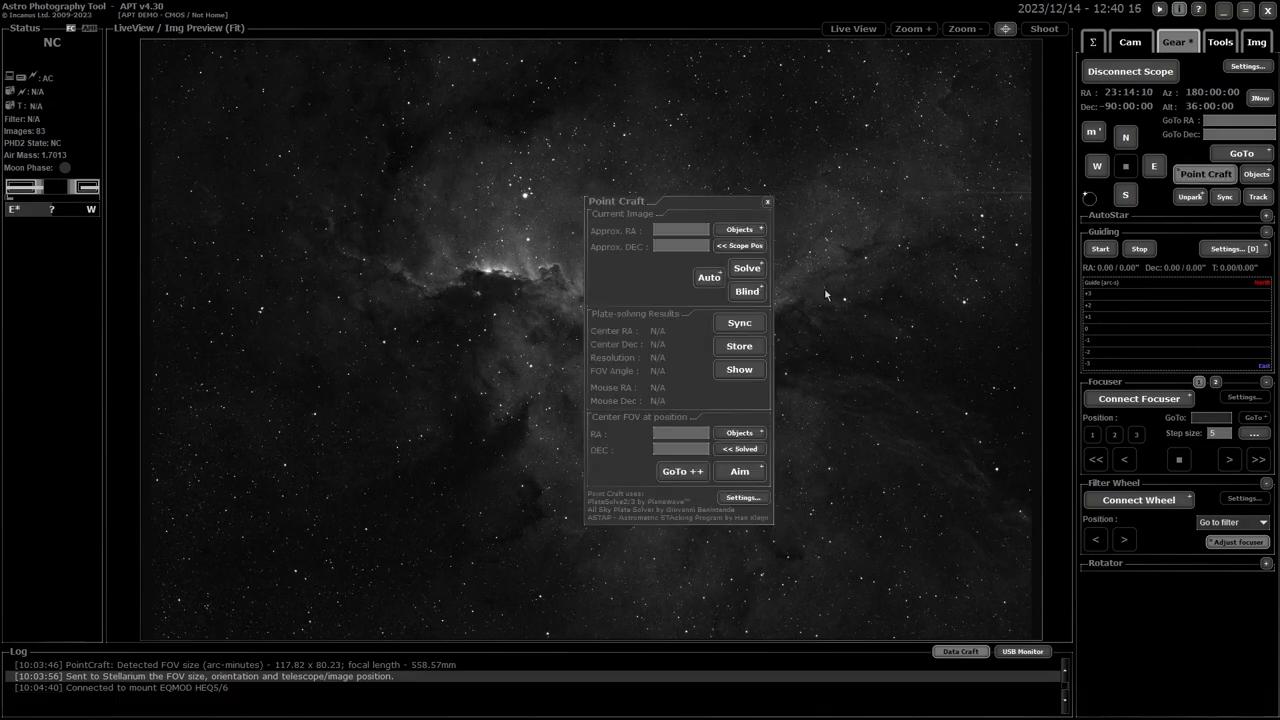
{"action": "mouse_move", "coordinate": [808, 278]}
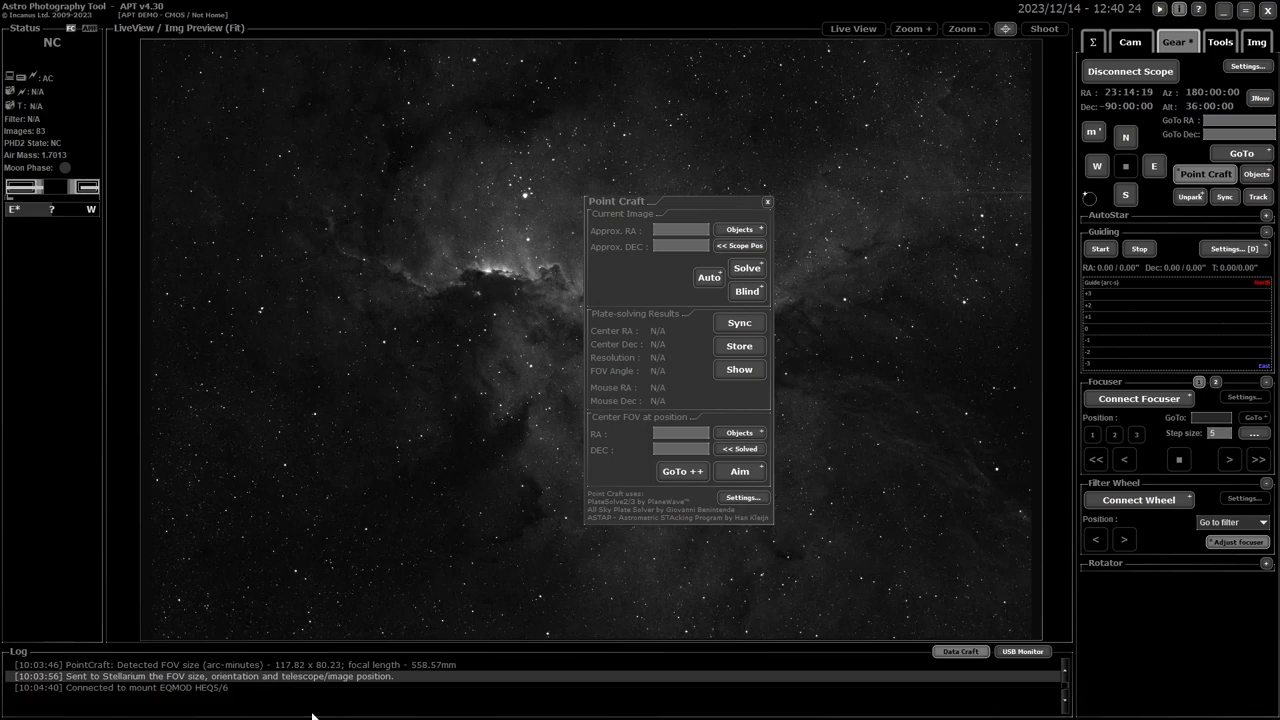
- Fill the approximate RA/DEC and plate-solve the nebula image until Status: Successful
{"action": "left_click", "coordinate": [324, 702]}
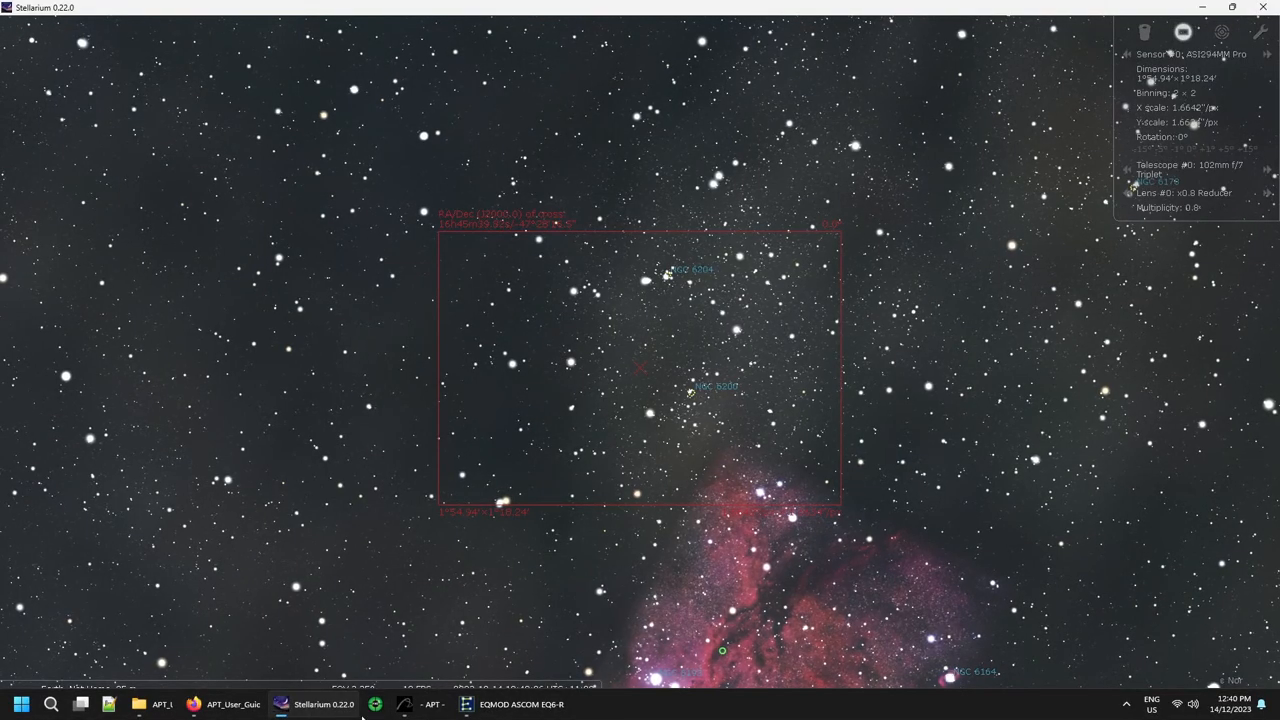
{"action": "mouse_move", "coordinate": [428, 704]}
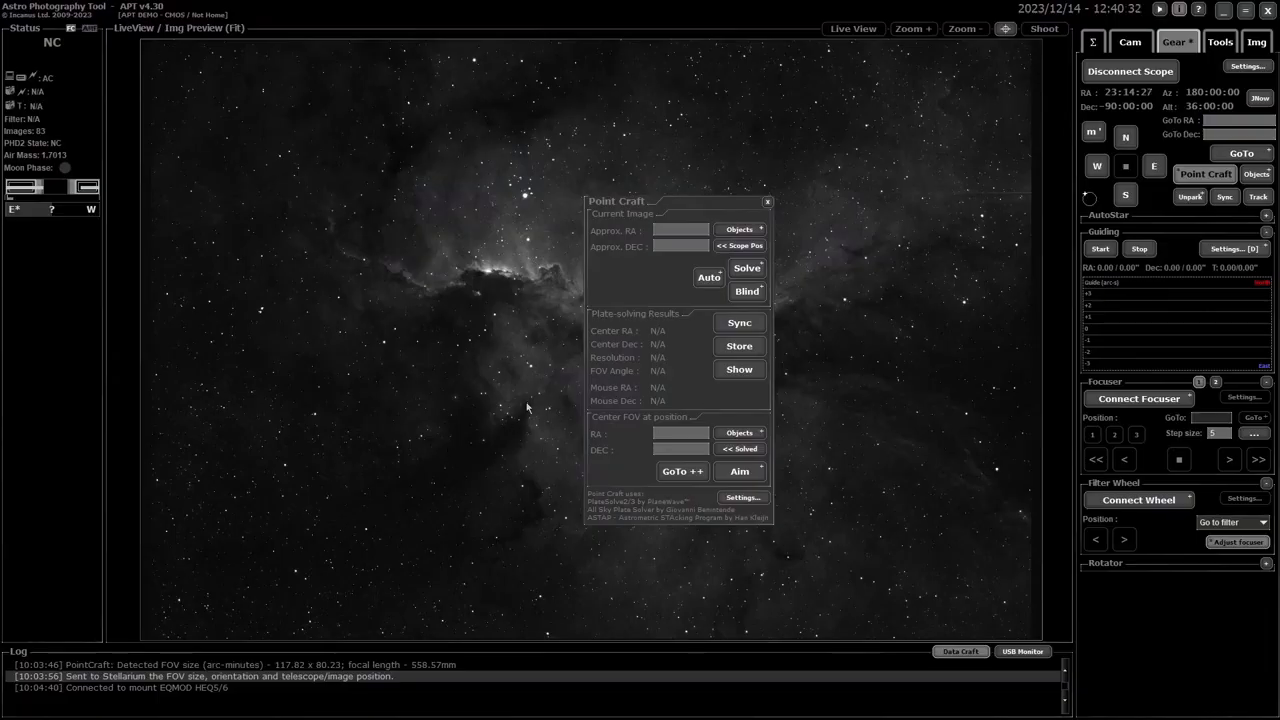
{"action": "mouse_move", "coordinate": [738, 230]}
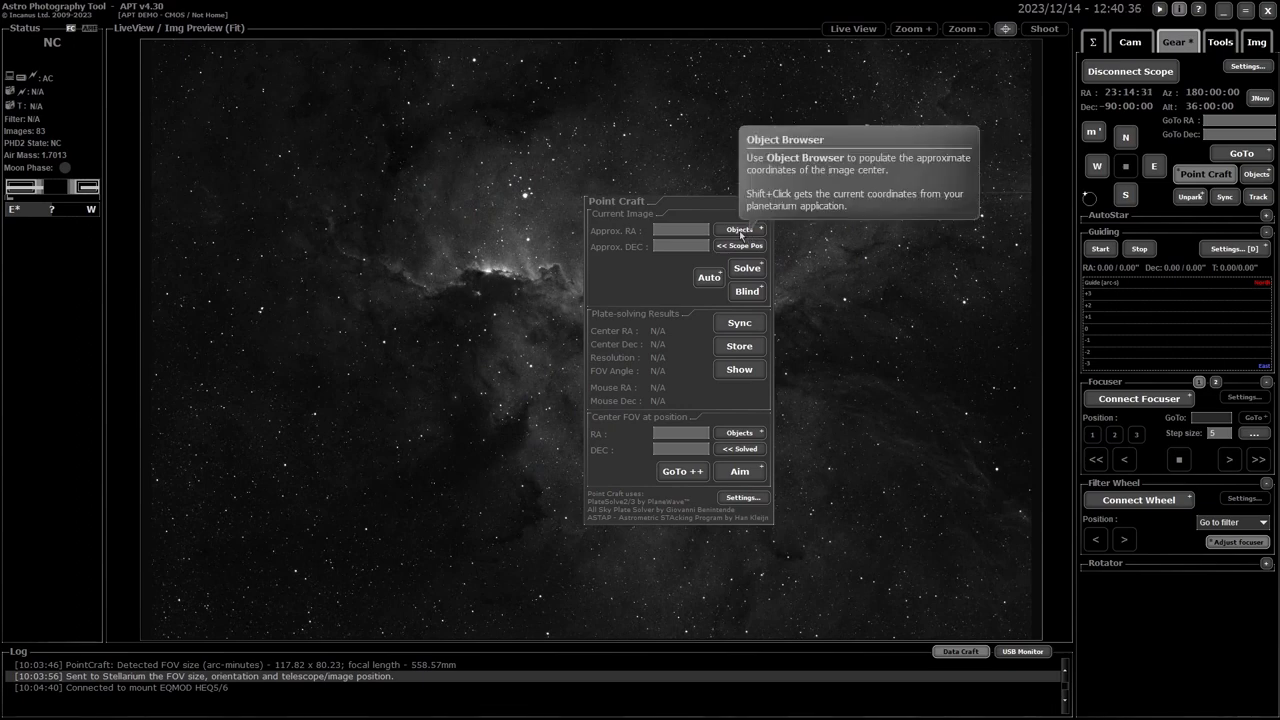
{"action": "left_click", "coordinate": [740, 228]}
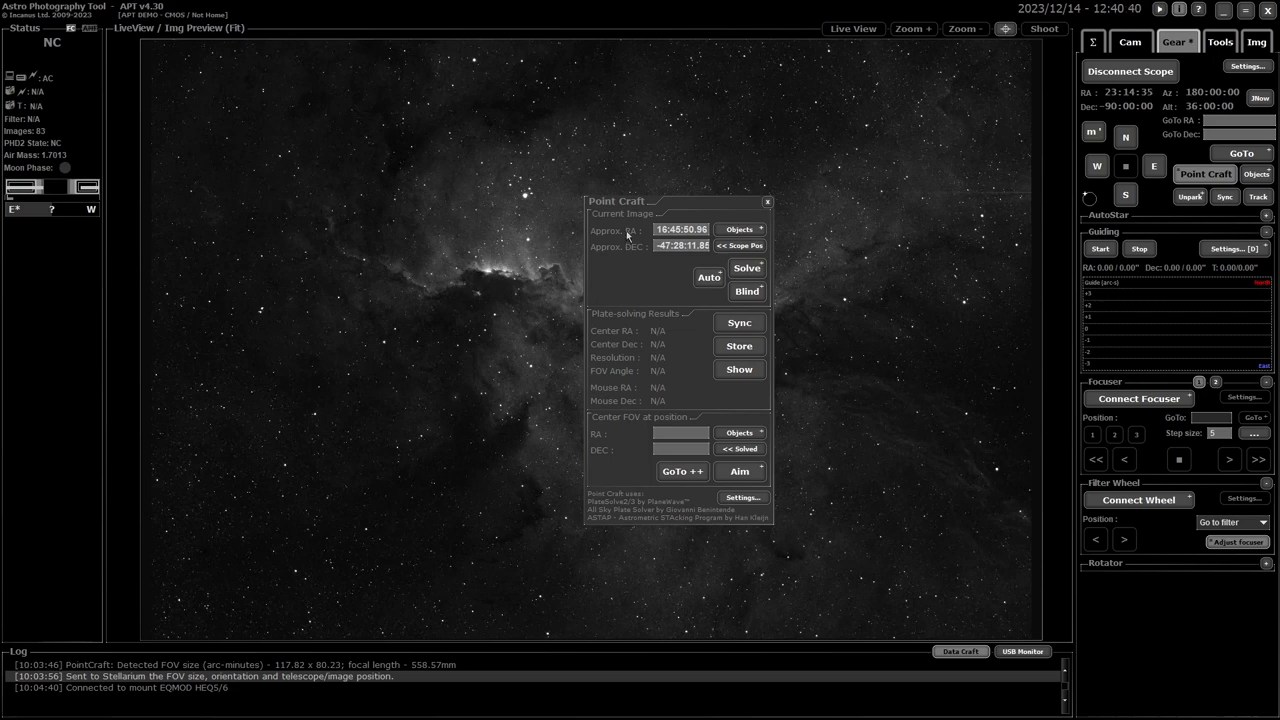
{"action": "mouse_move", "coordinate": [752, 300]}
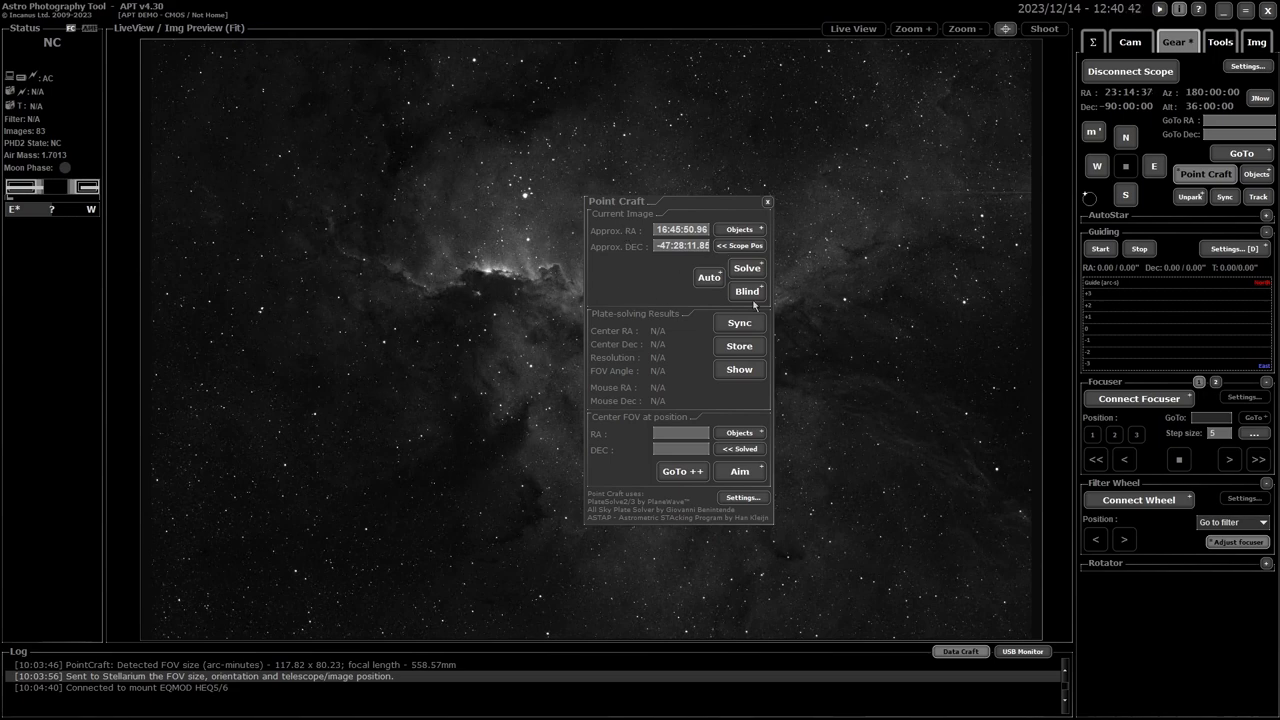
{"action": "mouse_move", "coordinate": [748, 270]}
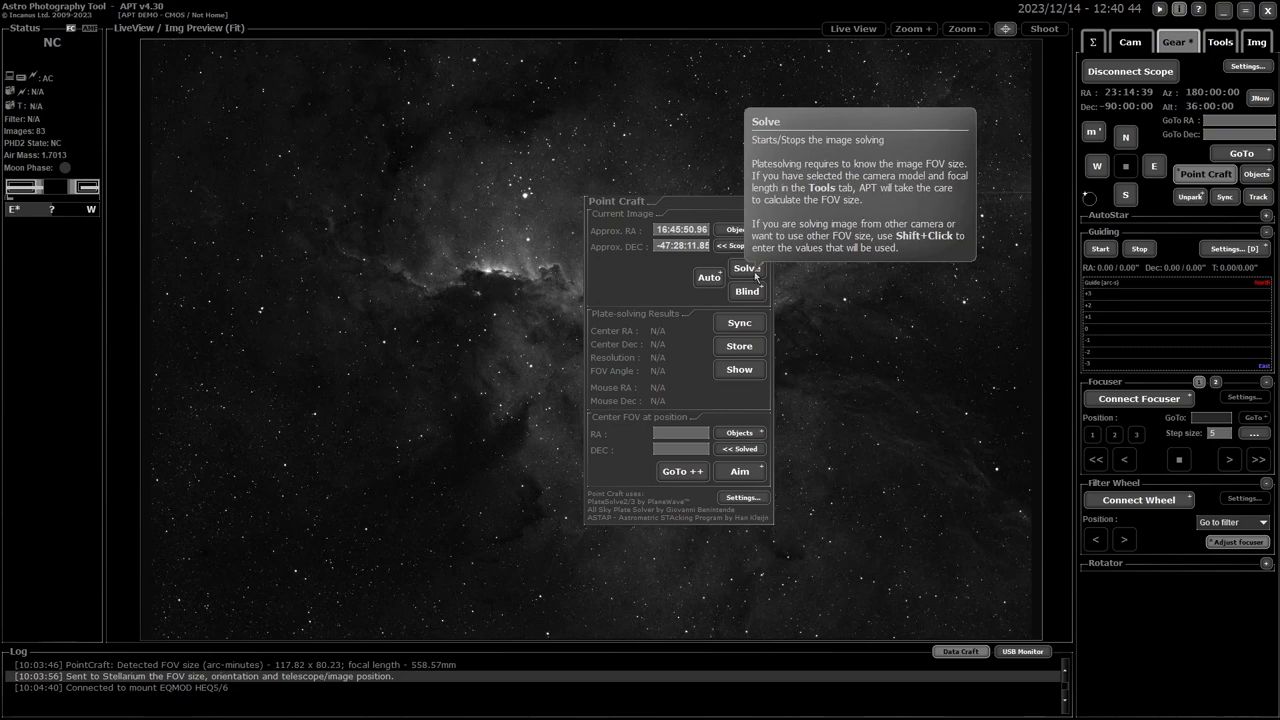
{"action": "left_click", "coordinate": [744, 268]}
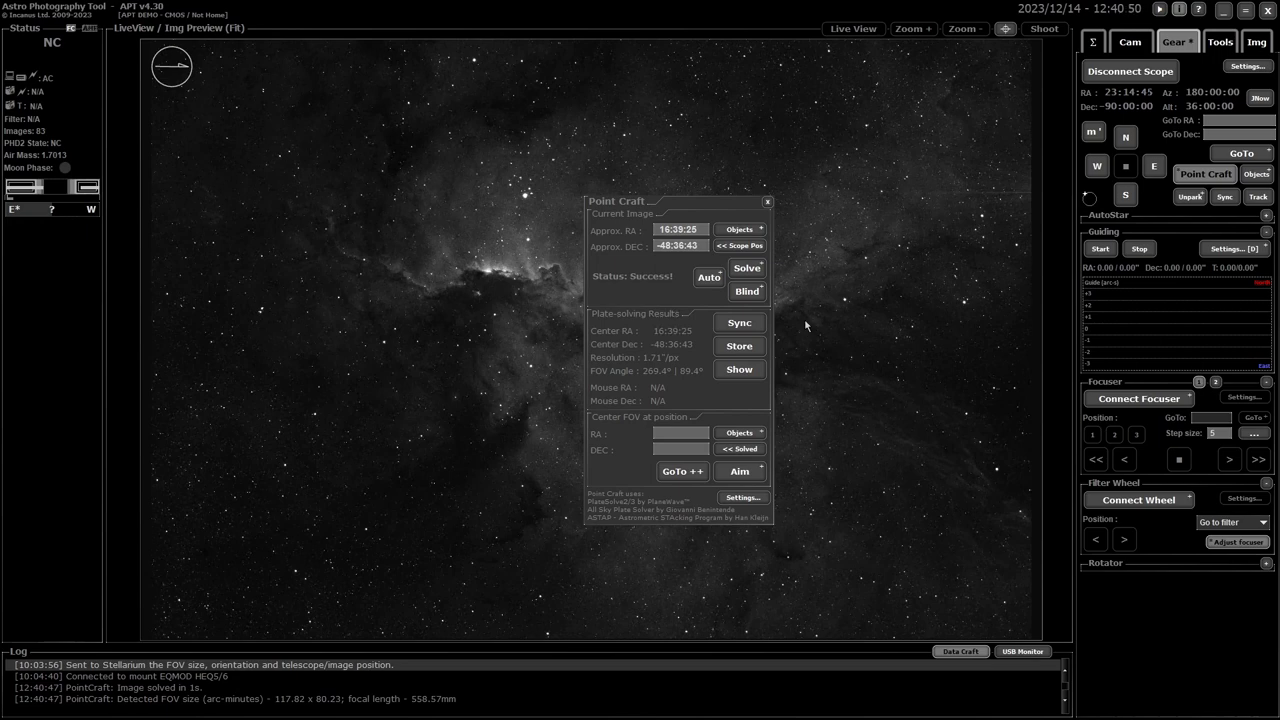
{"action": "mouse_move", "coordinate": [792, 344]}
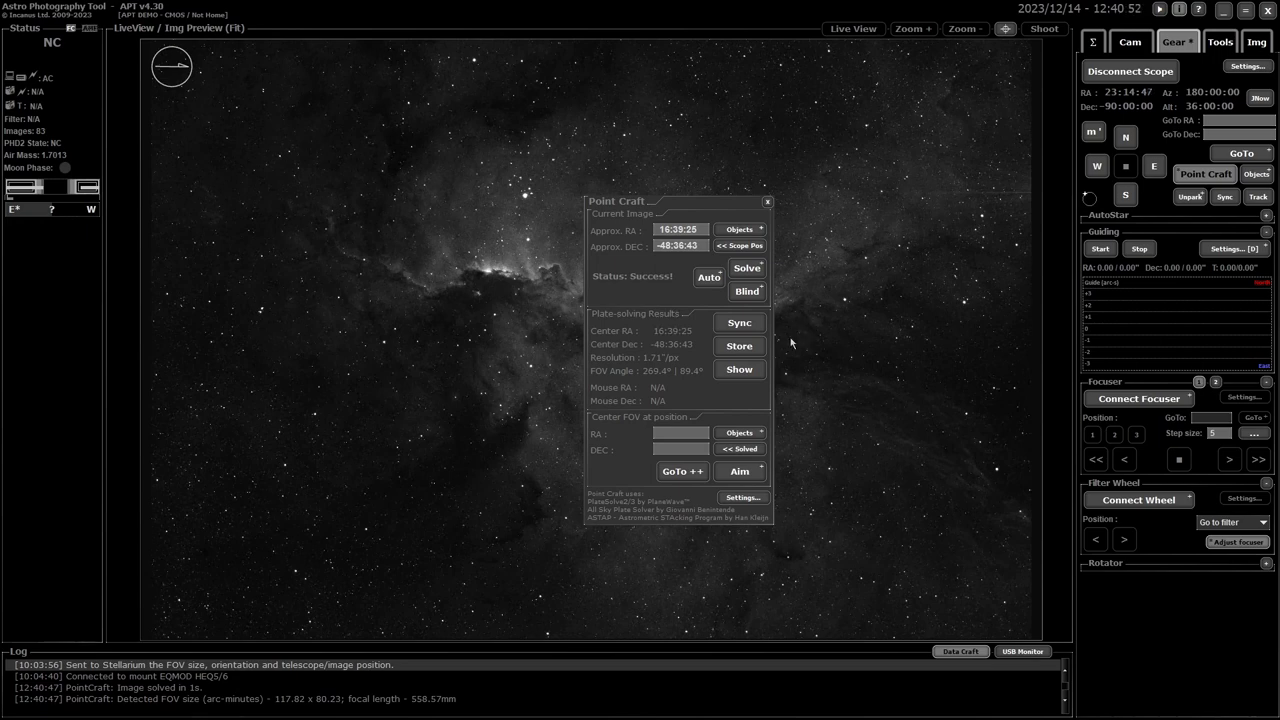
{"action": "mouse_move", "coordinate": [352, 614]}
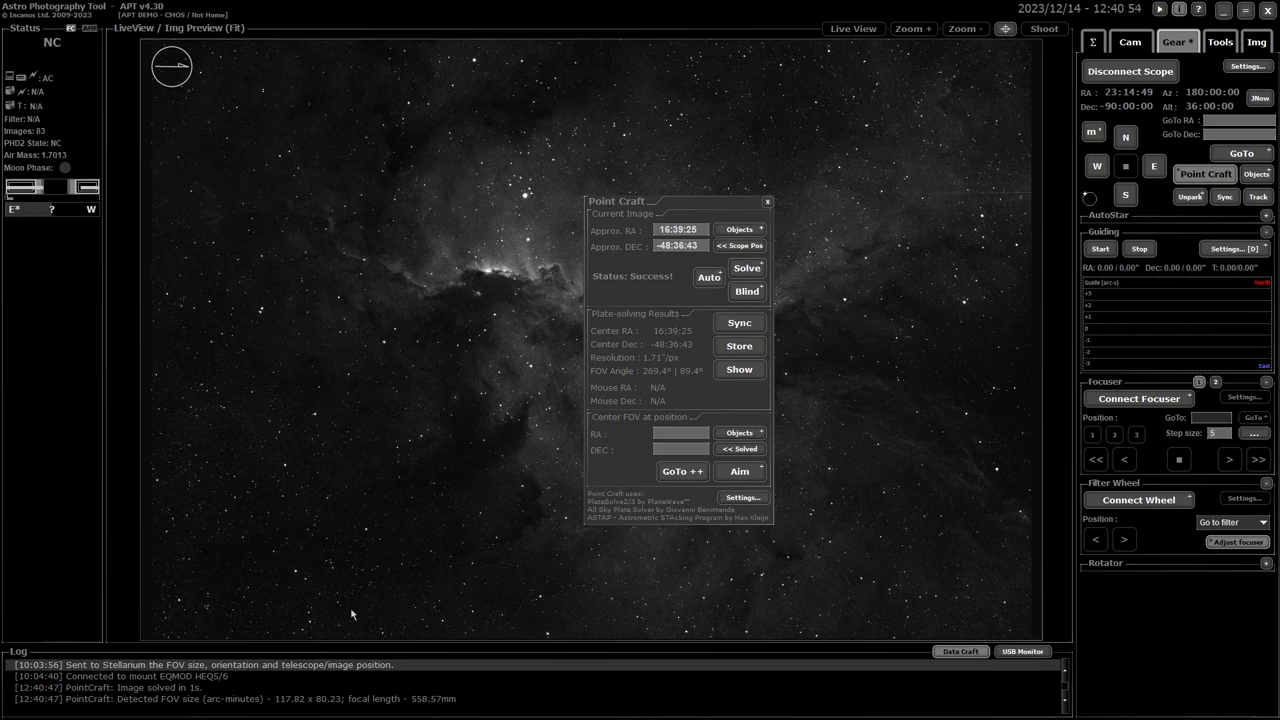
- Send the solved FOV frame to Stellarium over the nebula, then return to APT
{"action": "left_click", "coordinate": [352, 704]}
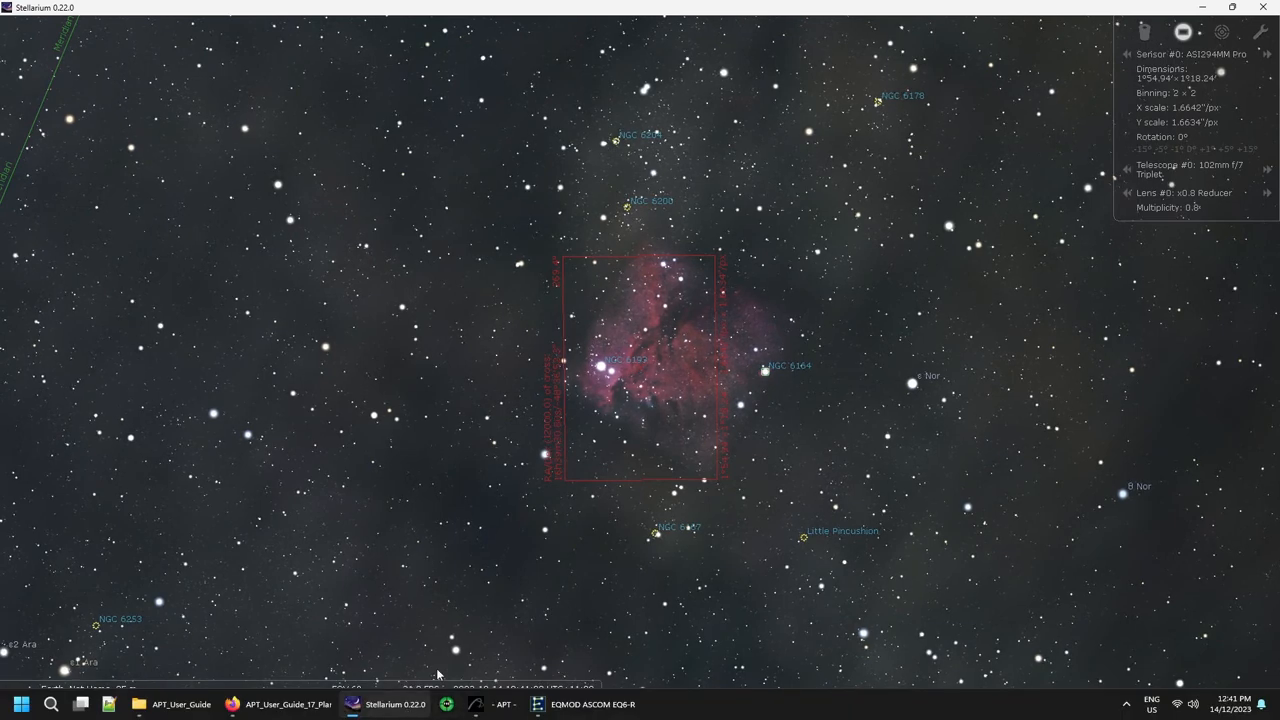
{"action": "left_click", "coordinate": [500, 704]}
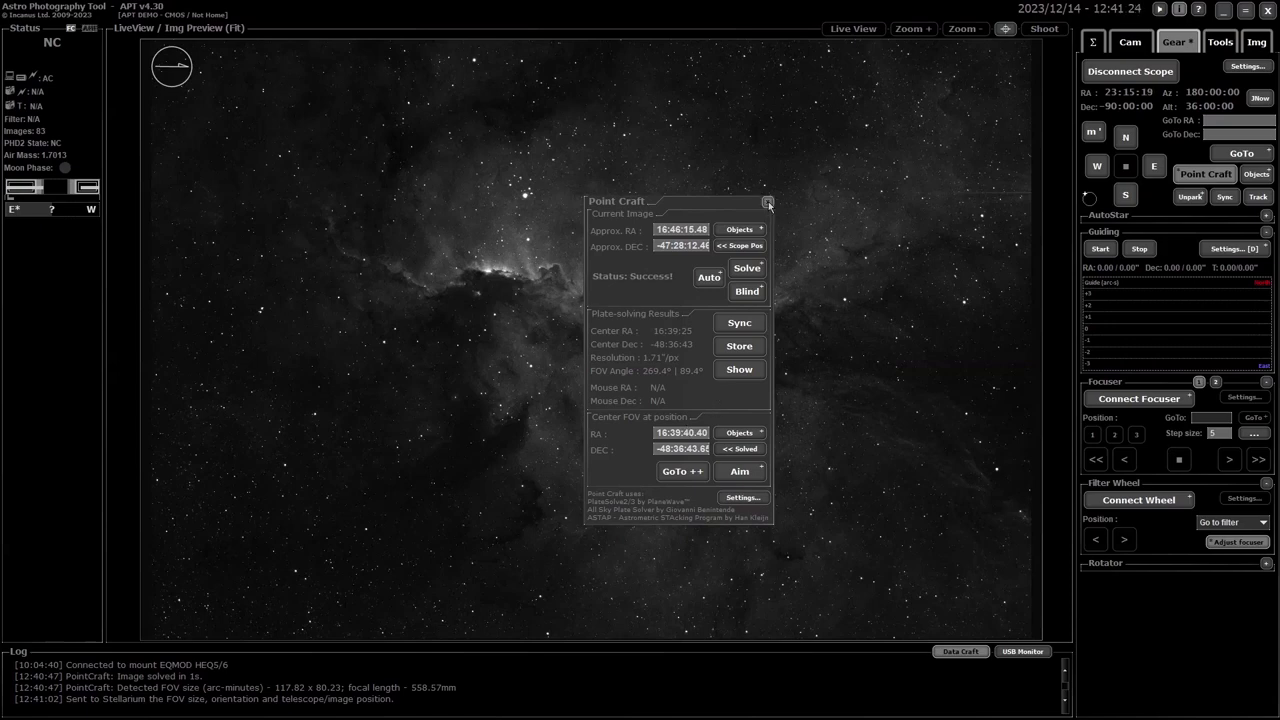
- Close the Point Craft panel, leaving the plate-solved nebula preview
{"action": "left_click", "coordinate": [768, 202]}
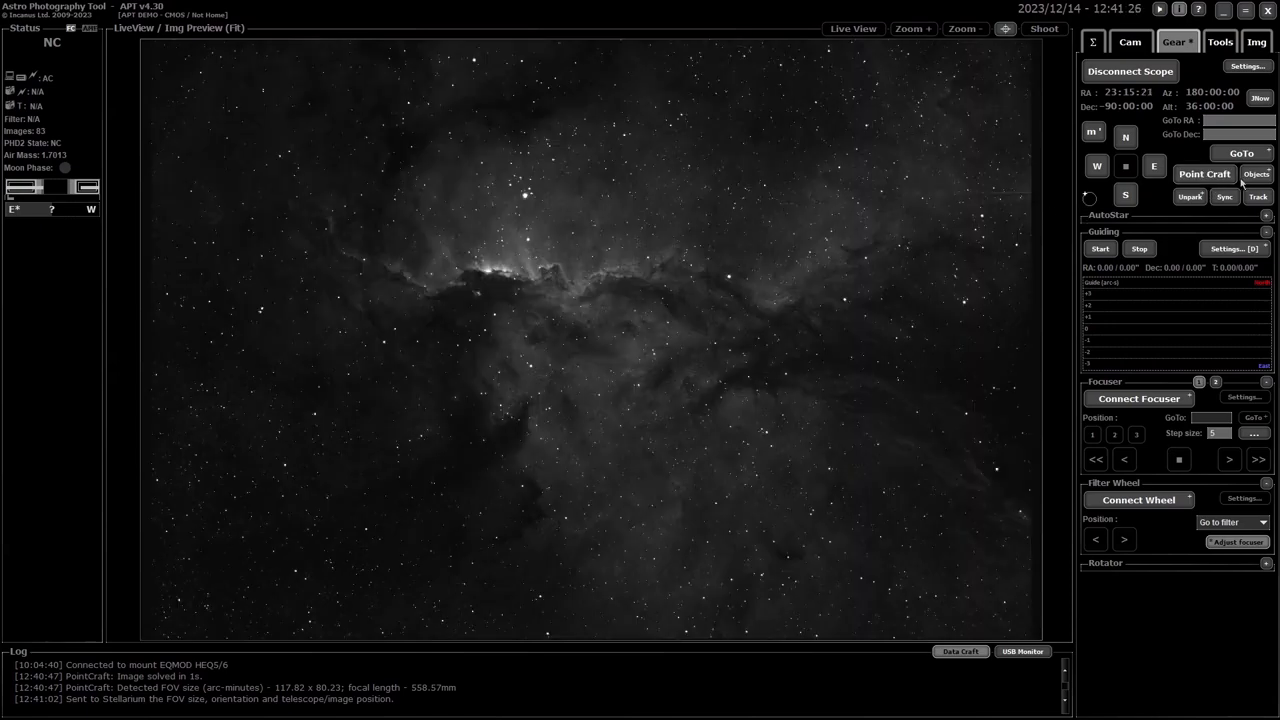
{"action": "mouse_move", "coordinate": [1256, 174]}
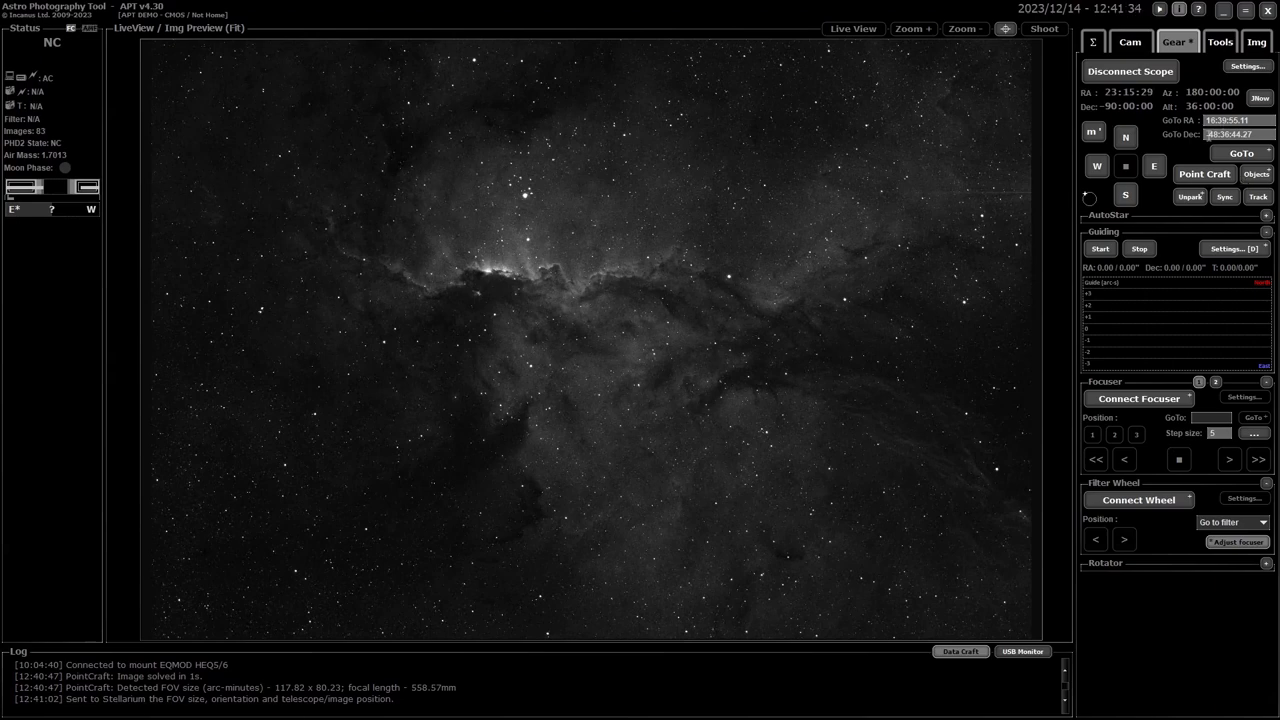
{"action": "mouse_move", "coordinate": [968, 228]}
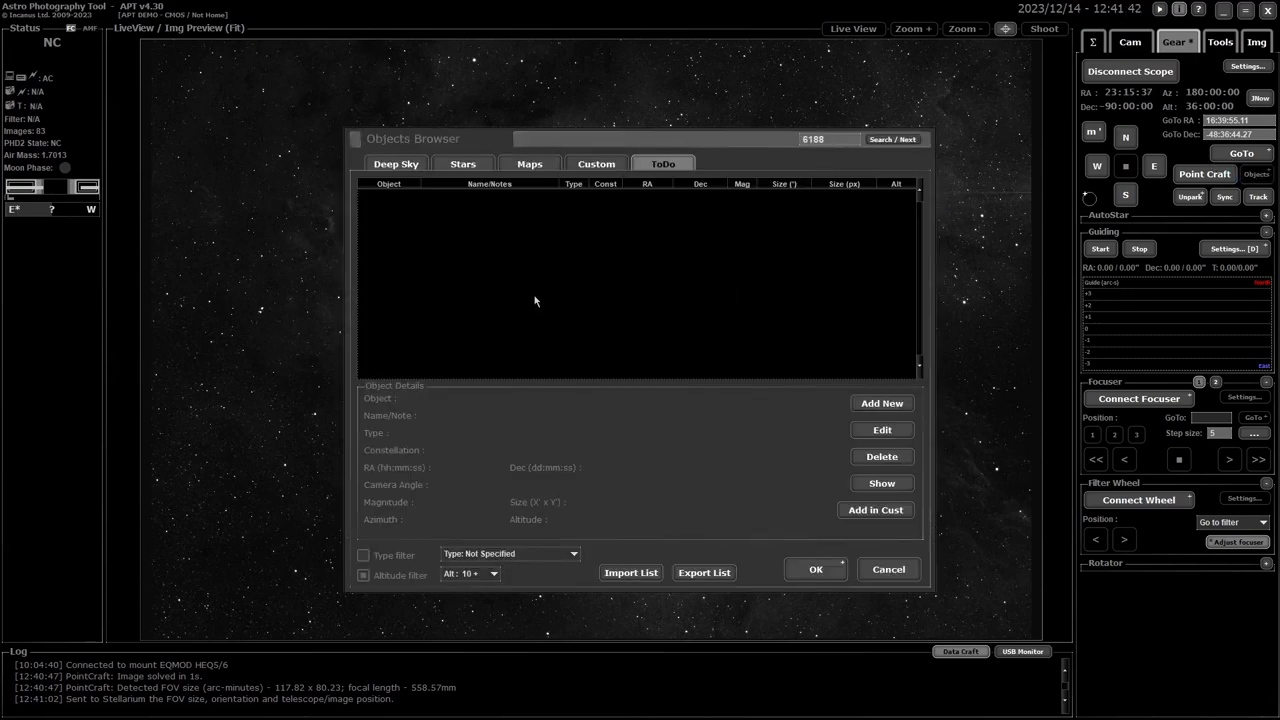
- Search the Deep Sky catalogue for c77, restarting the search from the top
{"action": "left_click", "coordinate": [396, 164]}
{"action": "type", "text": "c77"}
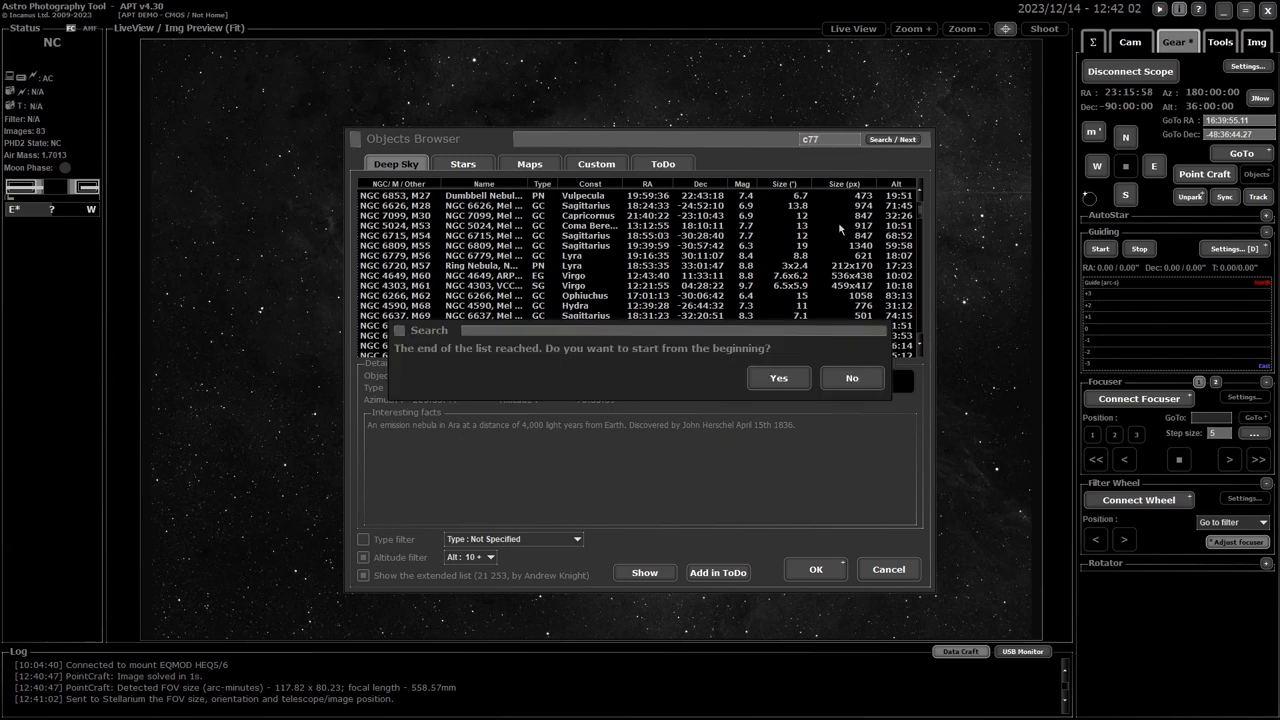
{"action": "left_click", "coordinate": [778, 378]}
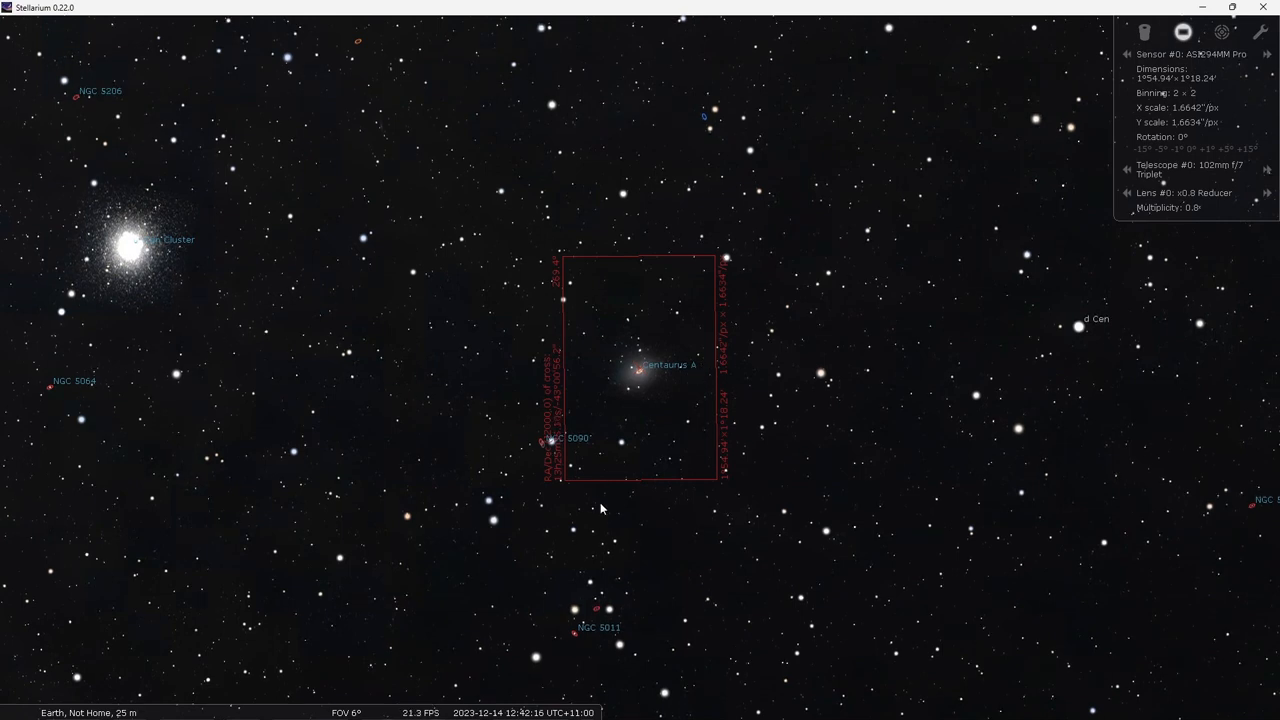
{"action": "mouse_move", "coordinate": [350, 644]}
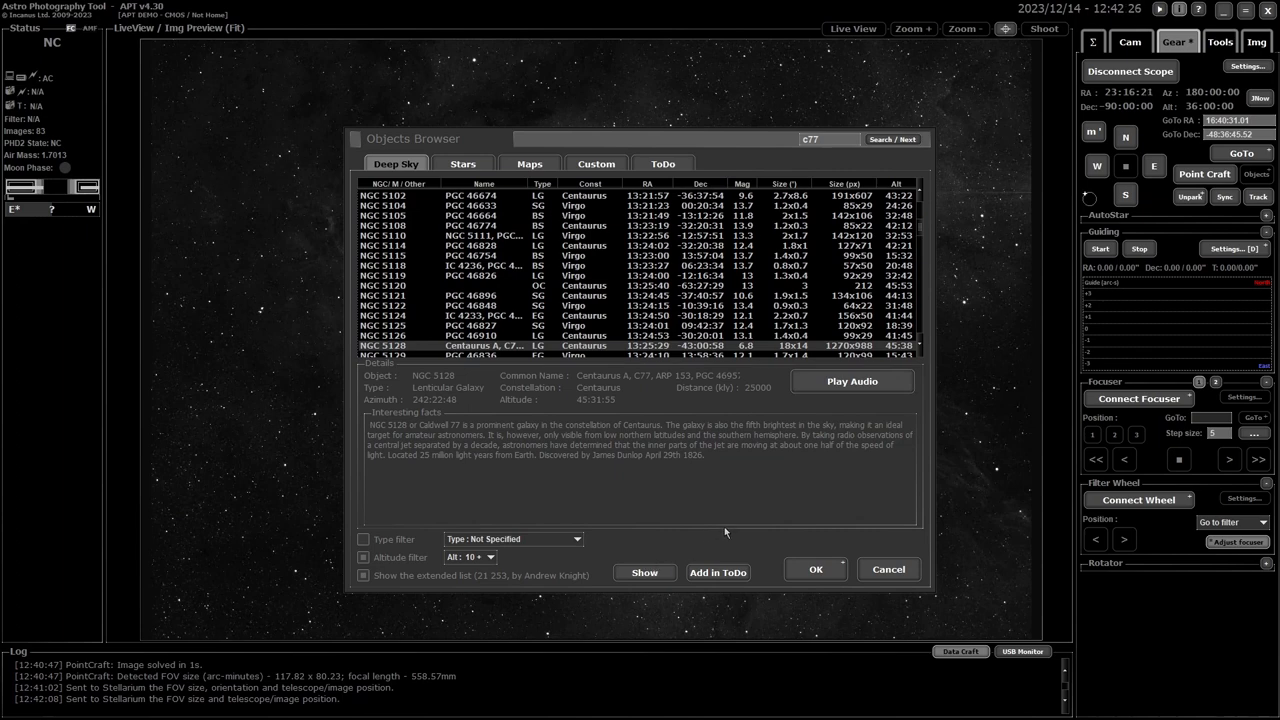
{"action": "mouse_move", "coordinate": [816, 256]}
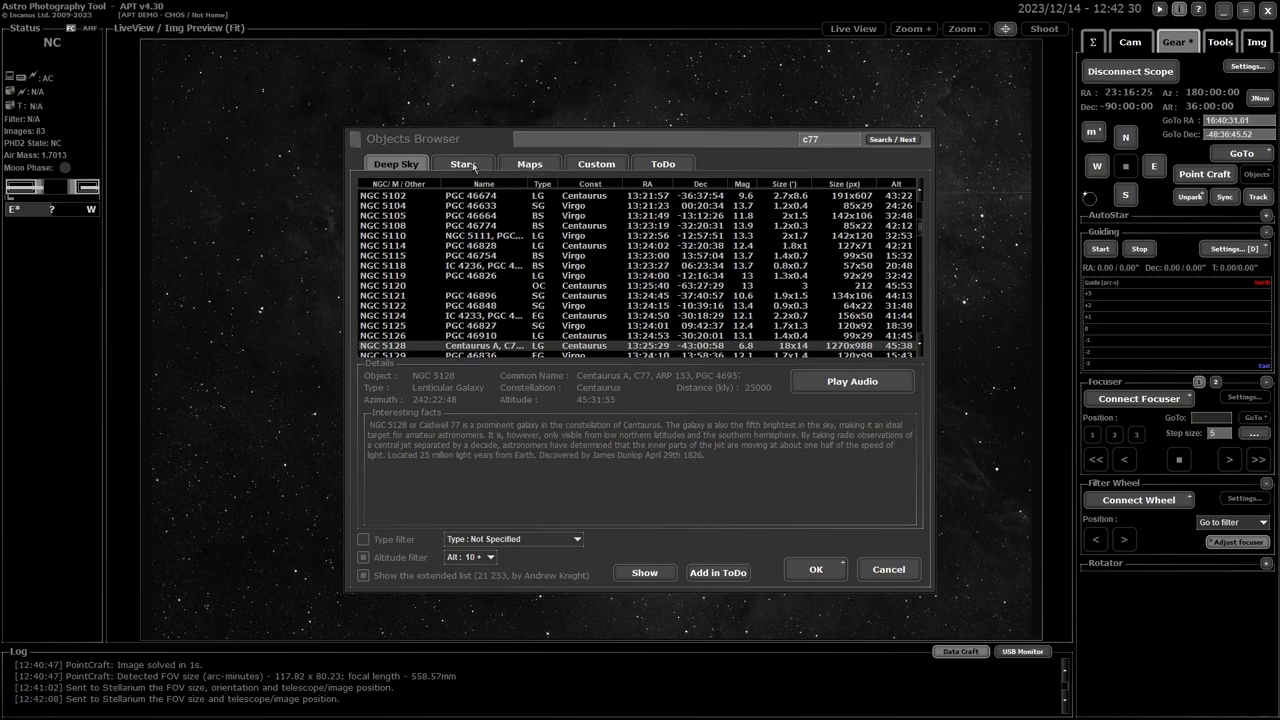
- Glance at the named-star catalogue, then return to the empty ToDo list
{"action": "left_click", "coordinate": [464, 164]}
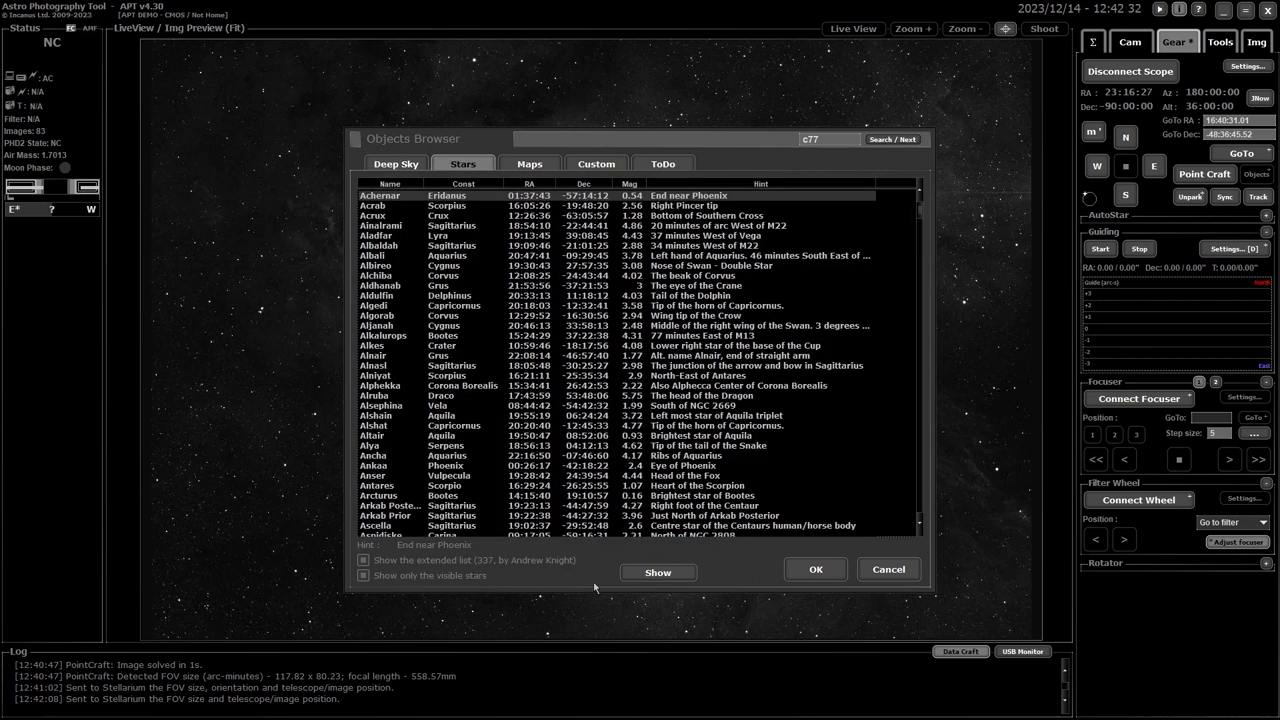
{"action": "left_click", "coordinate": [664, 164]}
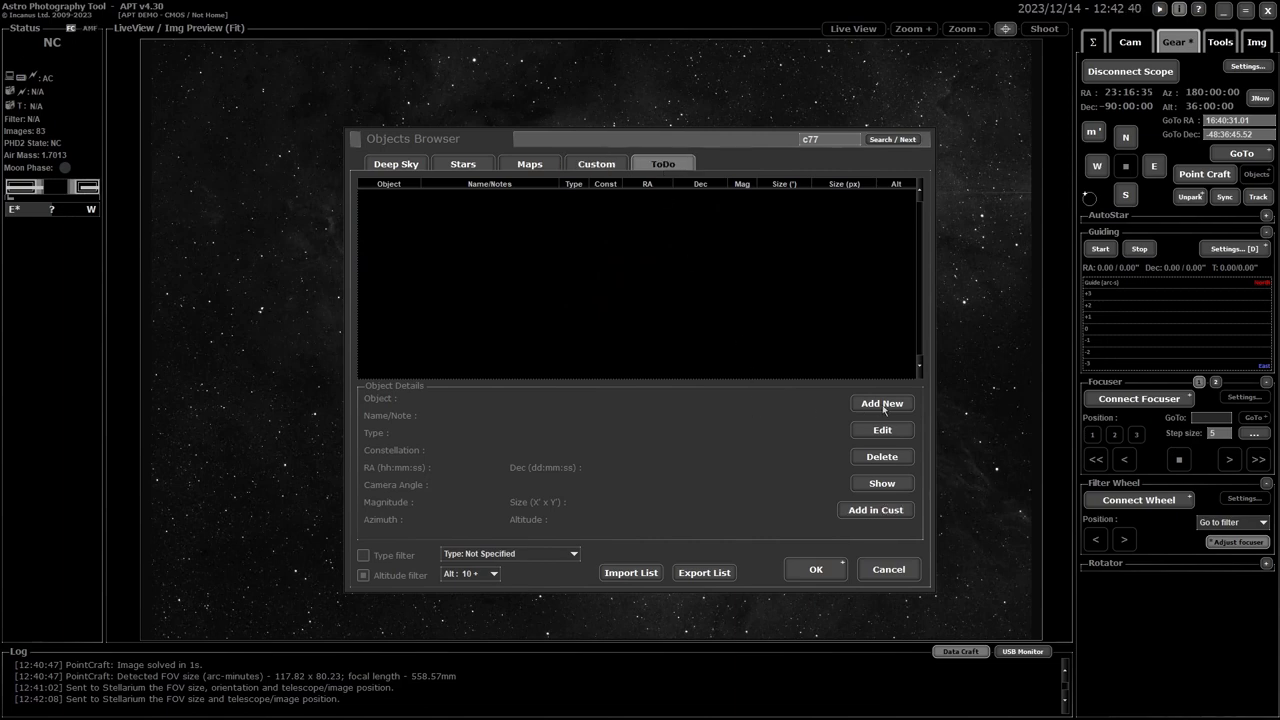
- Add a new ToDo target catching the solved RA/Dec and 269.4 angle, then switch to Stellarium
{"action": "left_click", "coordinate": [880, 404]}
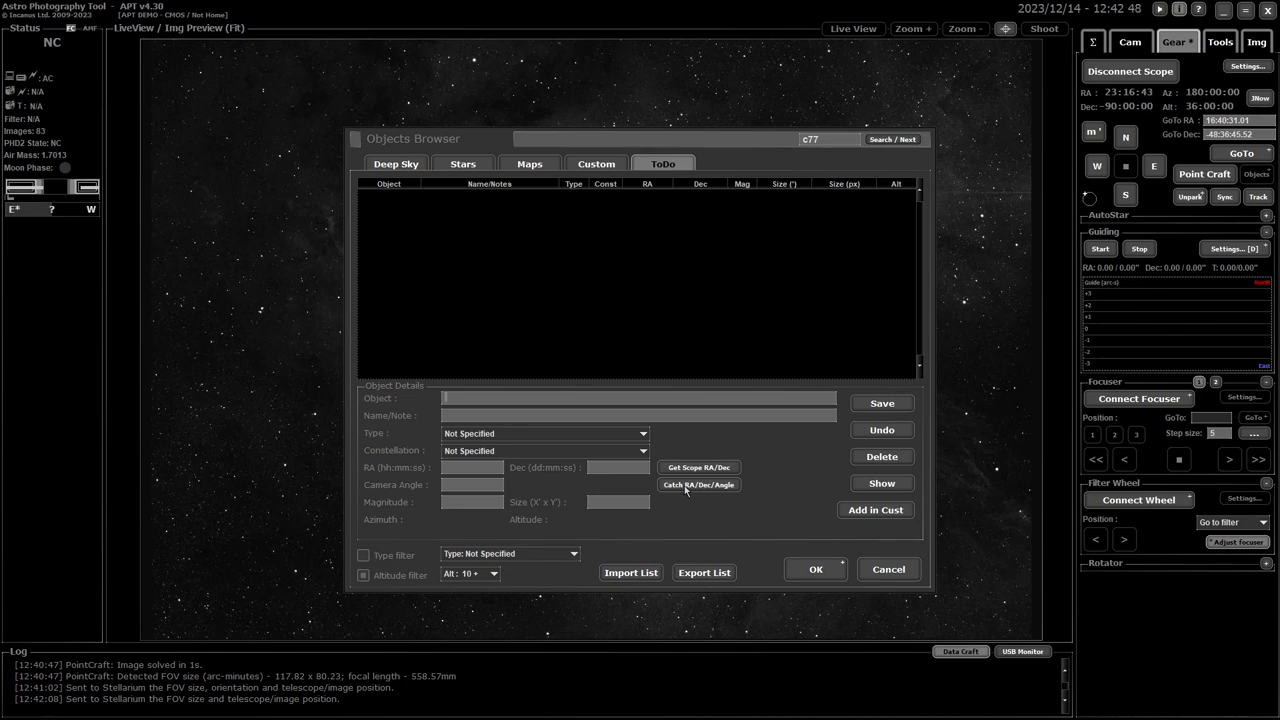
{"action": "left_click", "coordinate": [698, 484]}
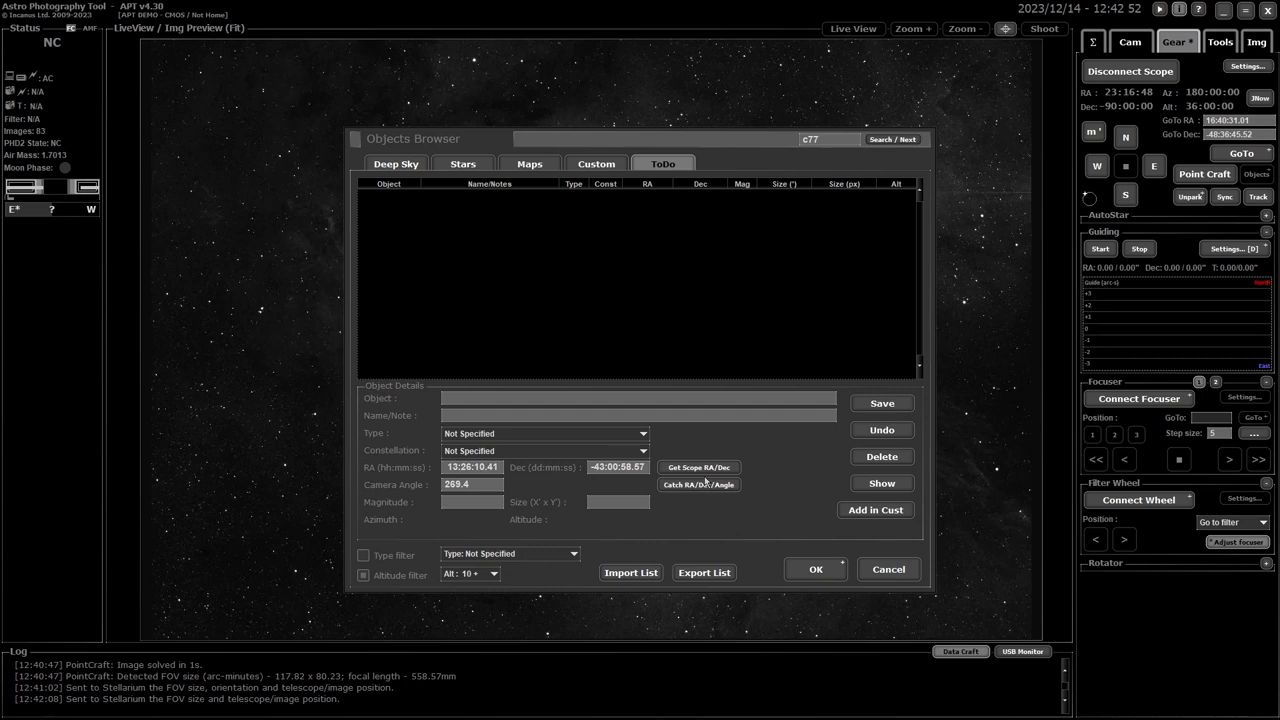
{"action": "mouse_move", "coordinate": [556, 480]}
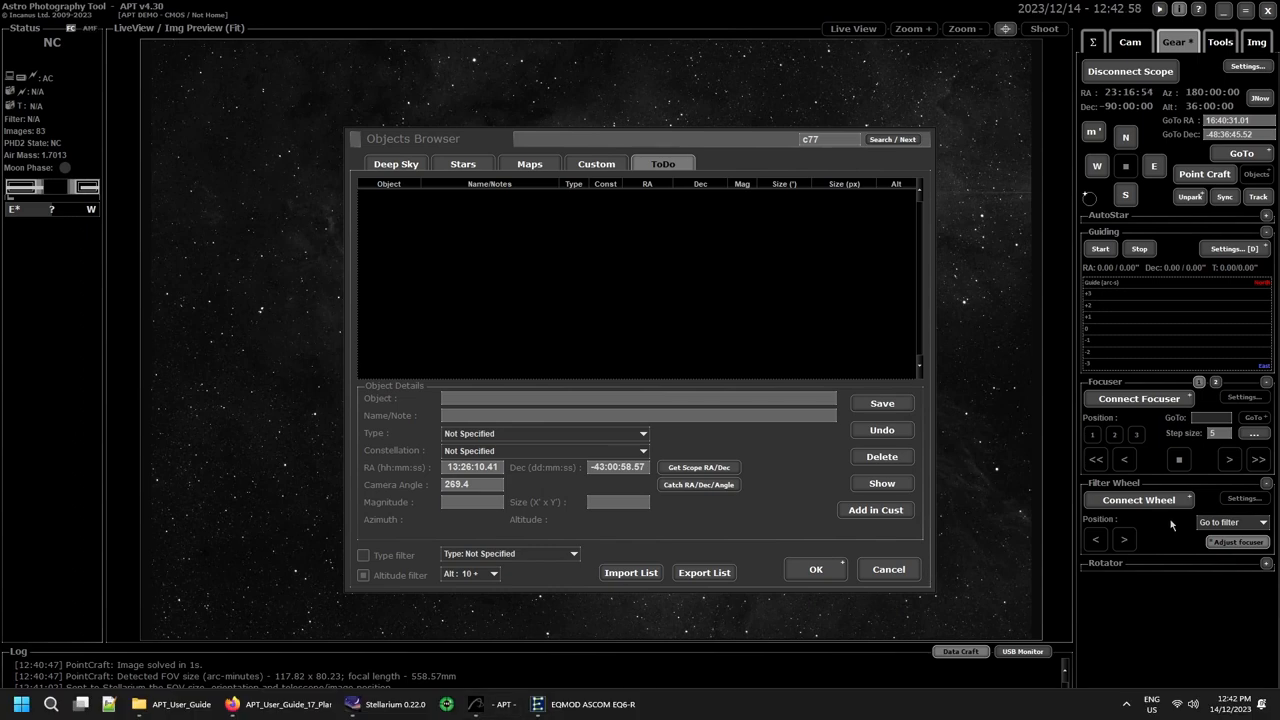
{"action": "mouse_move", "coordinate": [844, 636]}
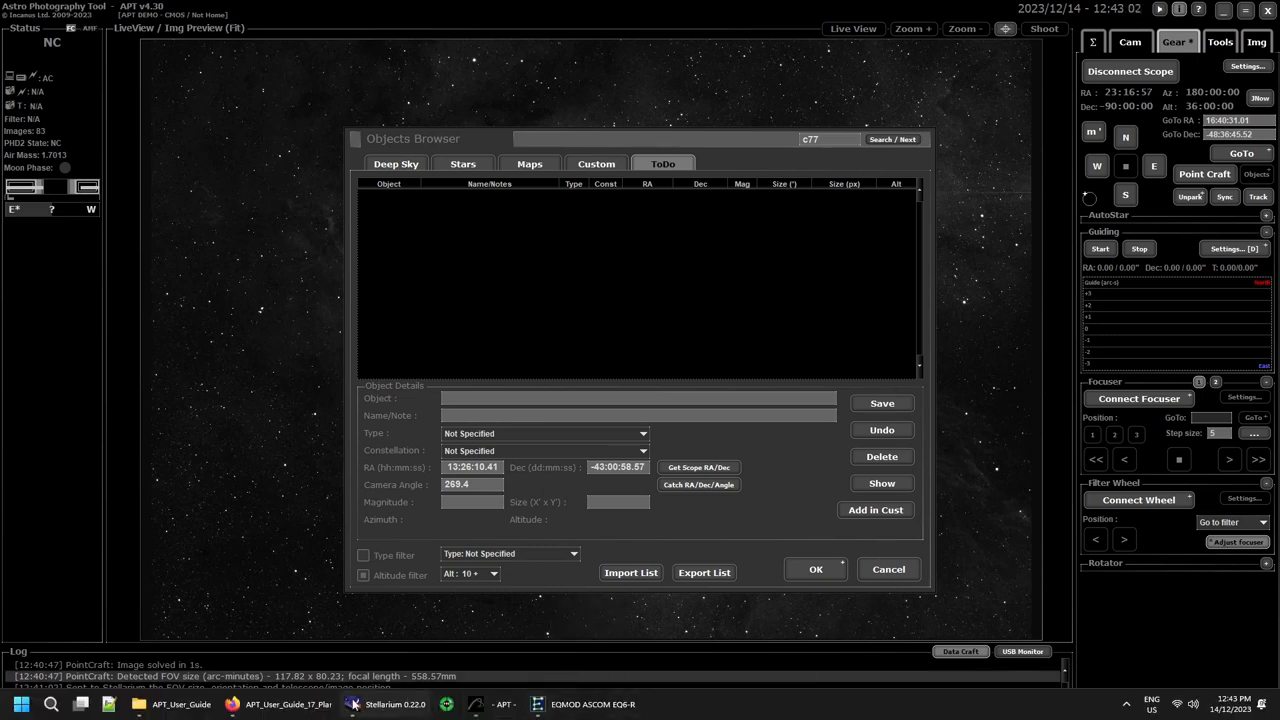
{"action": "left_click", "coordinate": [378, 700]}
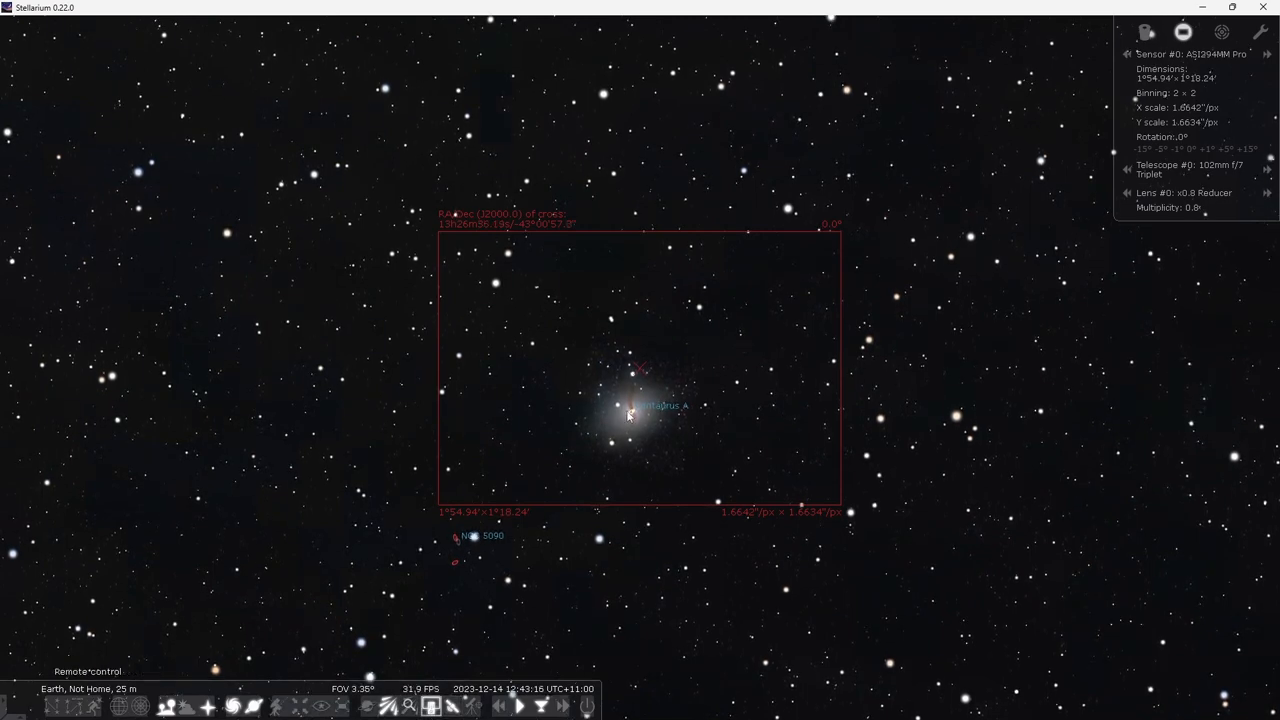
- After checking the frame around Centaurus A, switch back to APT
{"action": "left_click", "coordinate": [632, 408]}
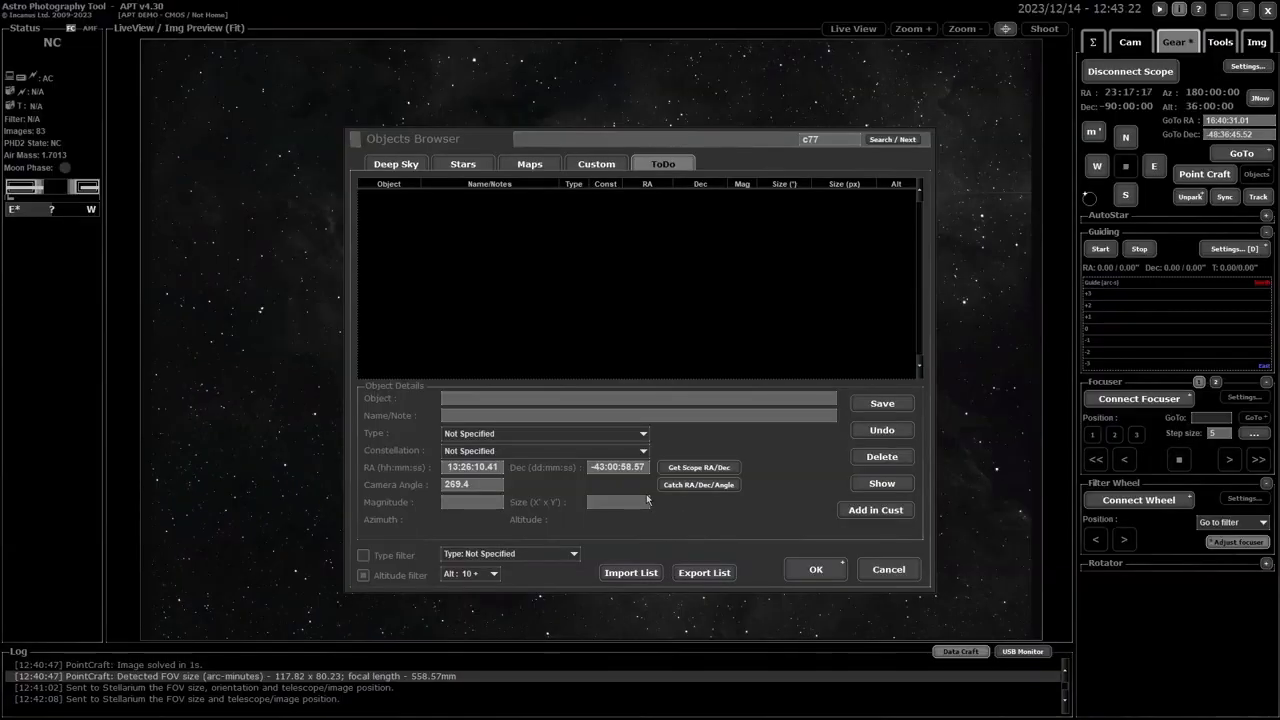
- Recapture RA/Dec with a 0.0 angle, then cancel and confirm discarding the unsaved ToDo entry
{"action": "left_click", "coordinate": [698, 484]}
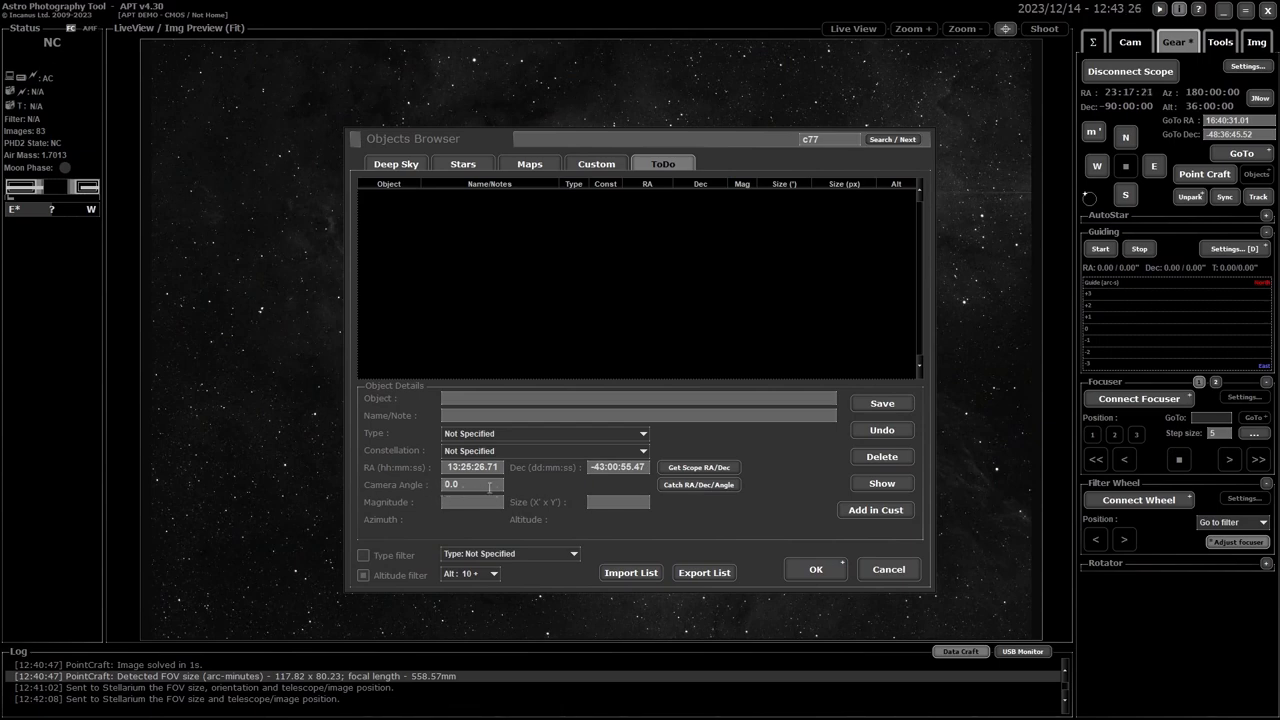
{"action": "mouse_move", "coordinate": [512, 490]}
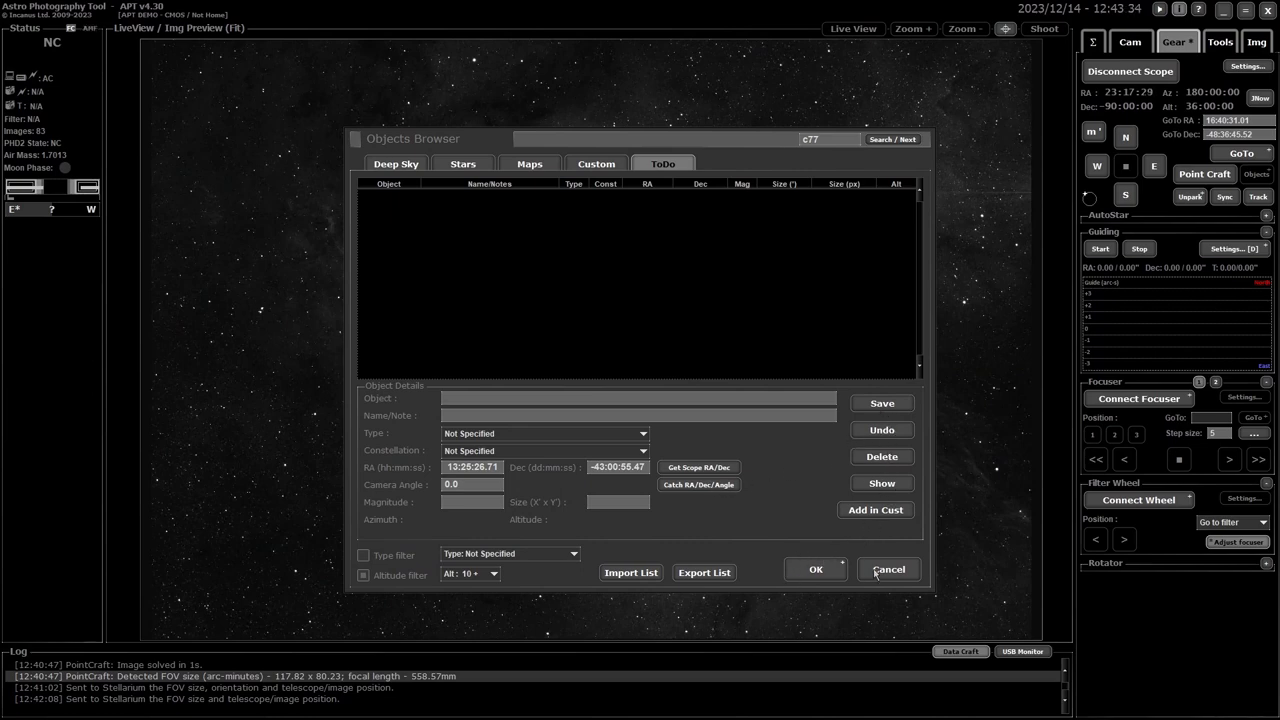
{"action": "left_click", "coordinate": [888, 570]}
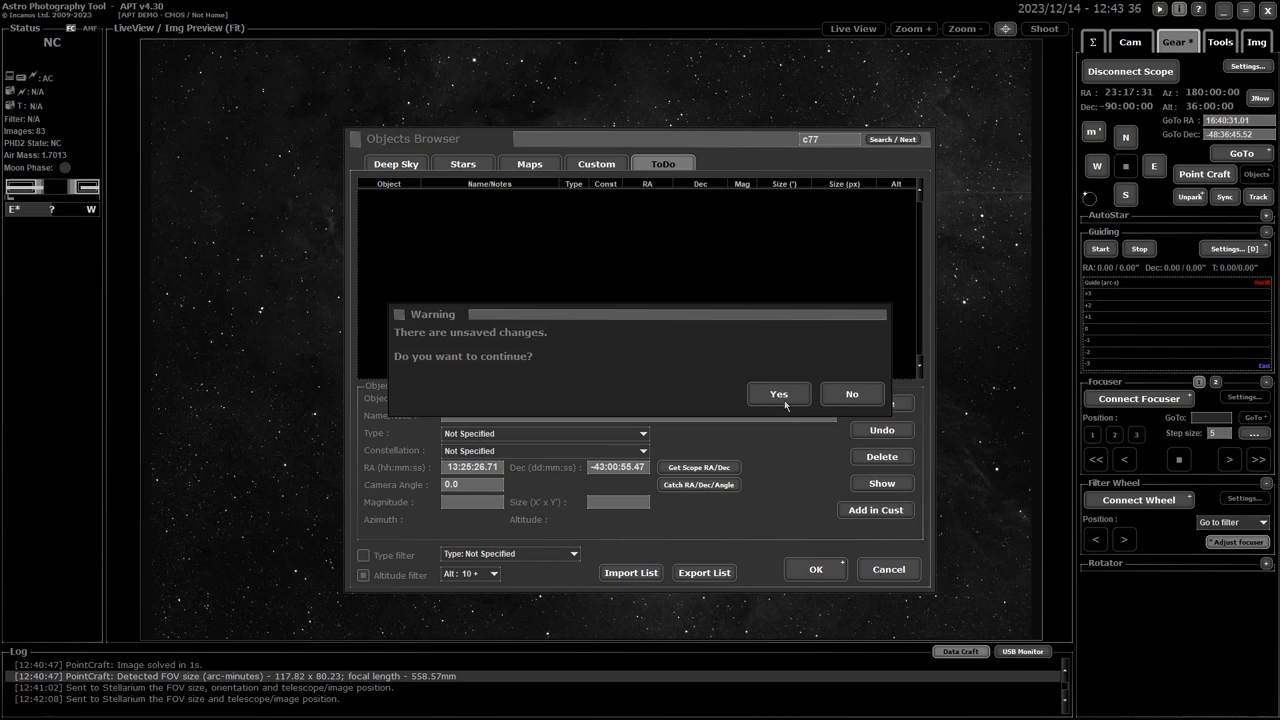
{"action": "left_click", "coordinate": [776, 392]}
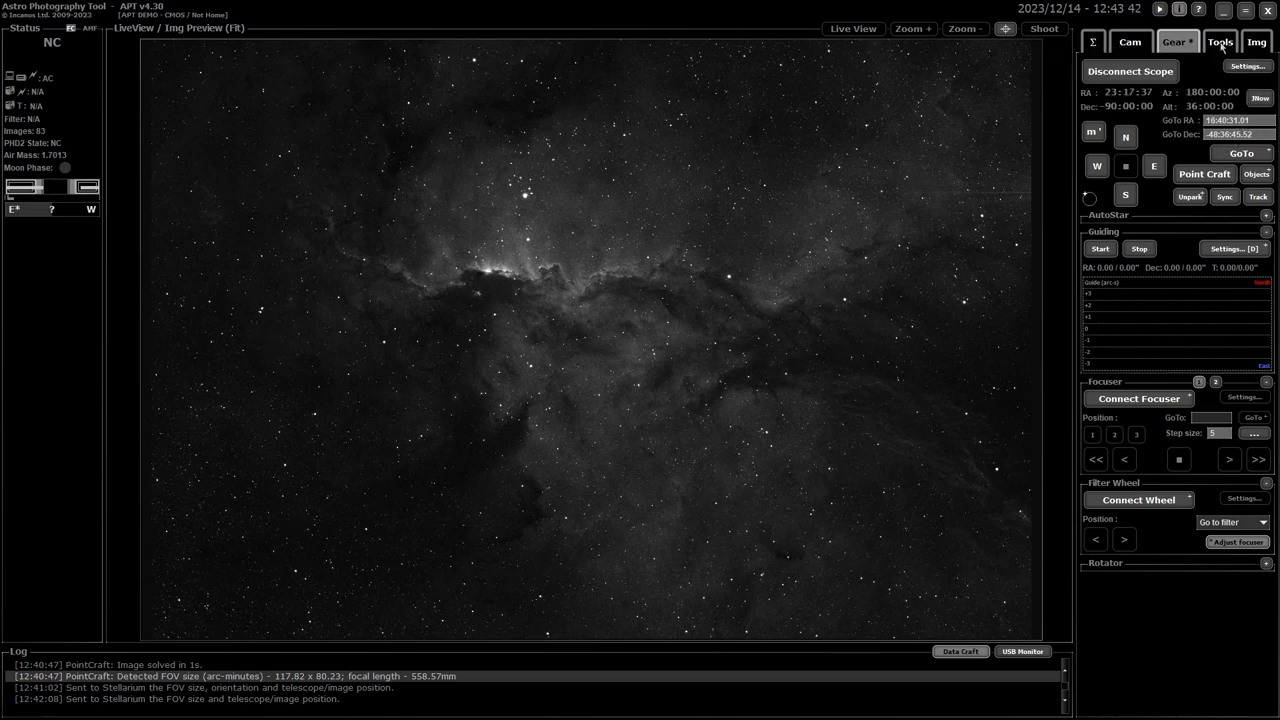
- Shift-recalculate in the Object Calculator to outline the expected object and push framing to Stellarium
{"action": "left_click", "coordinate": [1224, 44]}
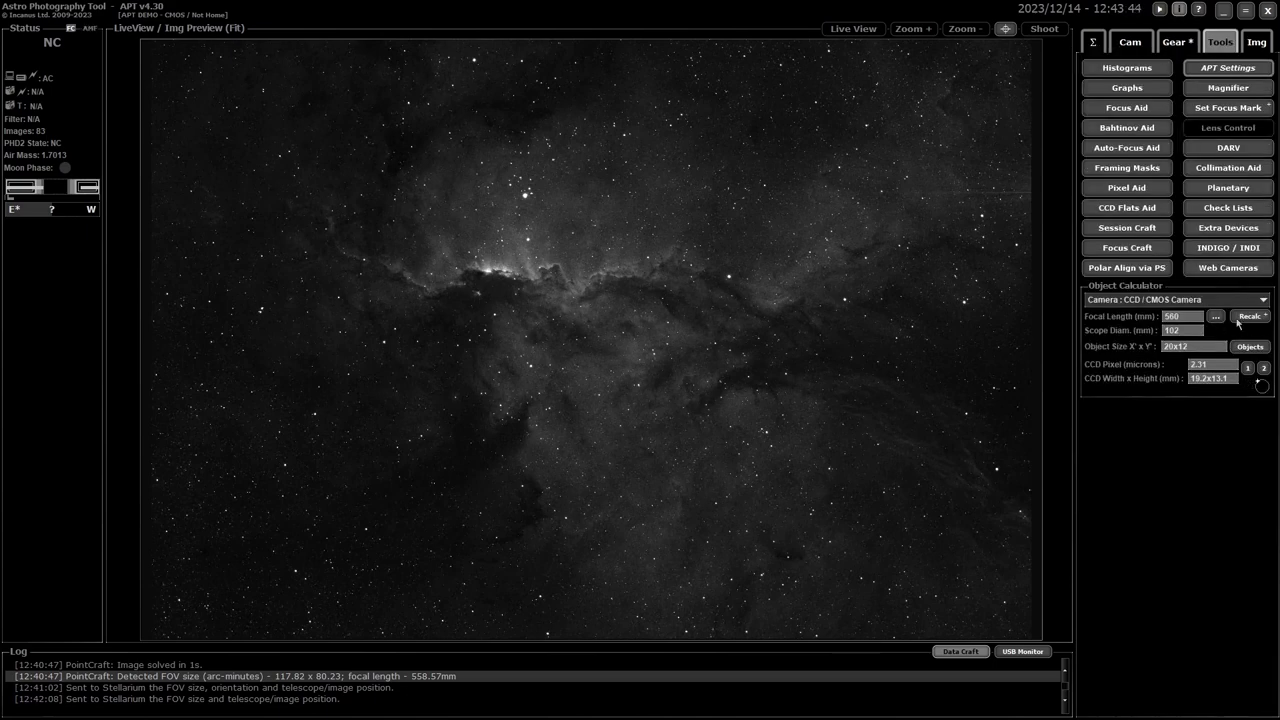
{"action": "mouse_move", "coordinate": [1256, 316]}
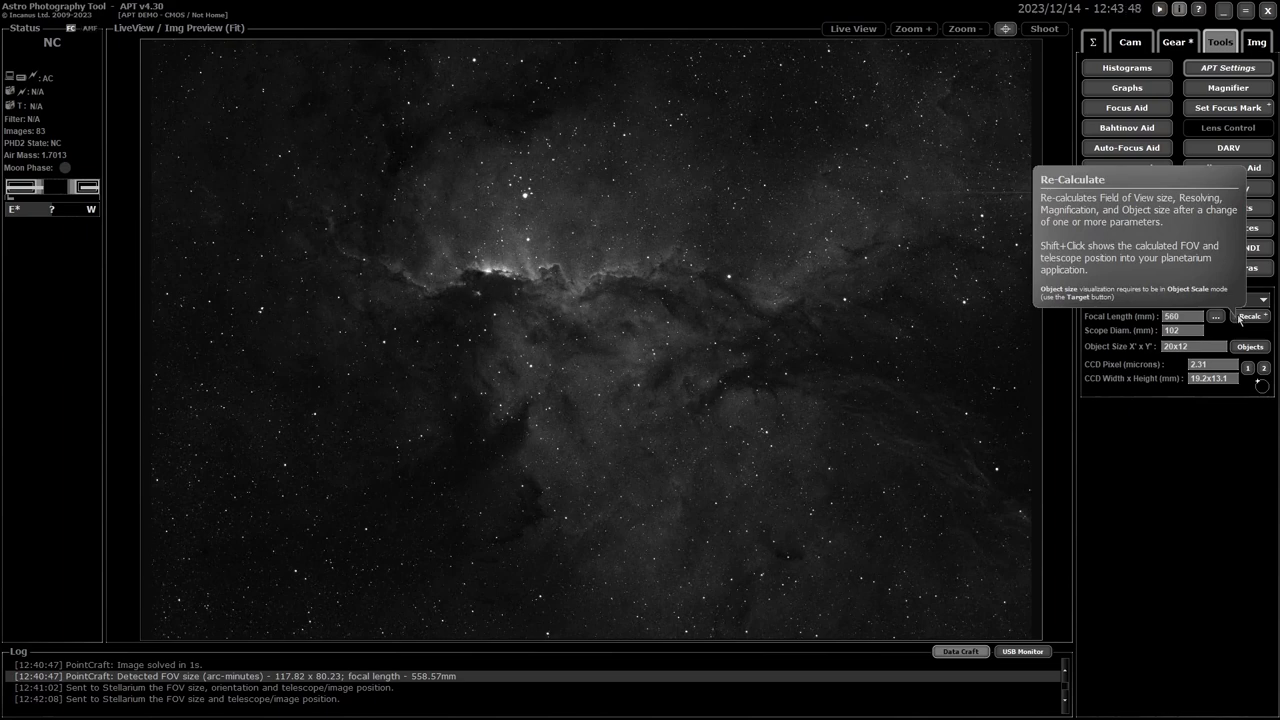
{"action": "left_click", "coordinate": [1248, 316]}
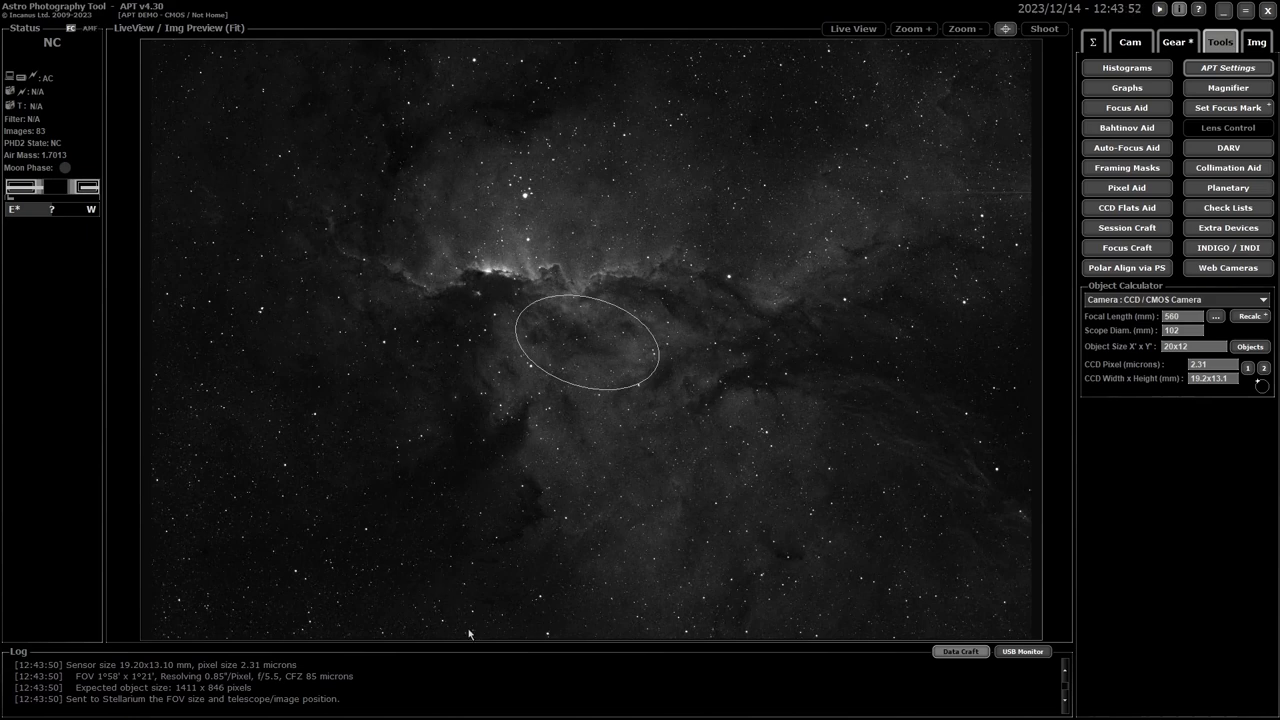
{"action": "mouse_move", "coordinate": [1268, 244]}
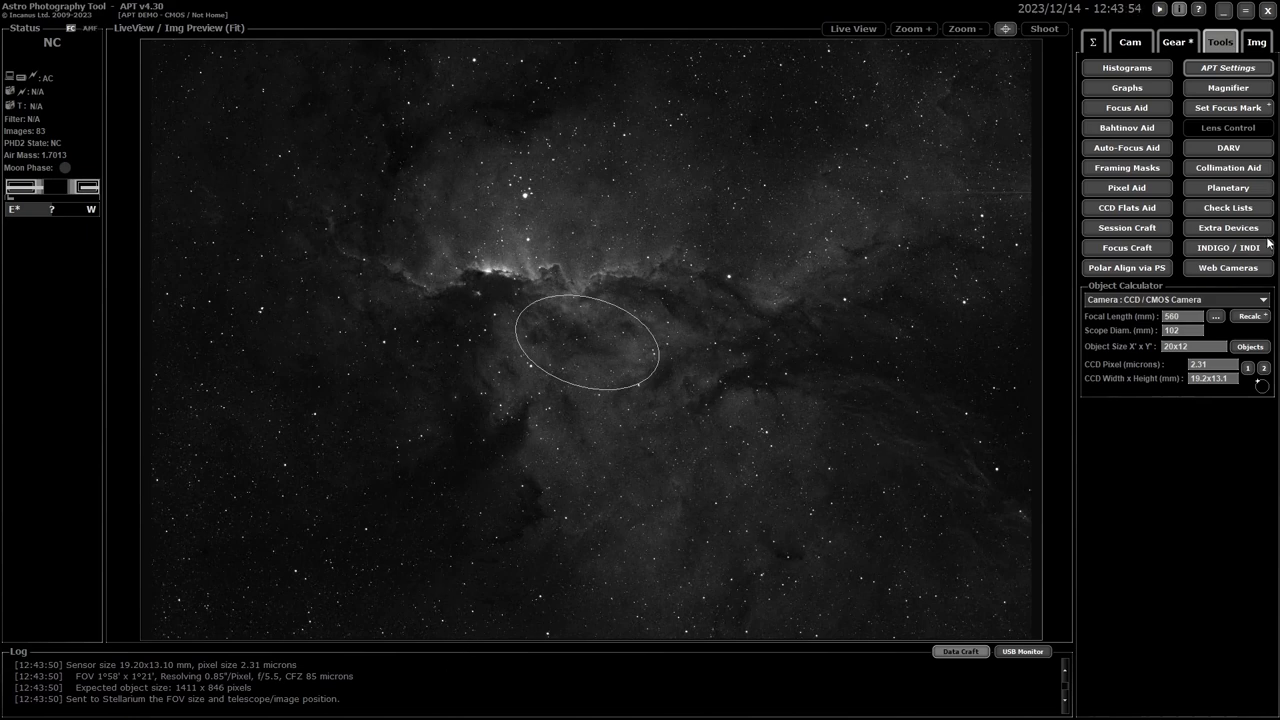
{"action": "mouse_move", "coordinate": [364, 600]}
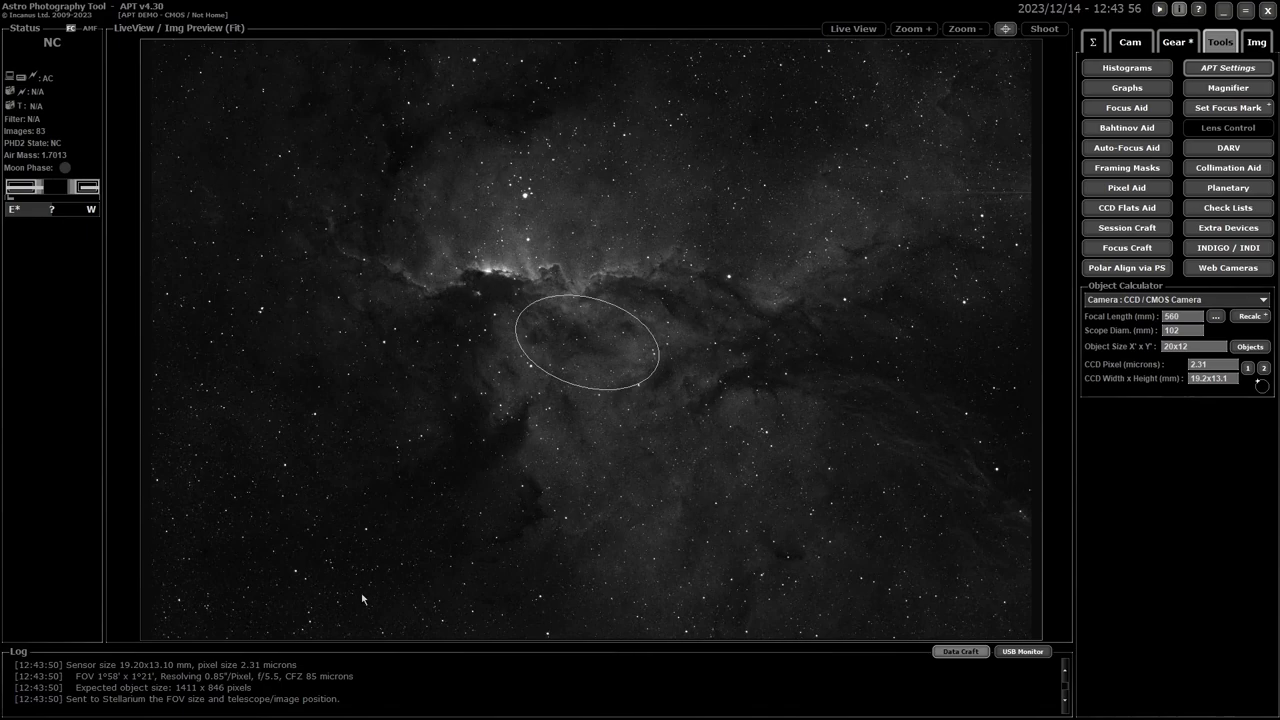
- Switch to Stellarium to check the red sensor frame centred on the target among Octans stars
{"action": "left_click", "coordinate": [352, 704]}
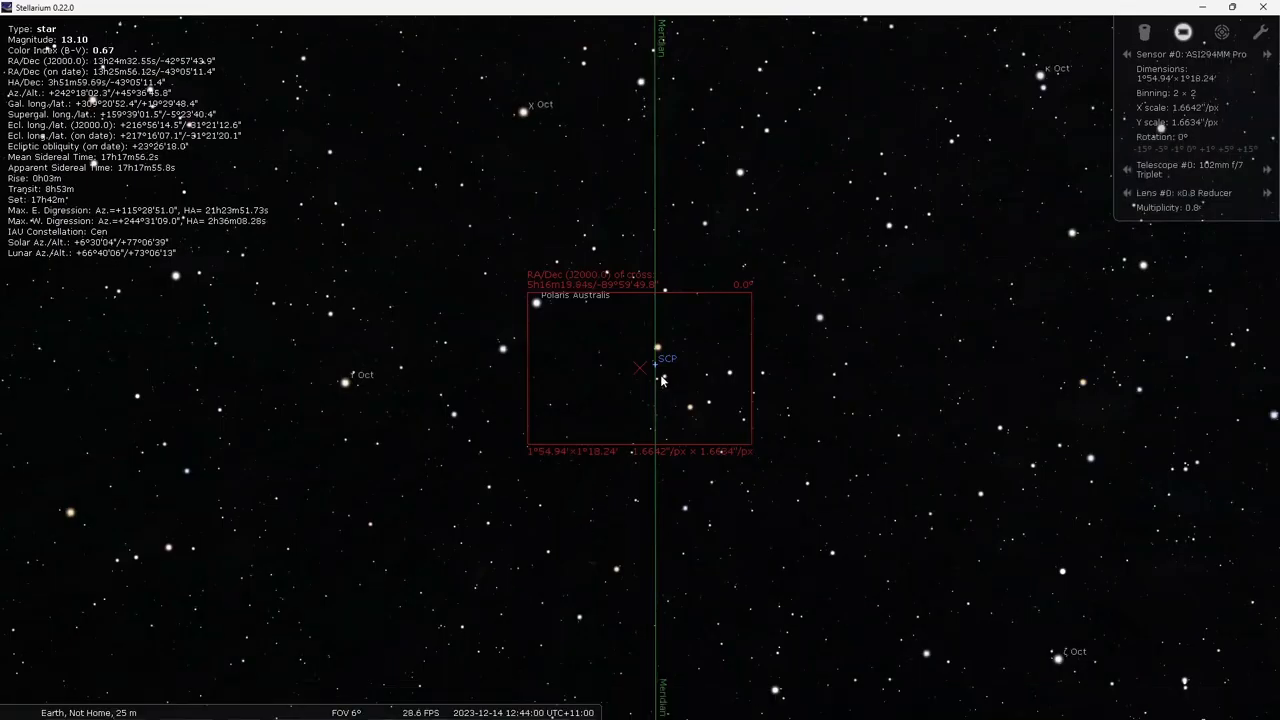
{"action": "mouse_move", "coordinate": [694, 386]}
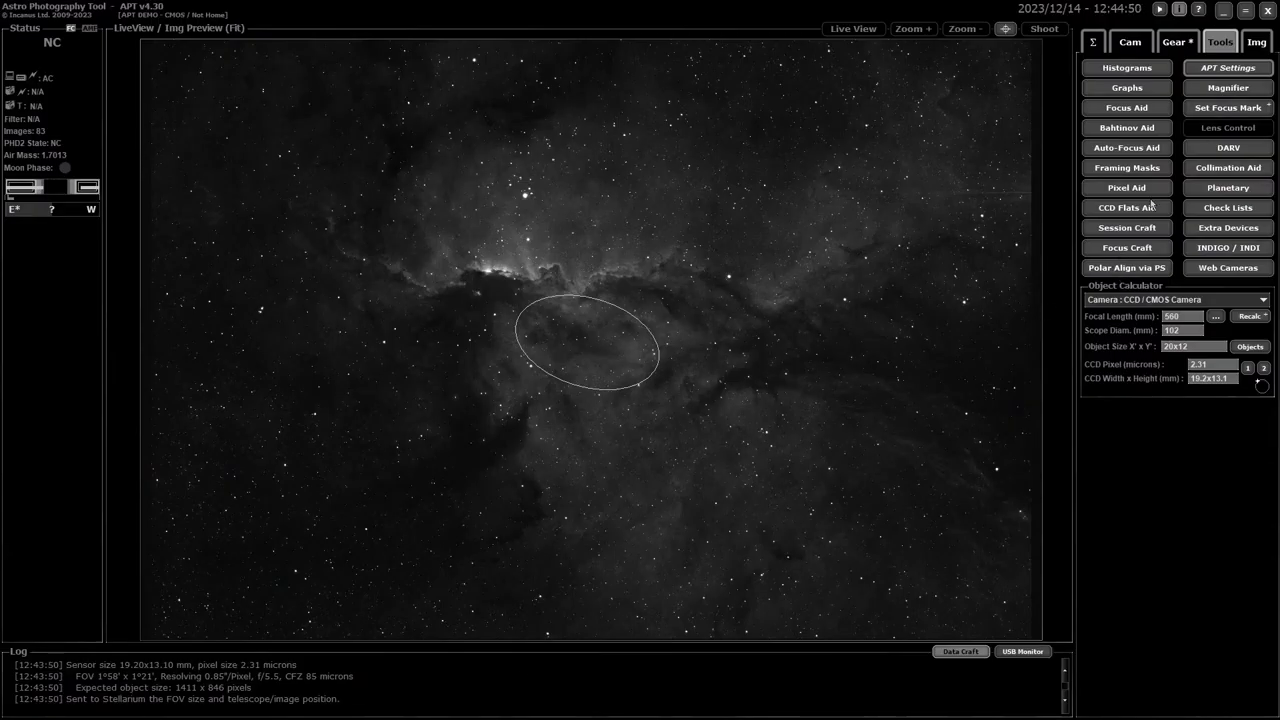
{"action": "mouse_move", "coordinate": [1126, 228]}
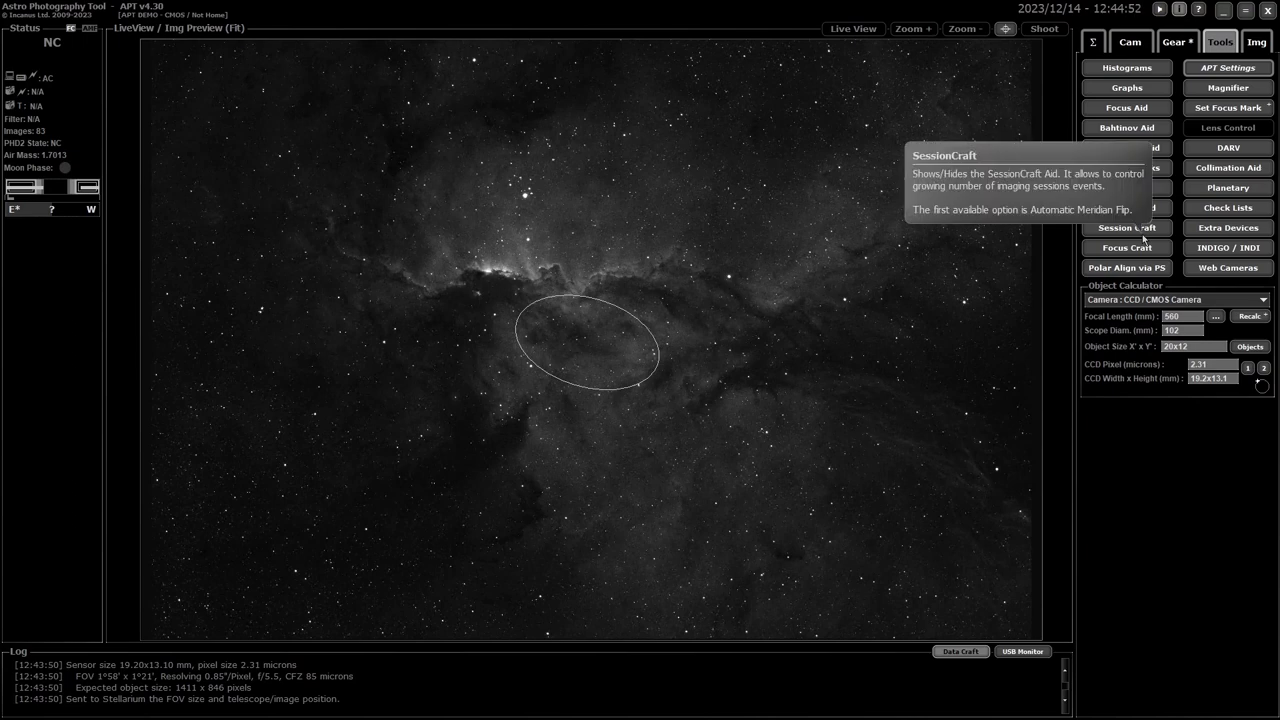
- Add a blank new ToDo entry in the Objects Browser, show the Cam panel, then cancel to trigger the unsaved-changes warning
{"action": "left_click", "coordinate": [1244, 346]}
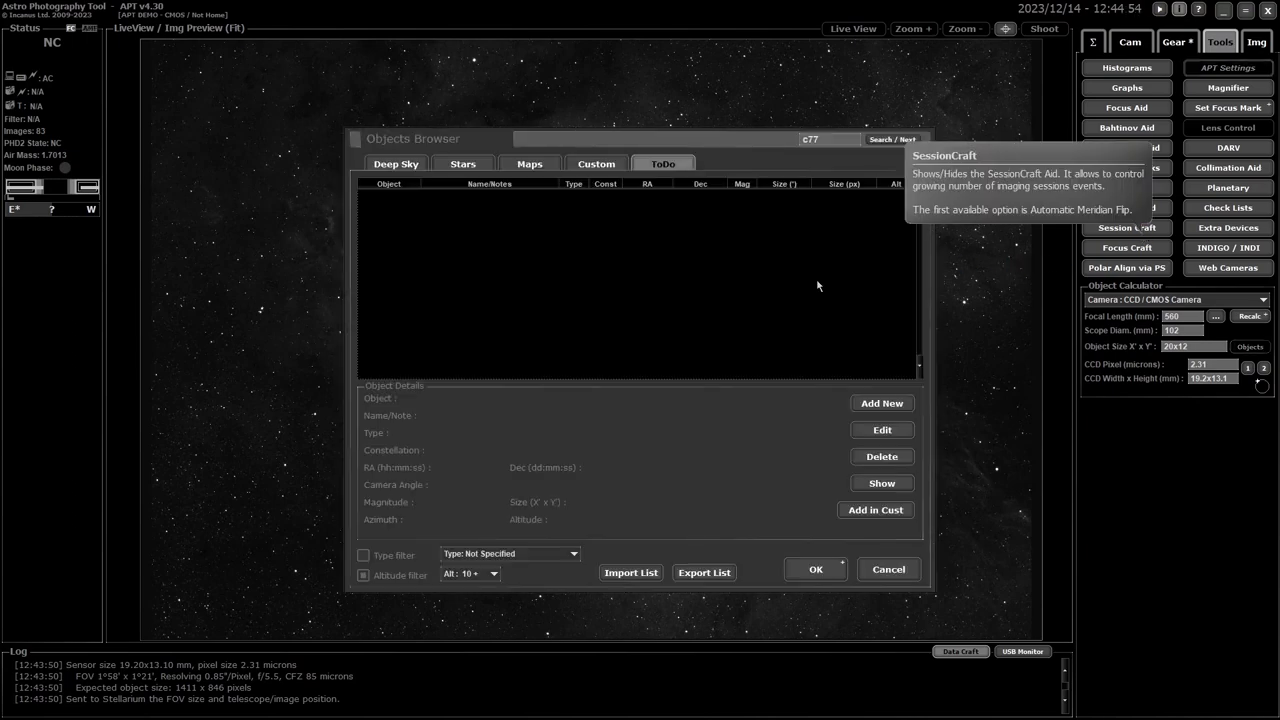
{"action": "mouse_move", "coordinate": [800, 366]}
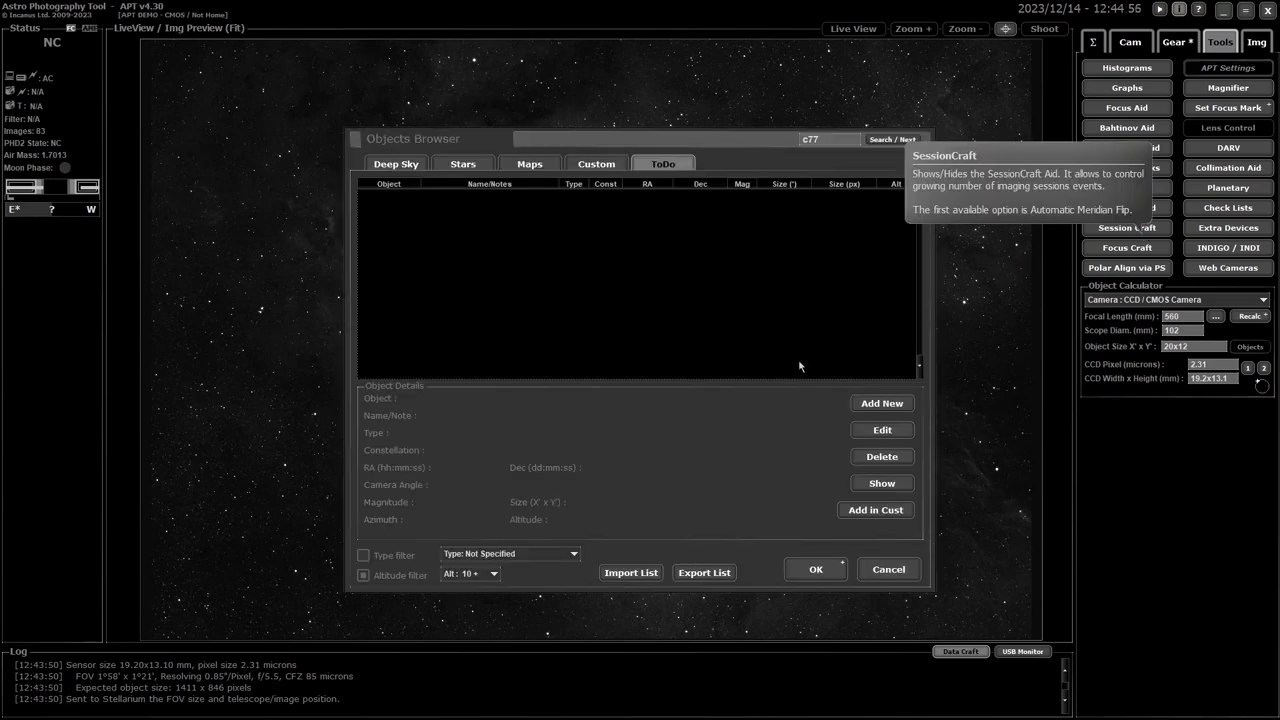
{"action": "mouse_move", "coordinate": [698, 326]}
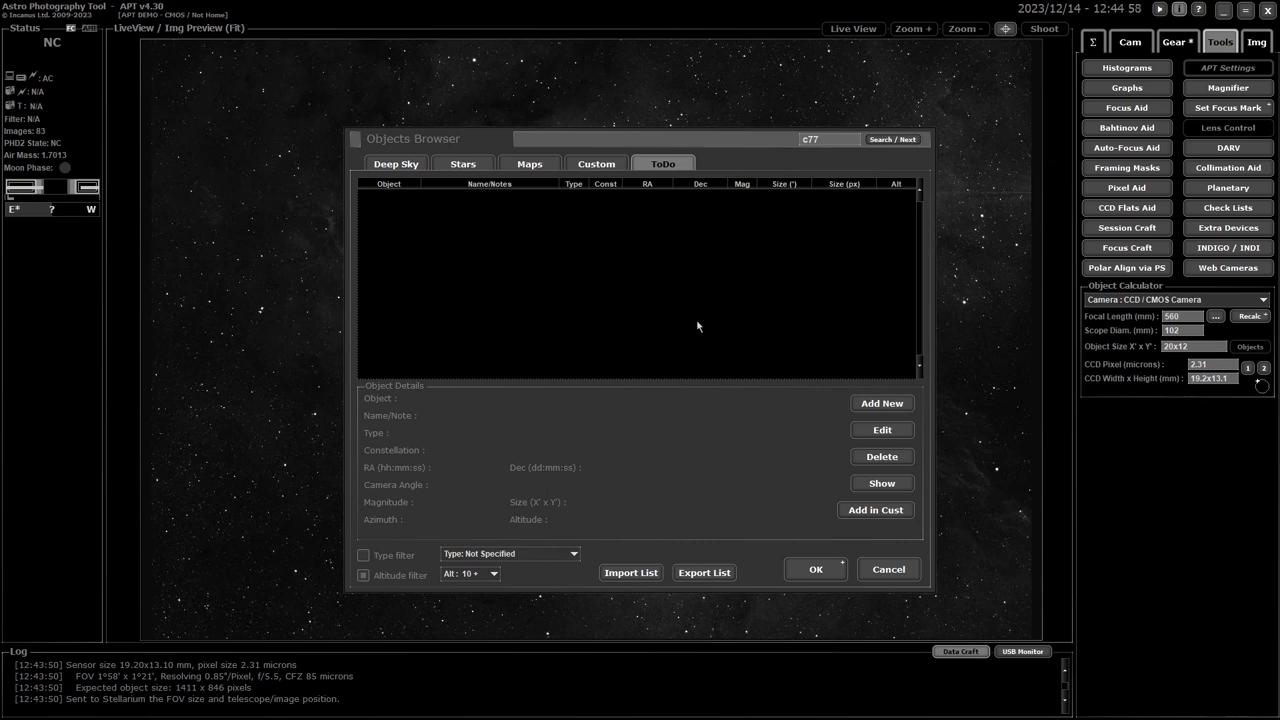
{"action": "mouse_move", "coordinate": [548, 364]}
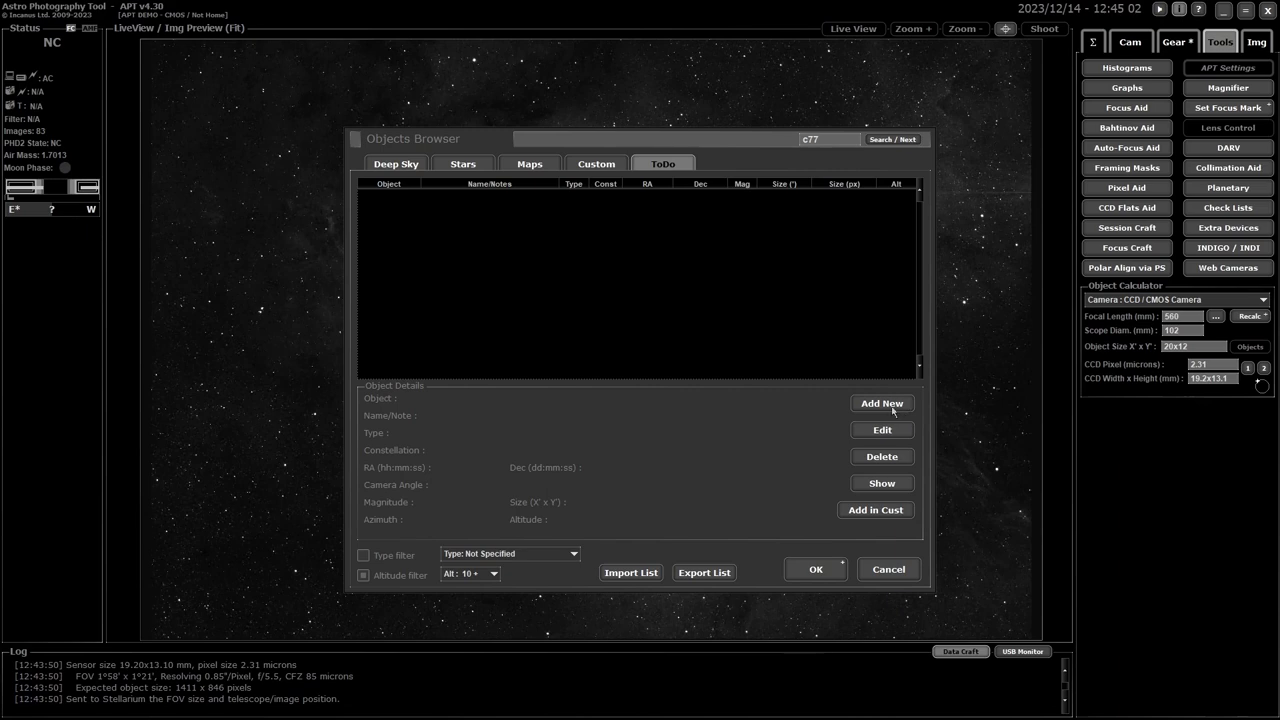
{"action": "left_click", "coordinate": [880, 404]}
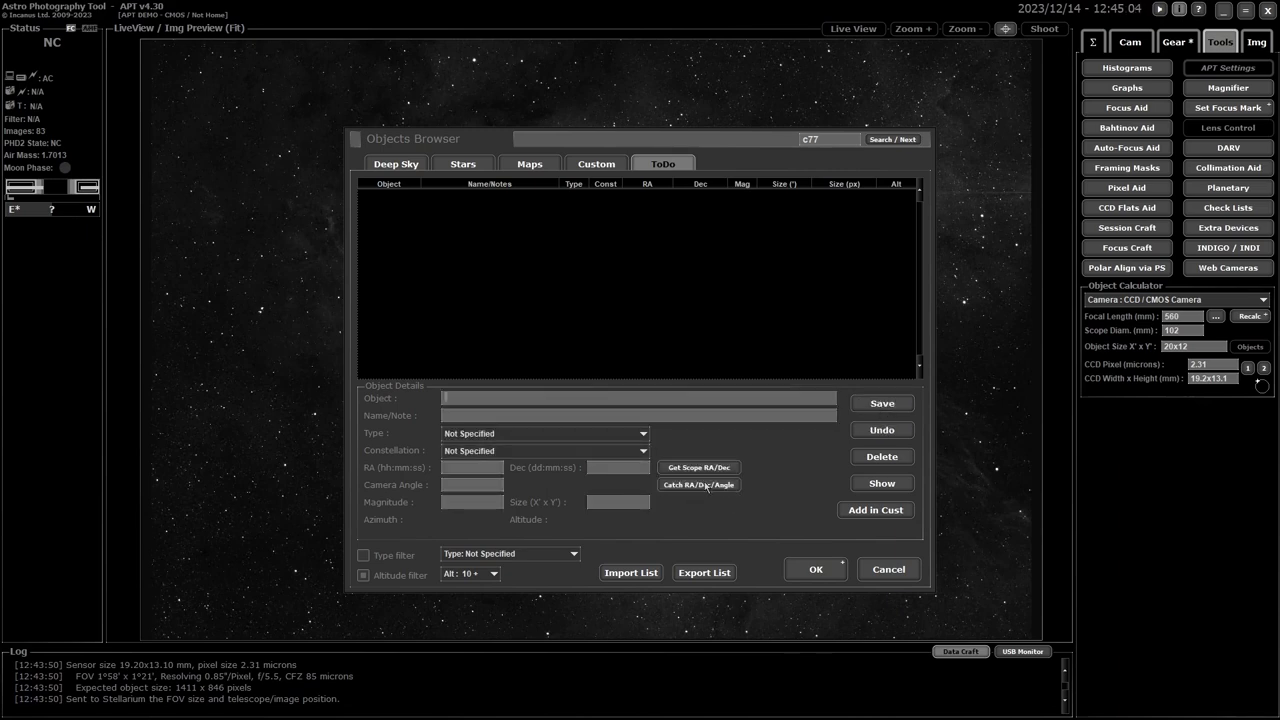
{"action": "mouse_move", "coordinate": [704, 486]}
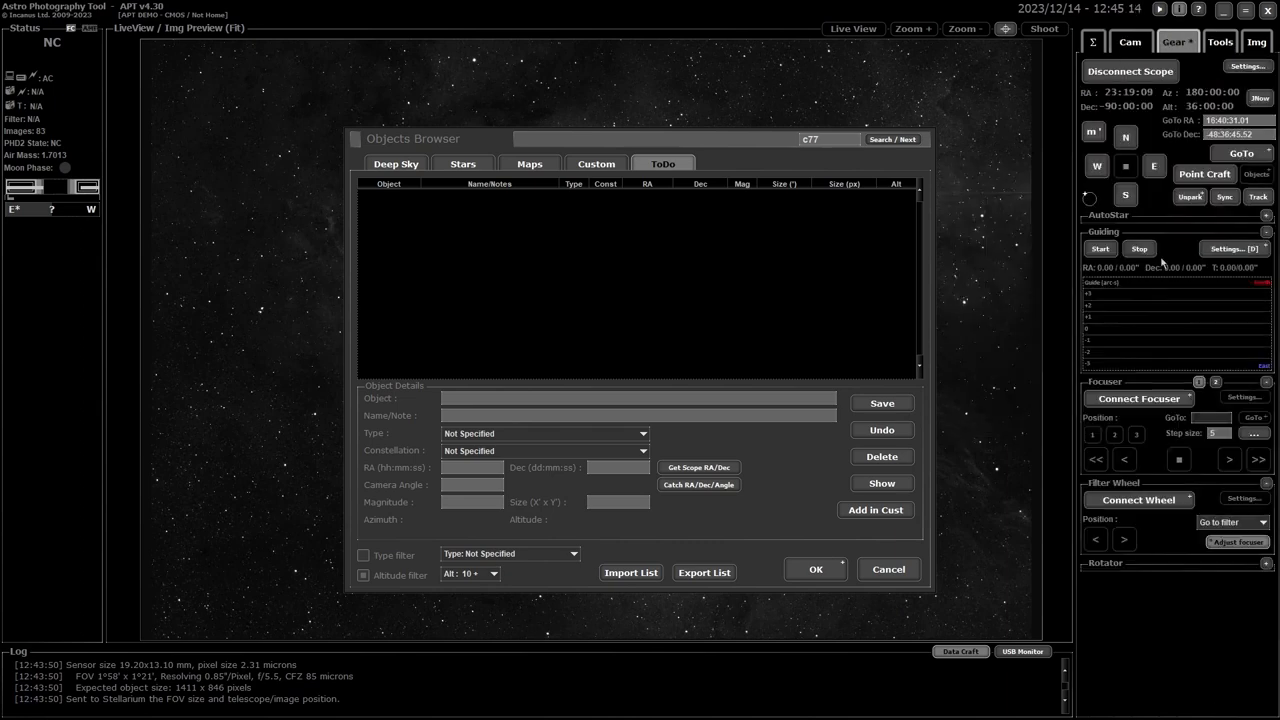
{"action": "left_click", "coordinate": [1130, 42]}
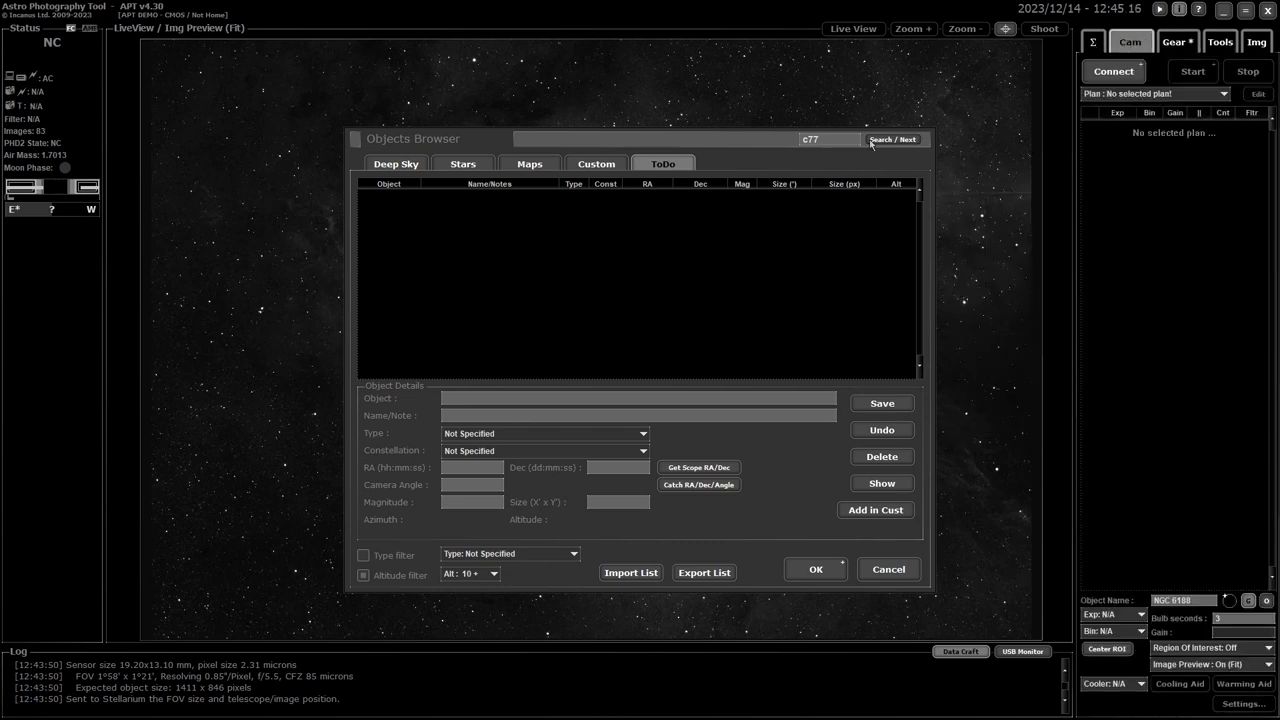
{"action": "mouse_move", "coordinate": [764, 236]}
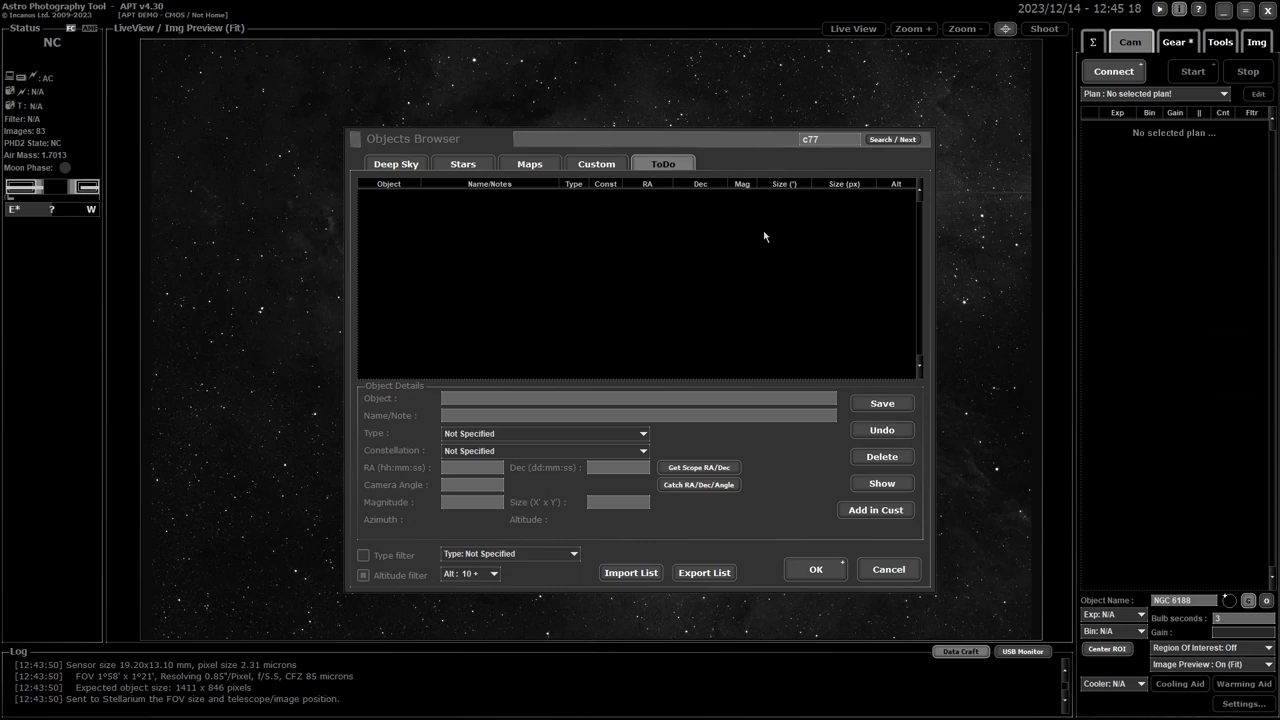
{"action": "left_click", "coordinate": [888, 568]}
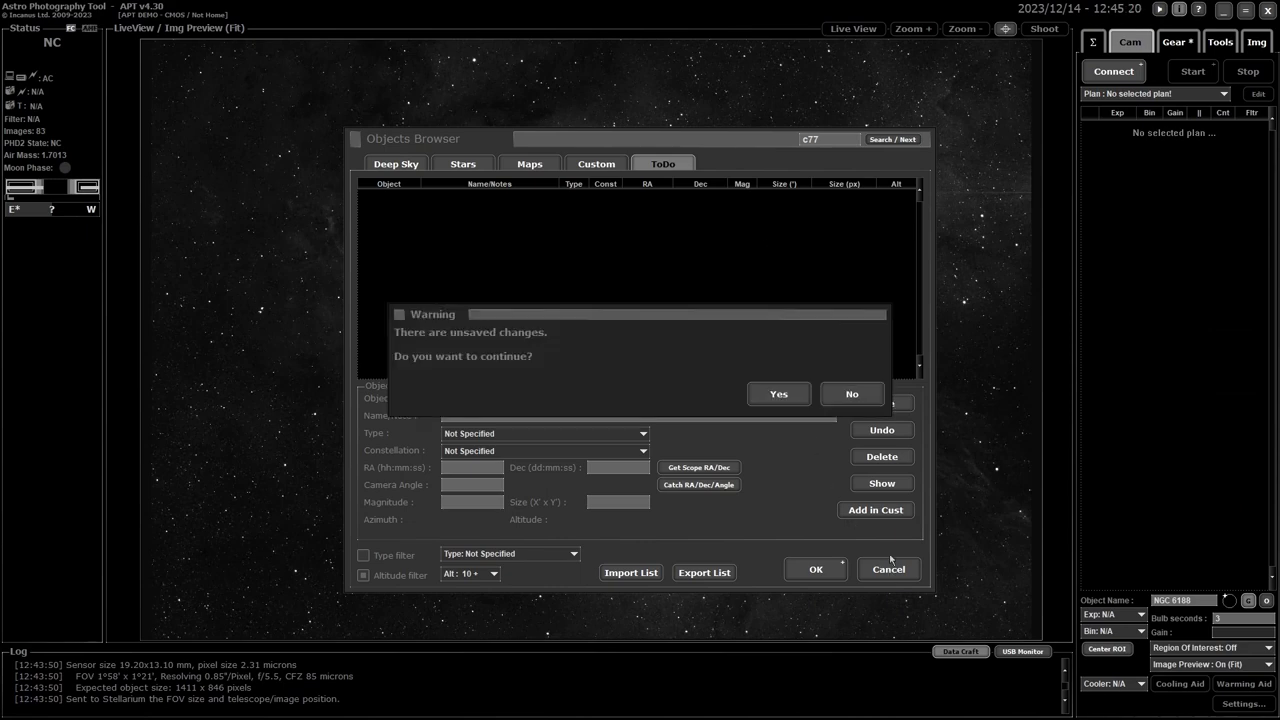
{"action": "mouse_move", "coordinate": [780, 392]}
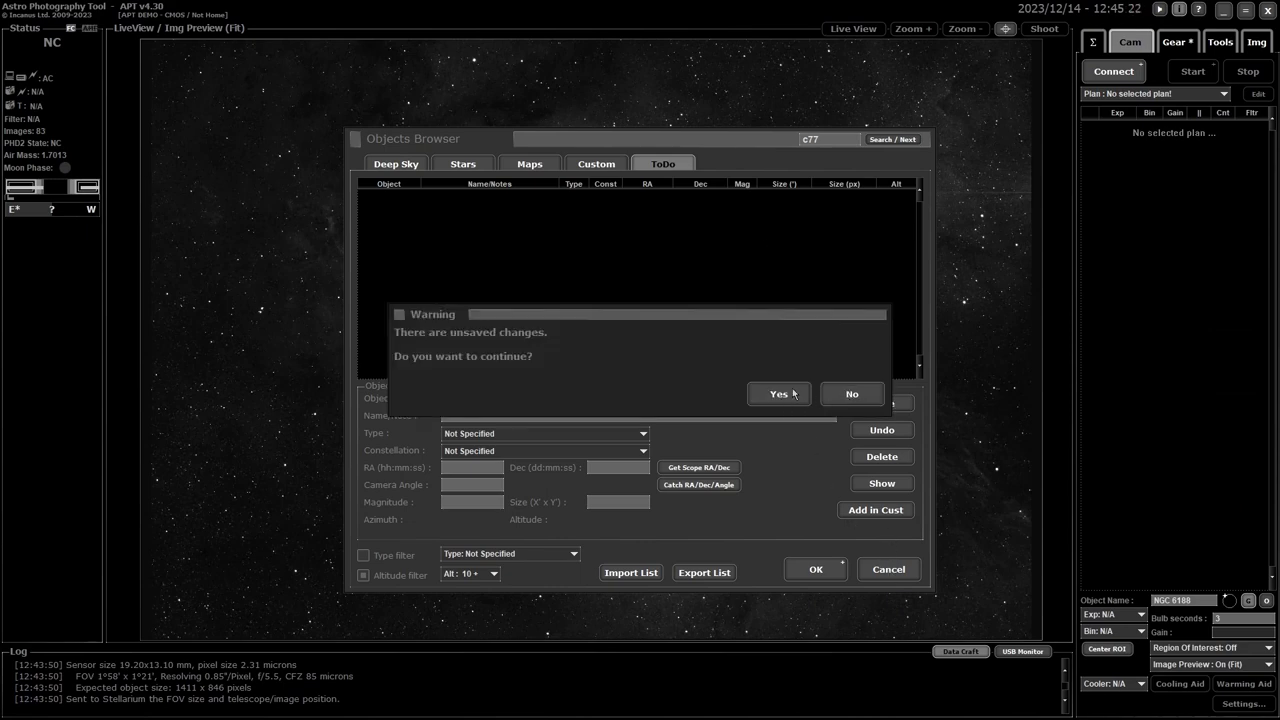
- Discard the new entry, review the Import List format choices, and cancel without importing
{"action": "left_click", "coordinate": [776, 394]}
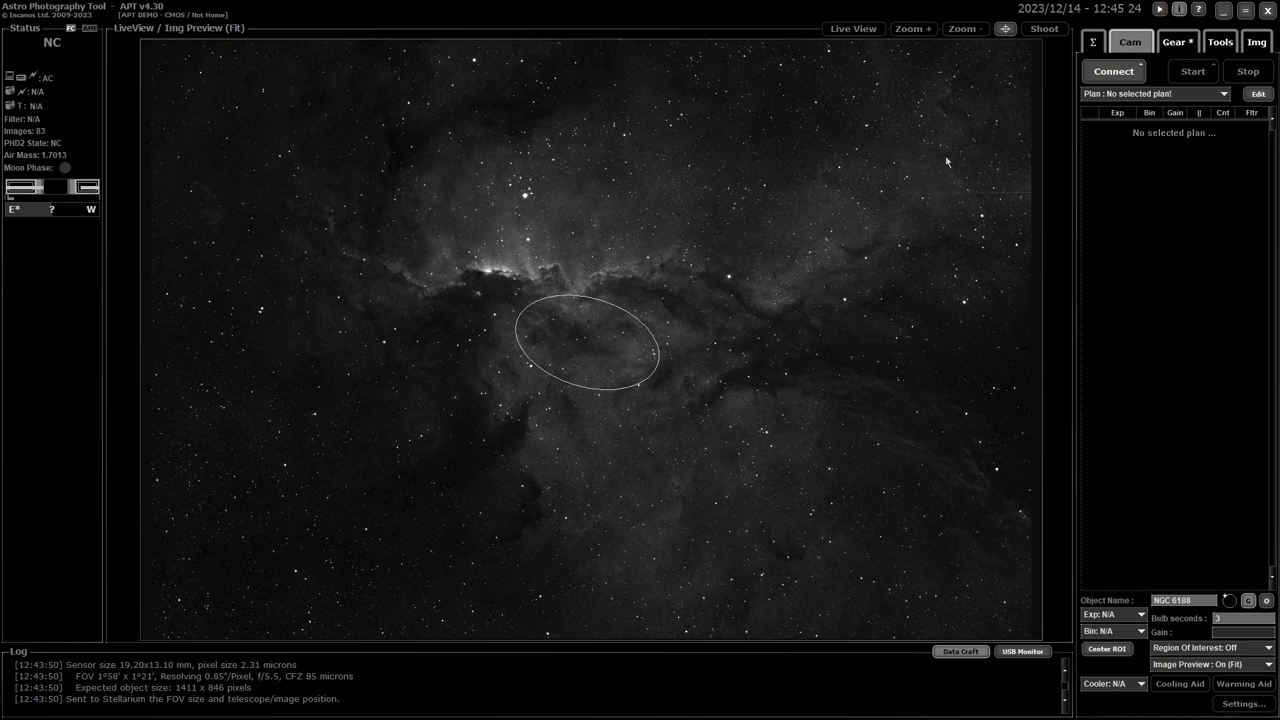
{"action": "mouse_move", "coordinate": [980, 136]}
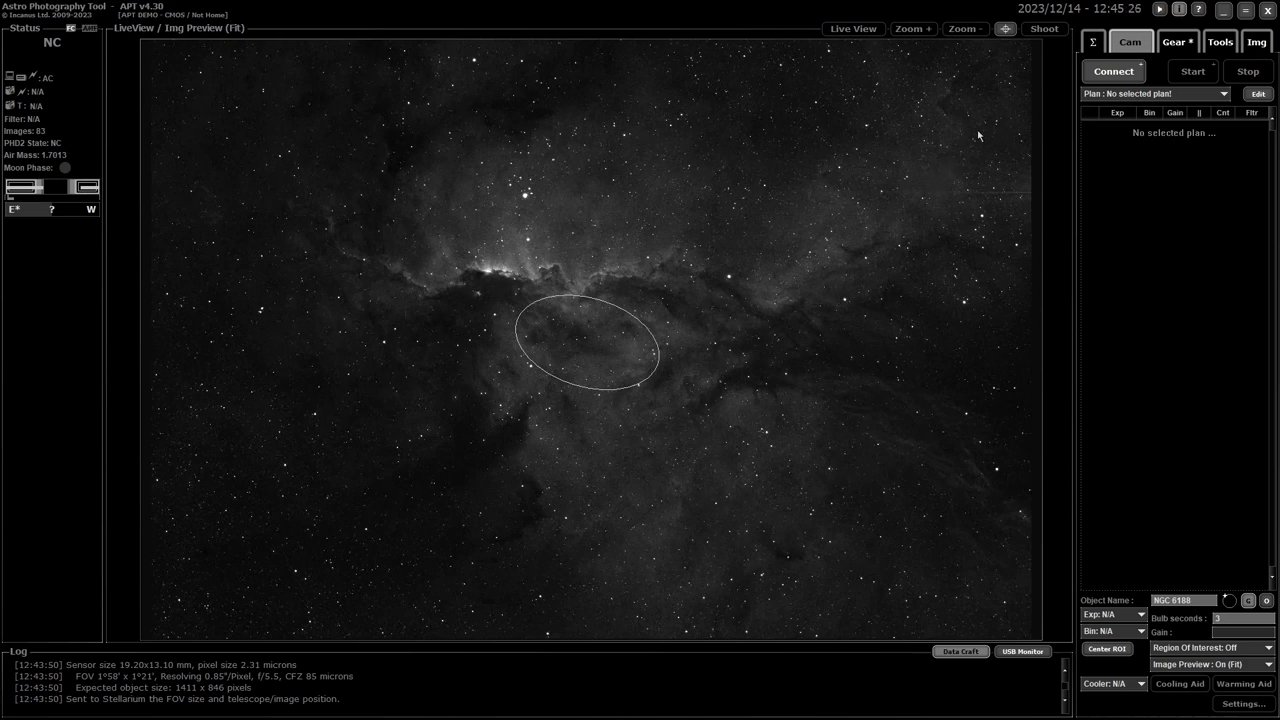
{"action": "mouse_move", "coordinate": [942, 182]}
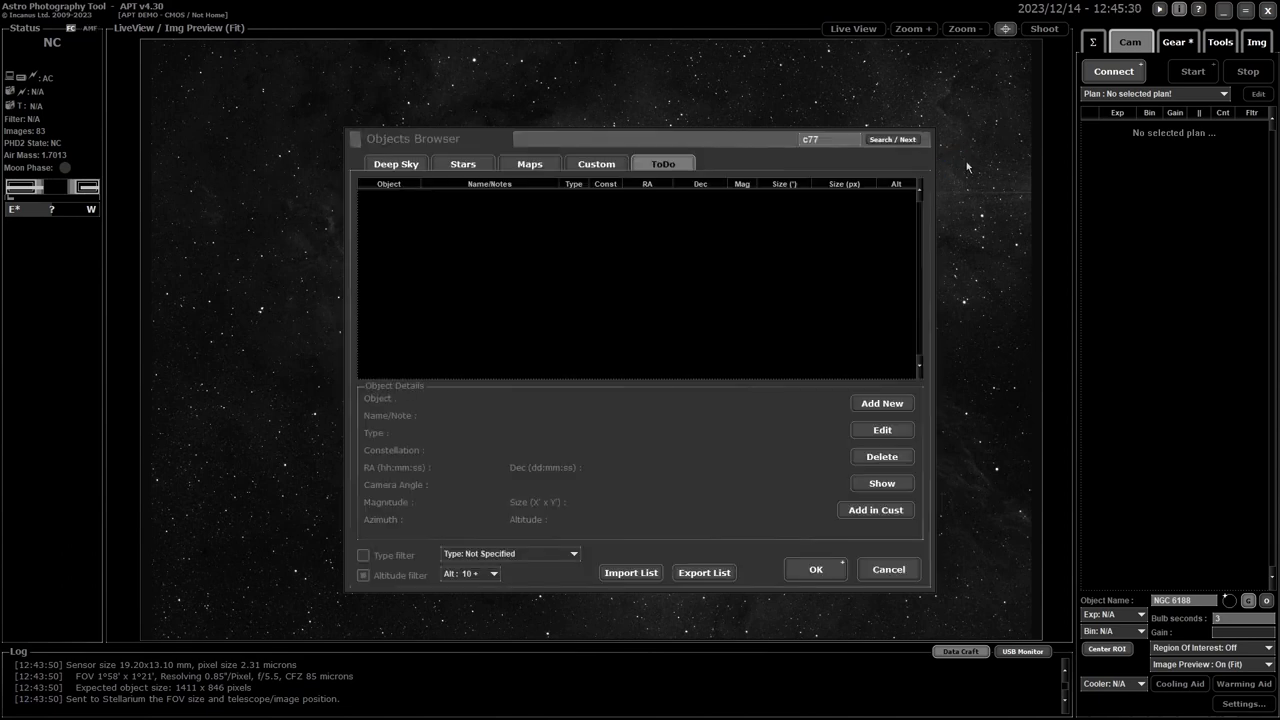
{"action": "mouse_move", "coordinate": [948, 166]}
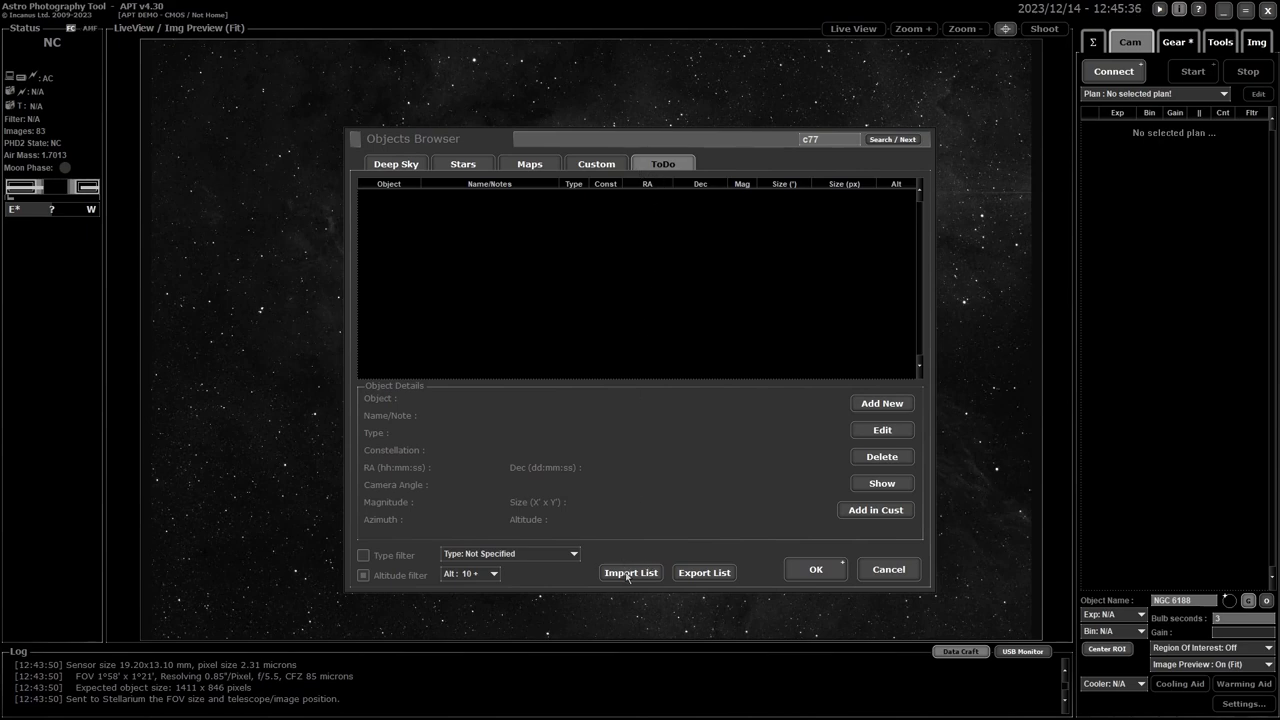
{"action": "left_click", "coordinate": [630, 572]}
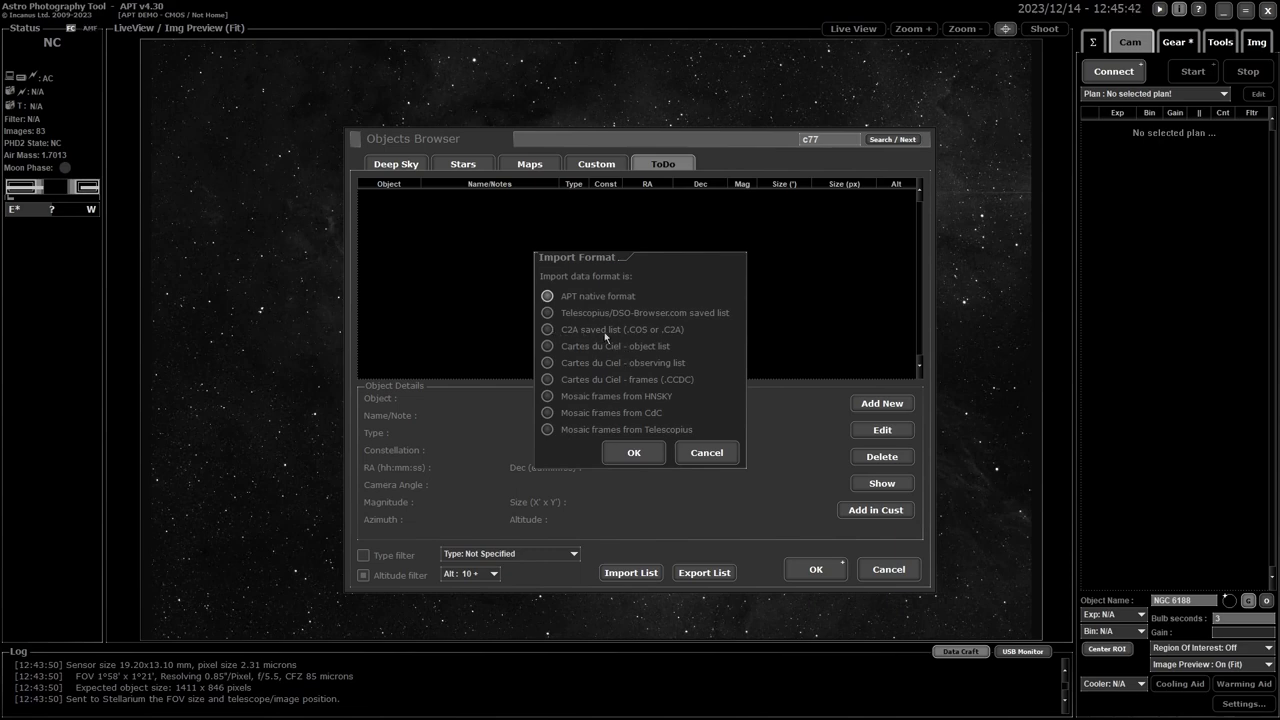
{"action": "mouse_move", "coordinate": [580, 336]}
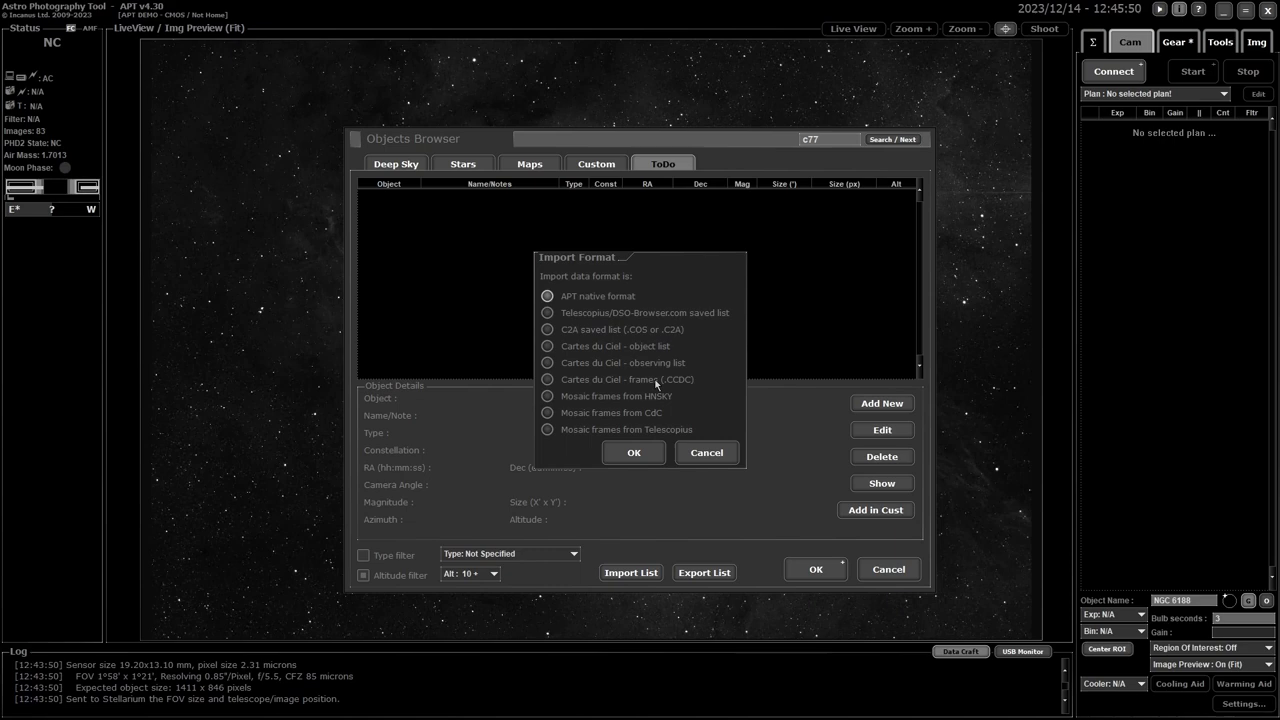
{"action": "mouse_move", "coordinate": [670, 420]}
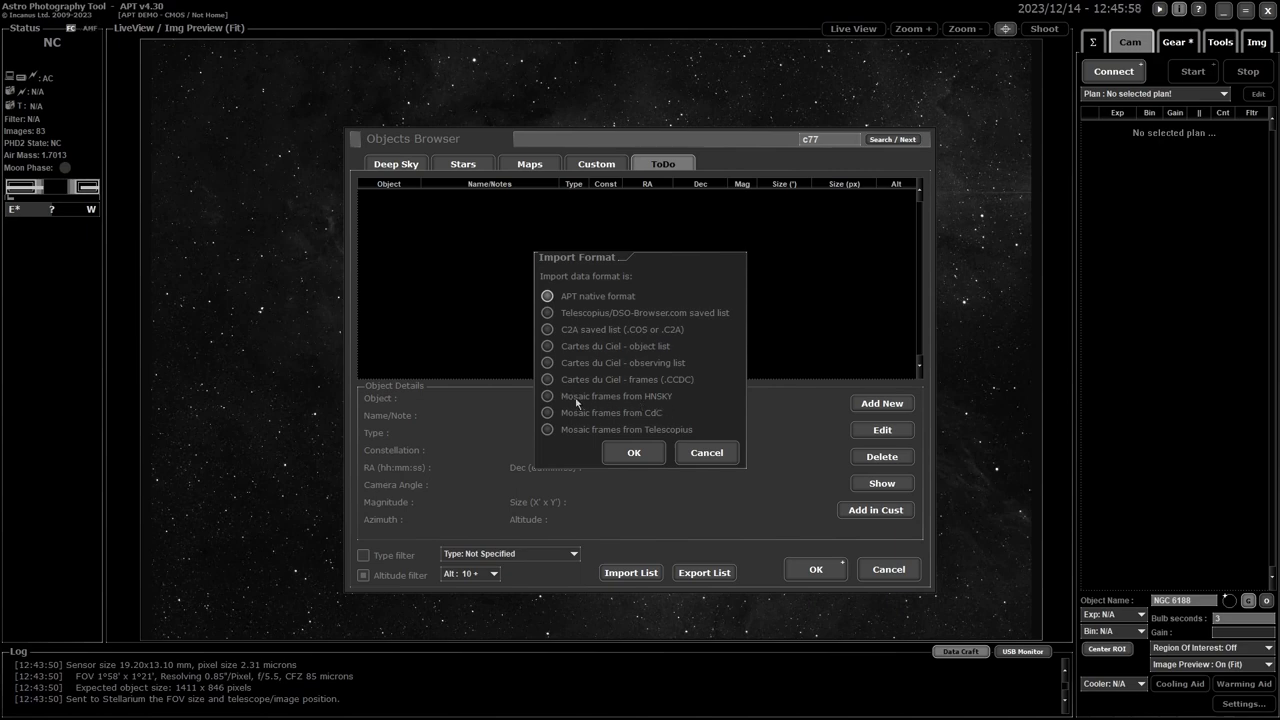
{"action": "mouse_move", "coordinate": [634, 378]}
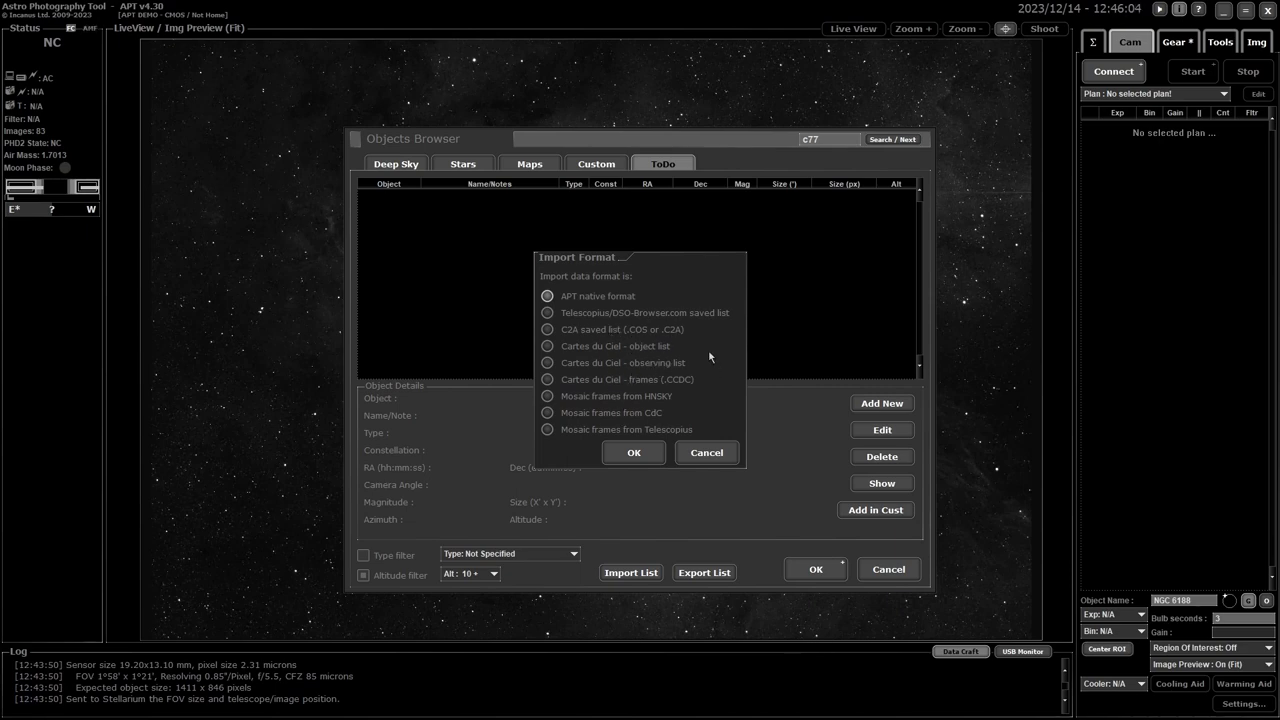
{"action": "mouse_move", "coordinate": [700, 420]}
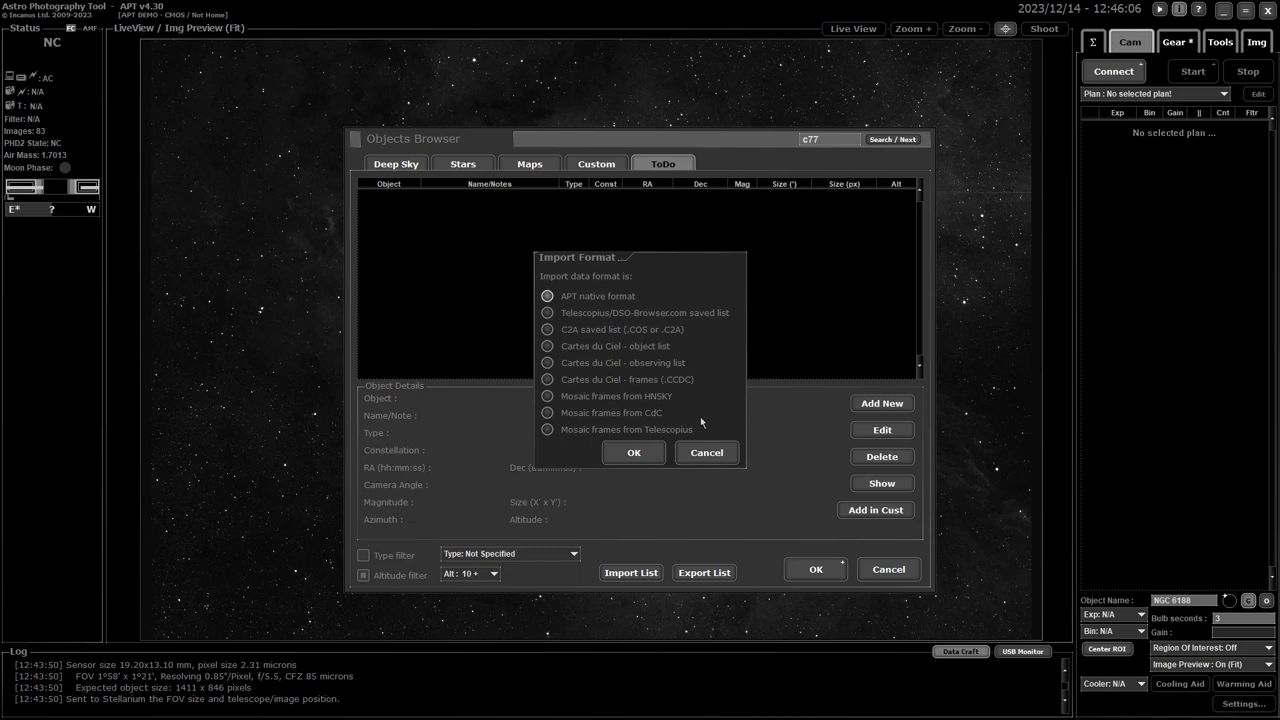
{"action": "left_click", "coordinate": [706, 452]}
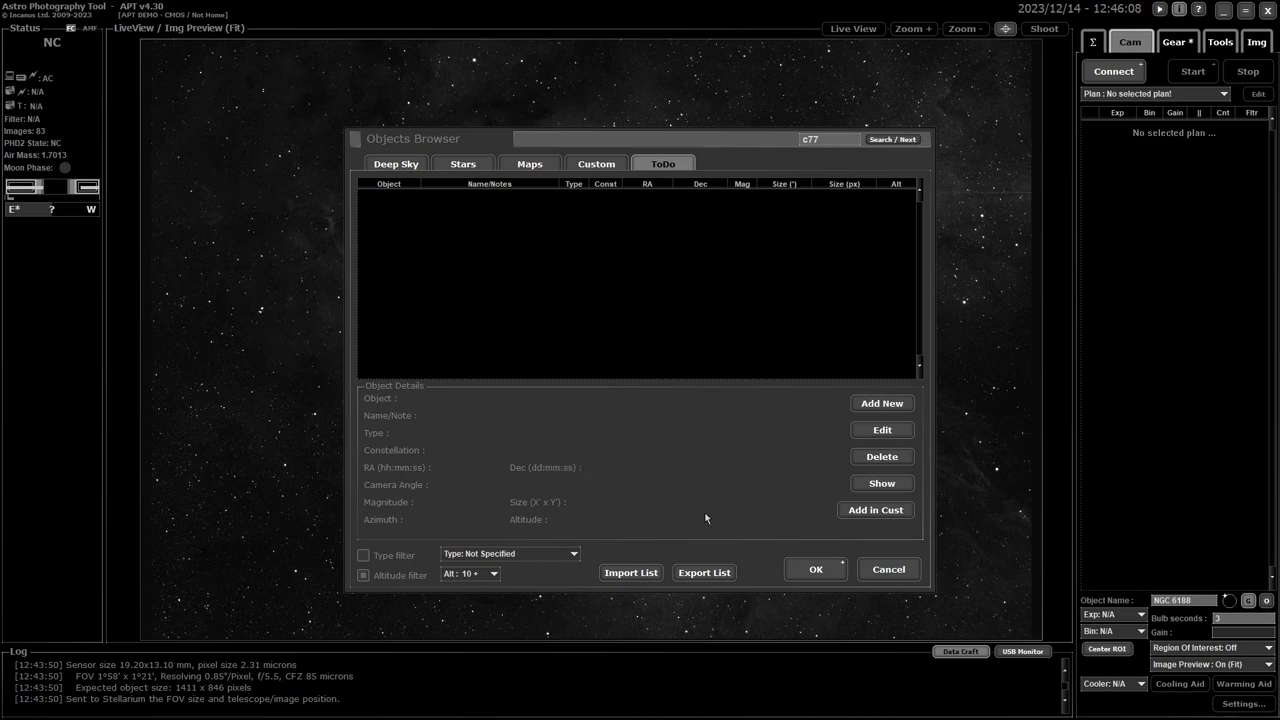
{"action": "mouse_move", "coordinate": [212, 704]}
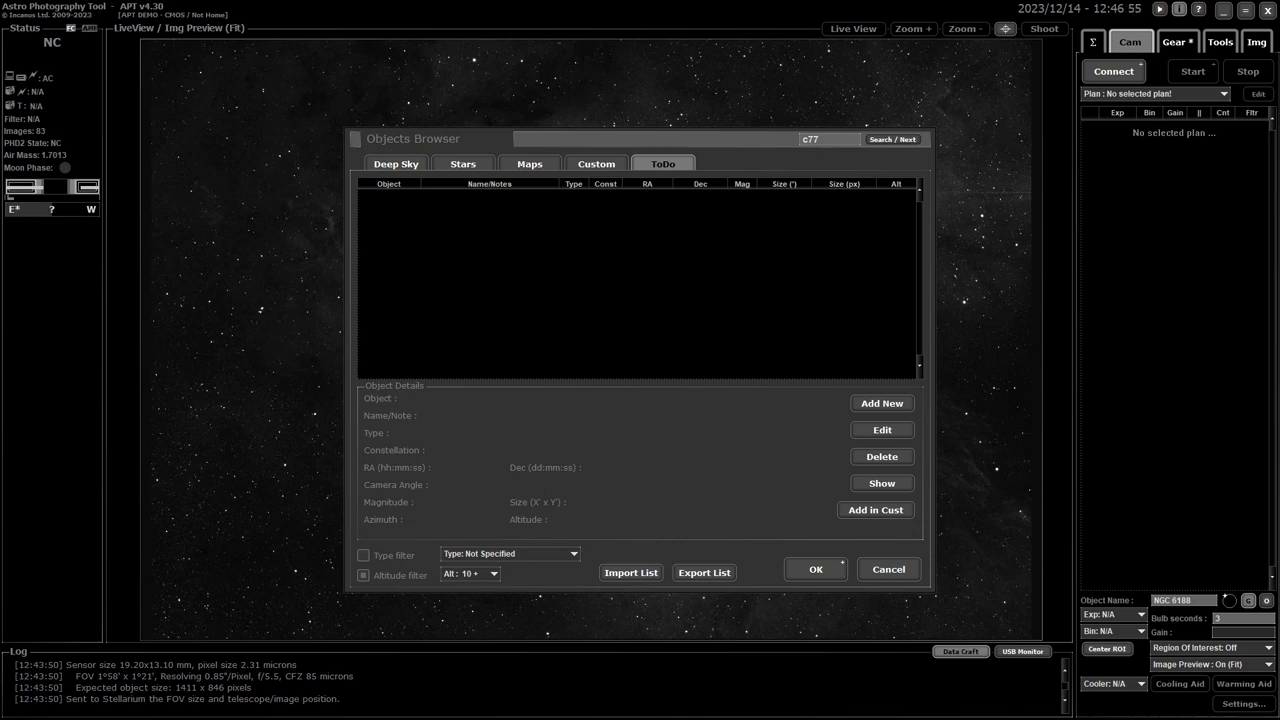
{"action": "mouse_move", "coordinate": [888, 510]}
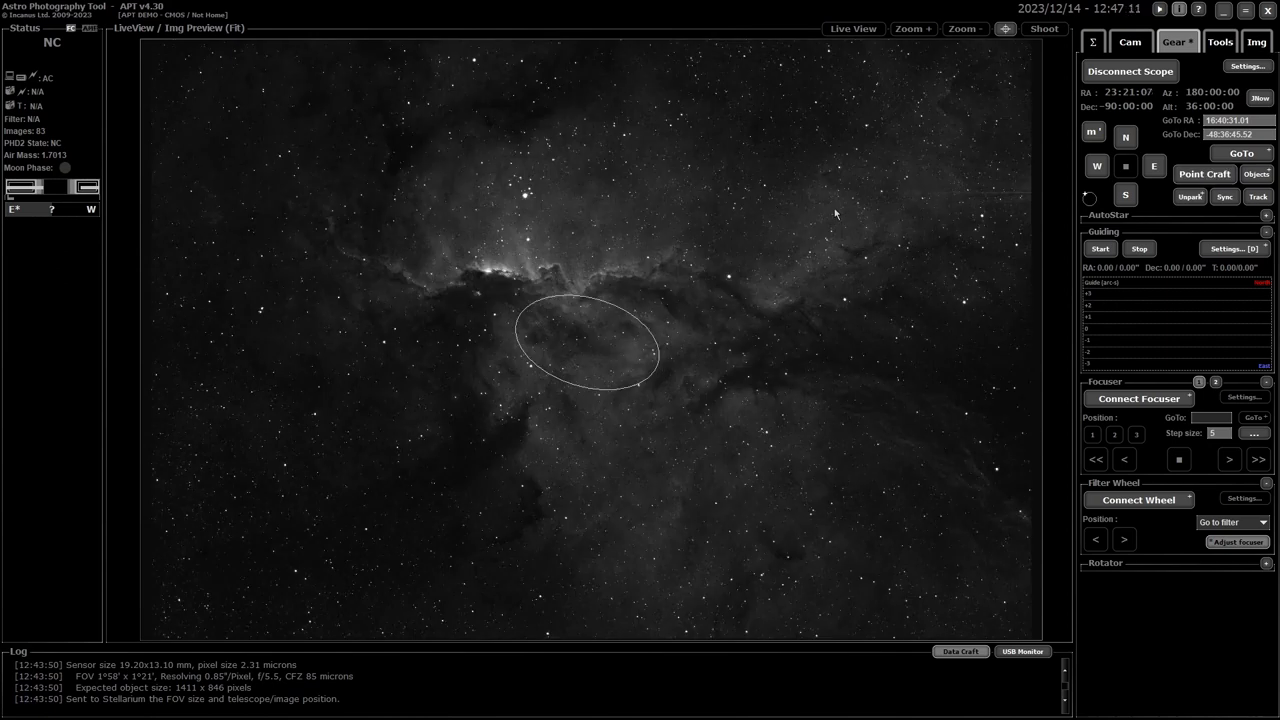
{"action": "mouse_move", "coordinate": [788, 208]}
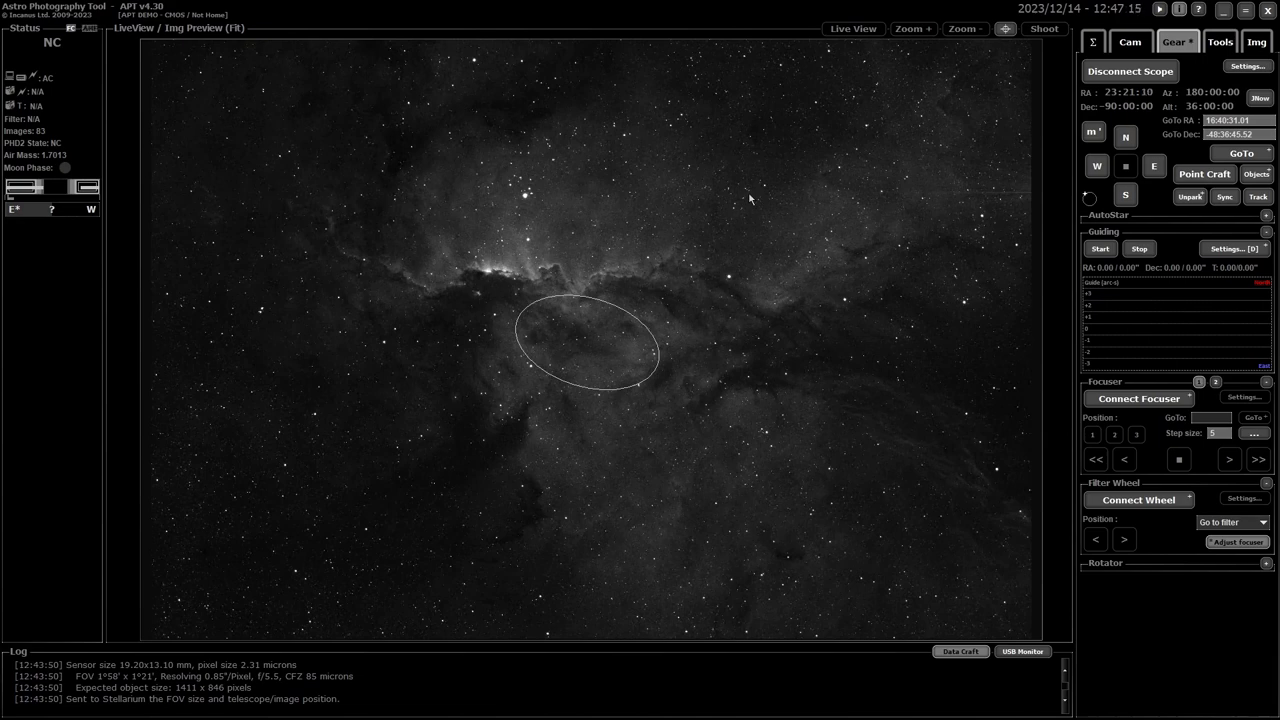
{"action": "mouse_move", "coordinate": [884, 176]}
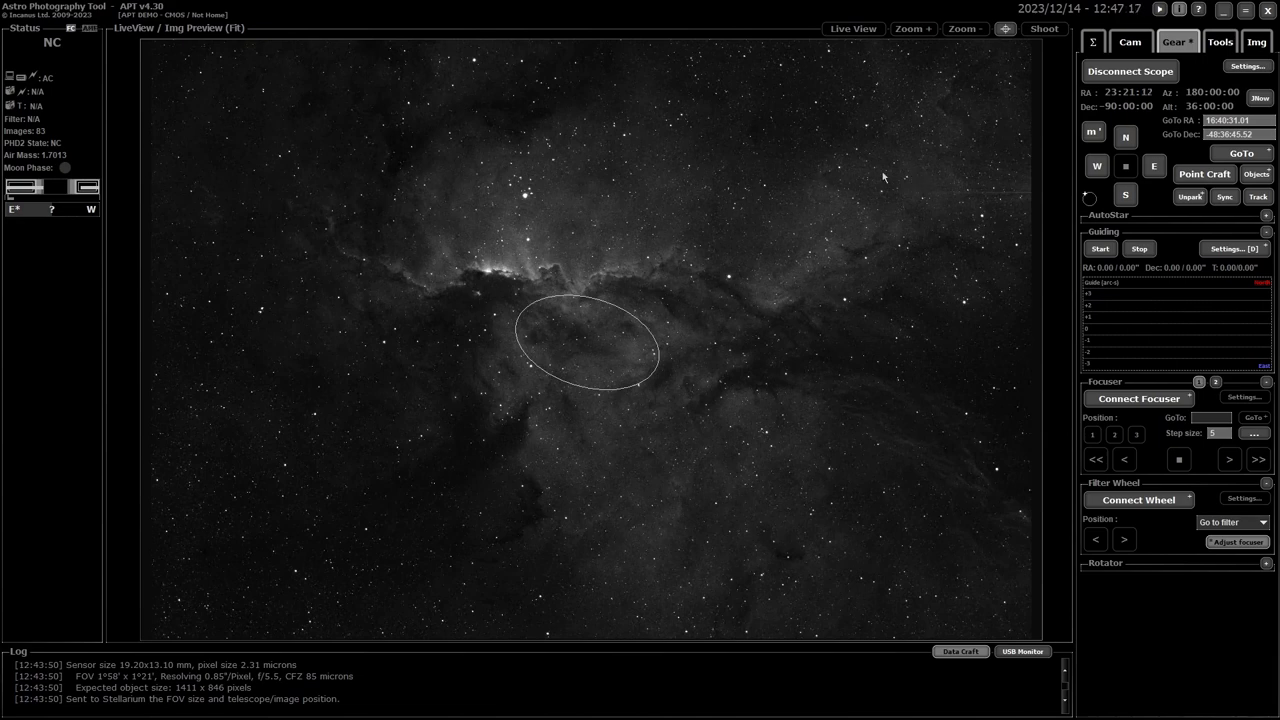